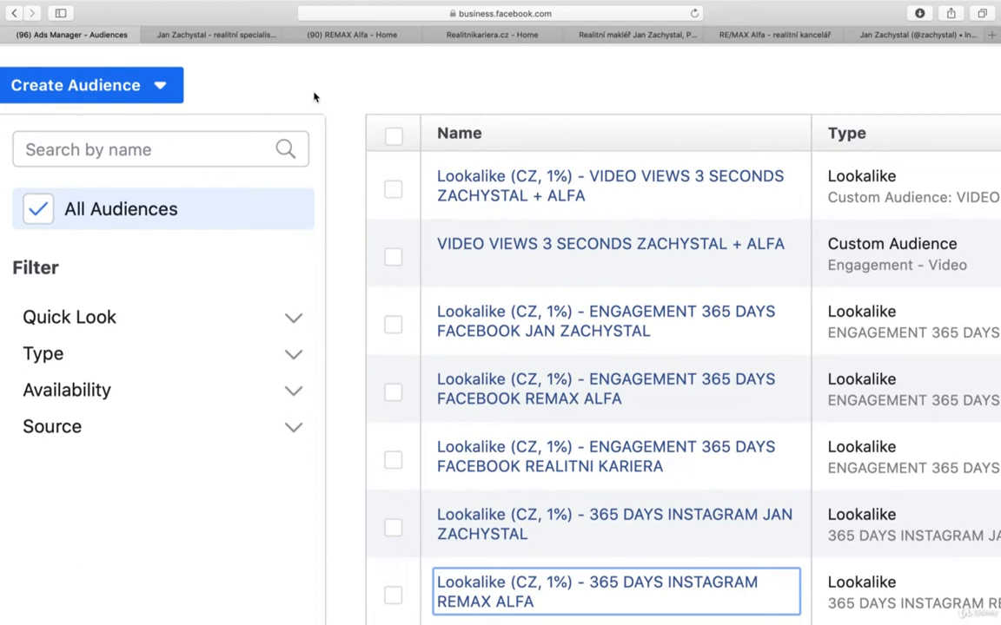
mouse_move(321, 104)
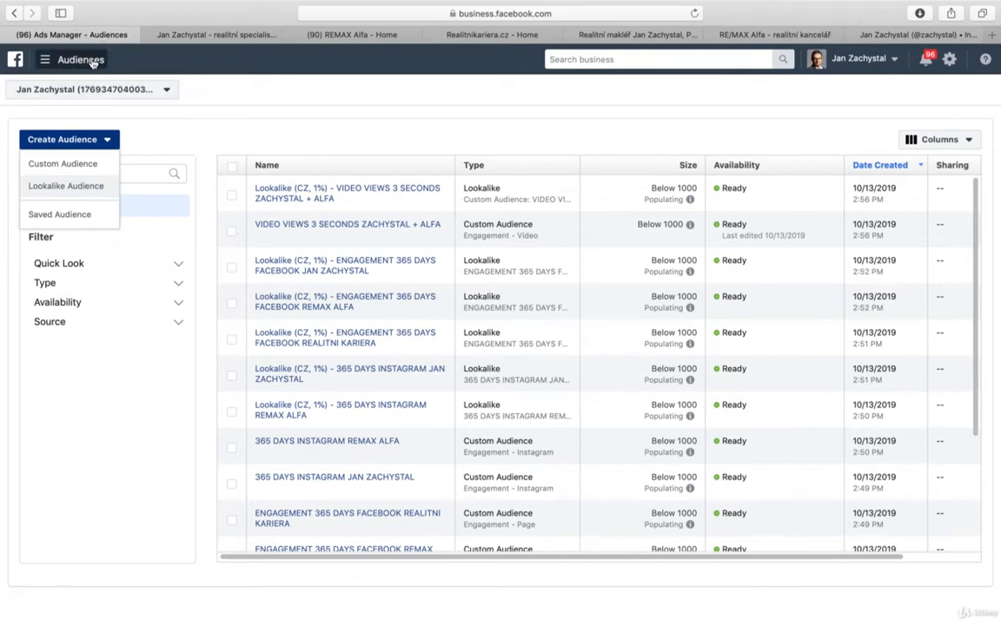
click(46, 59)
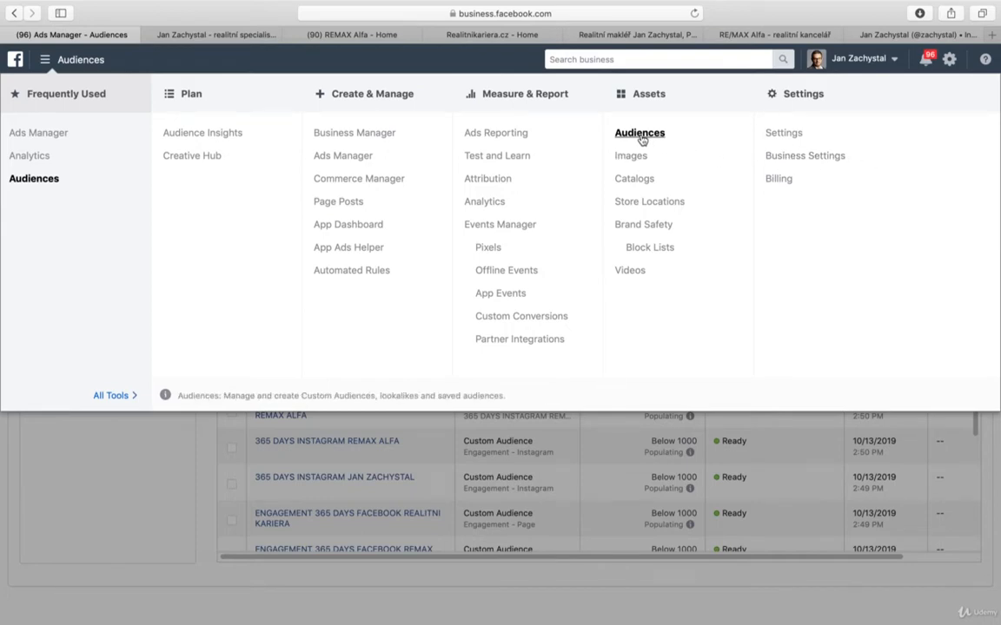
mouse_move(136, 465)
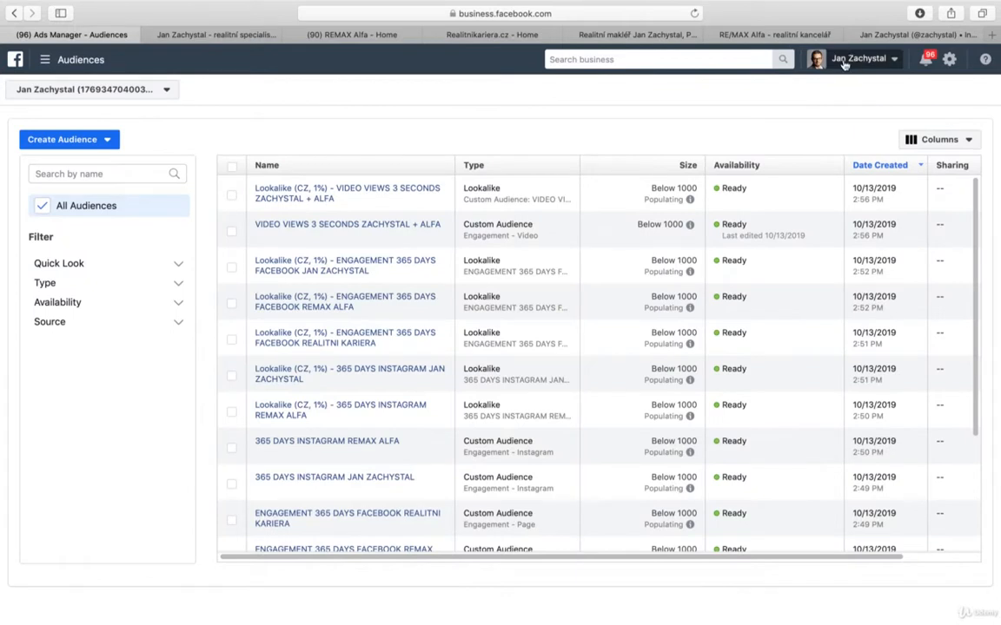
mouse_move(844, 66)
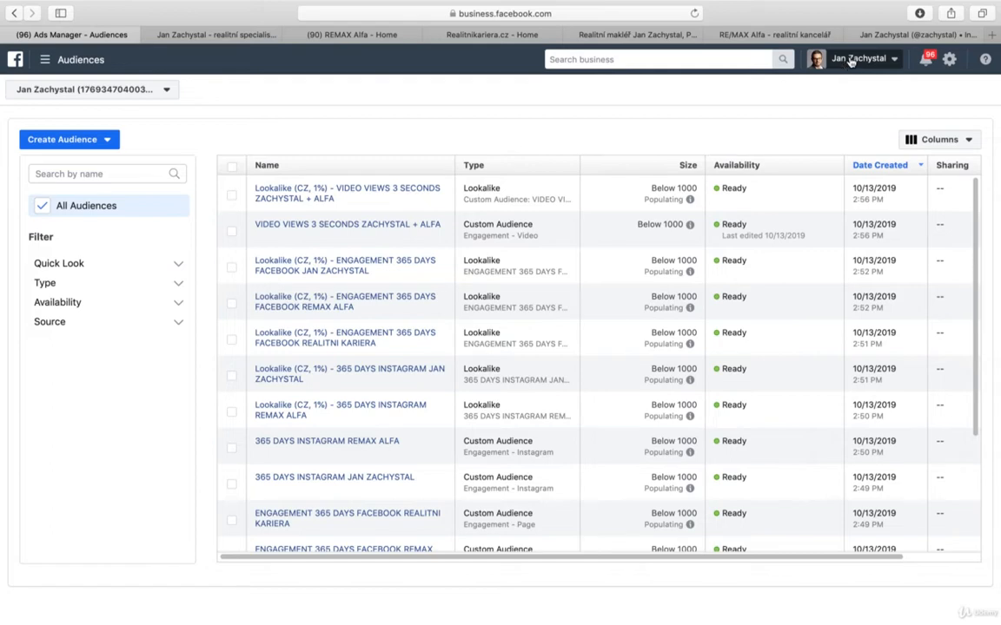
click(912, 35)
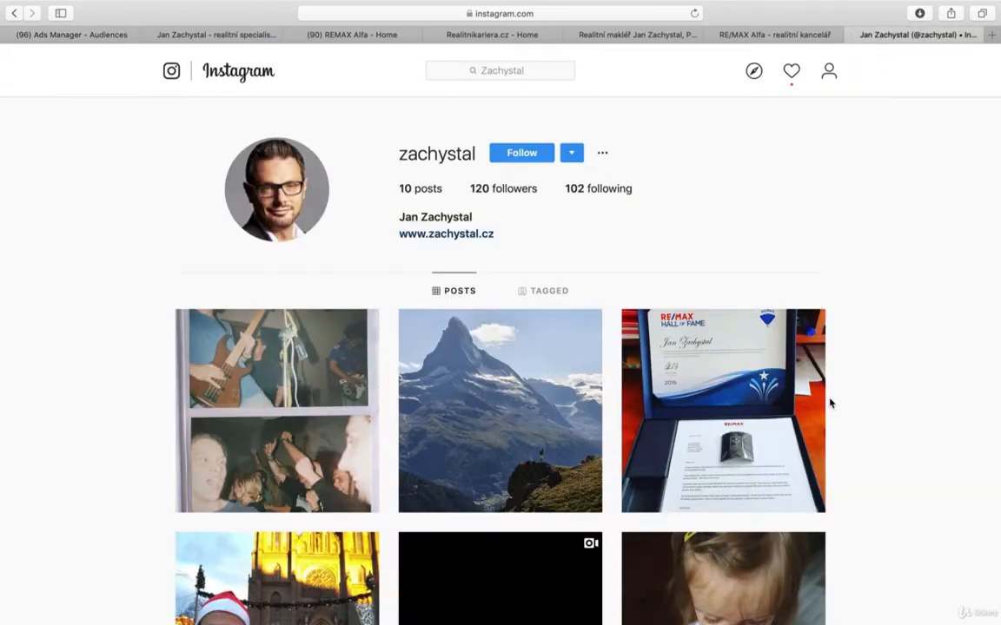
click(723, 410)
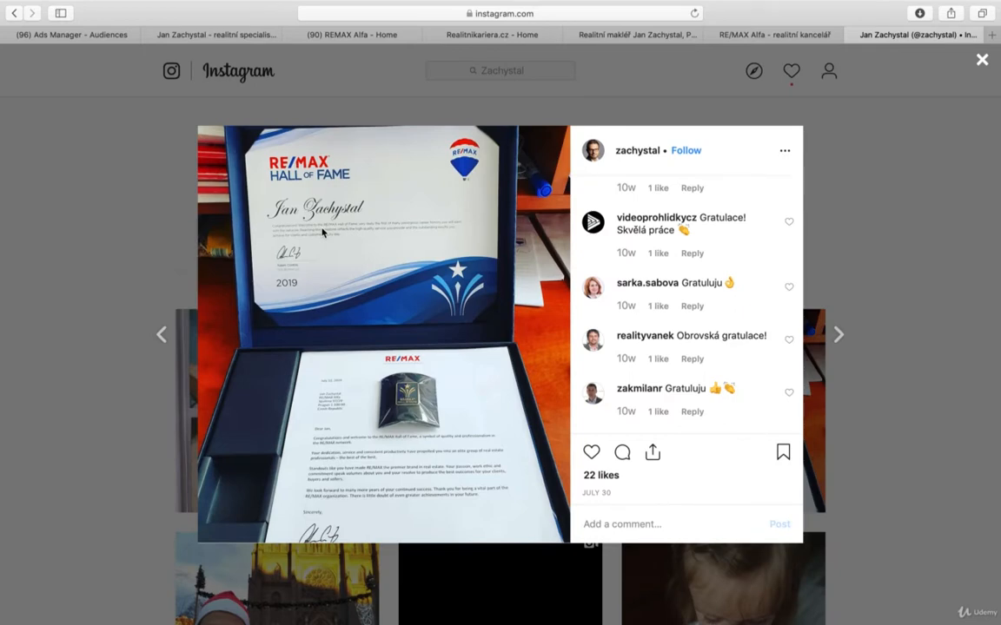
mouse_move(452, 189)
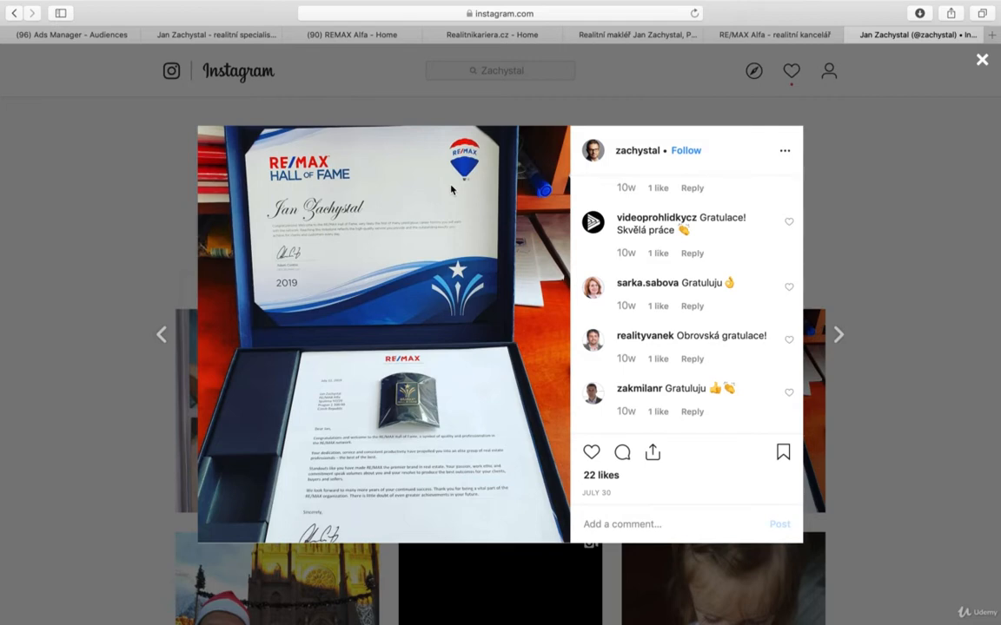
mouse_move(904, 175)
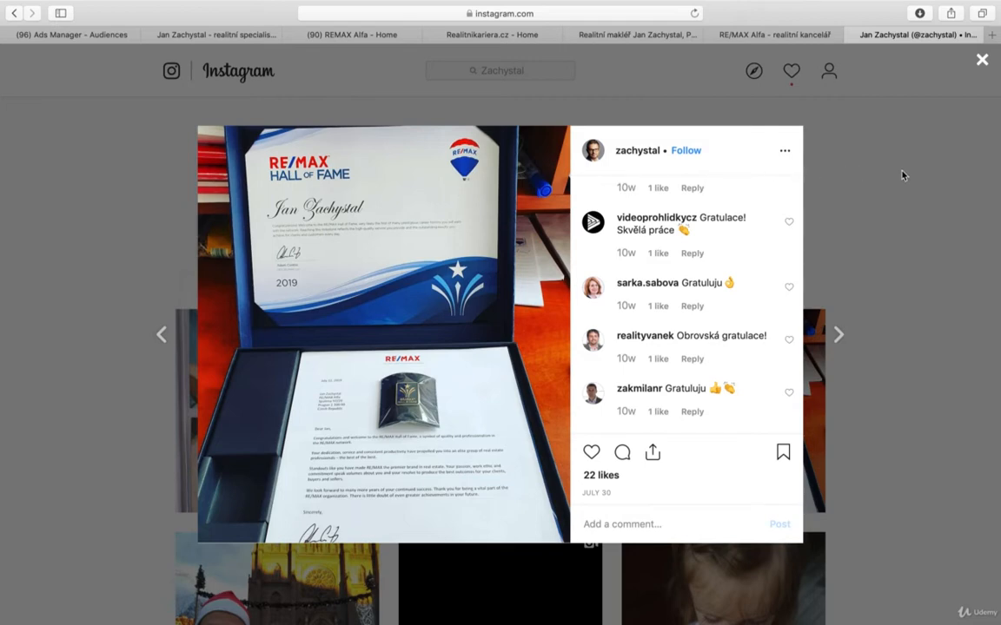
click(982, 59)
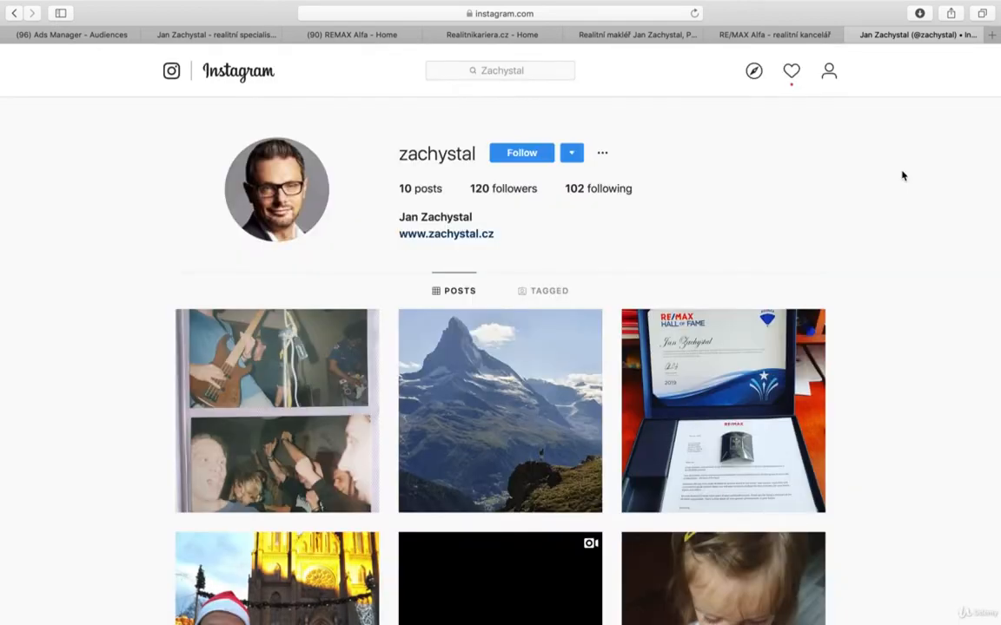
click(215, 35)
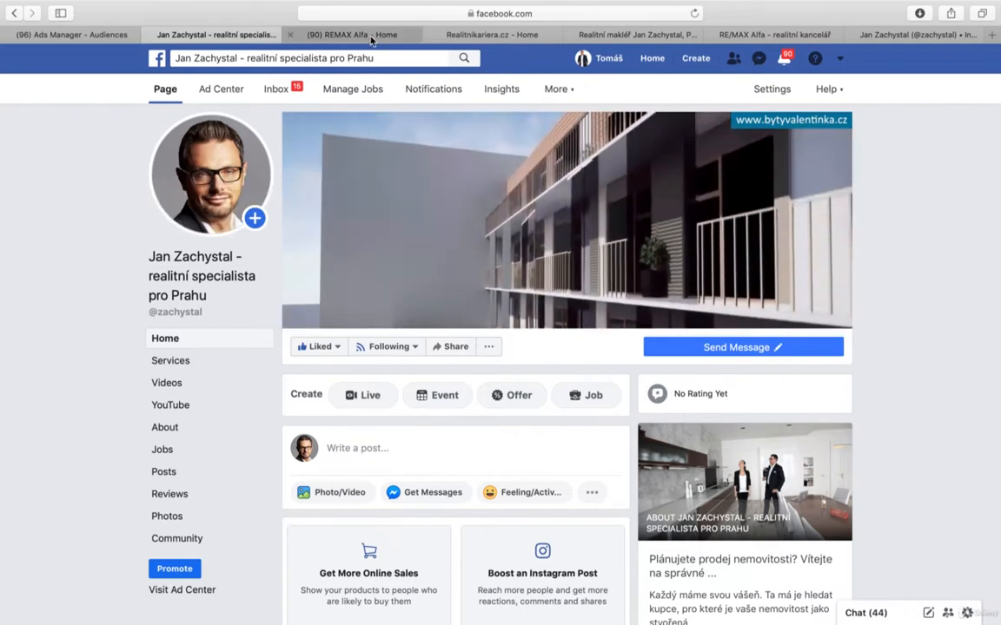
View the REMAX Alfa and Realitnikariera.cz Facebook pages, then the zachystal.cz website
click(351, 34)
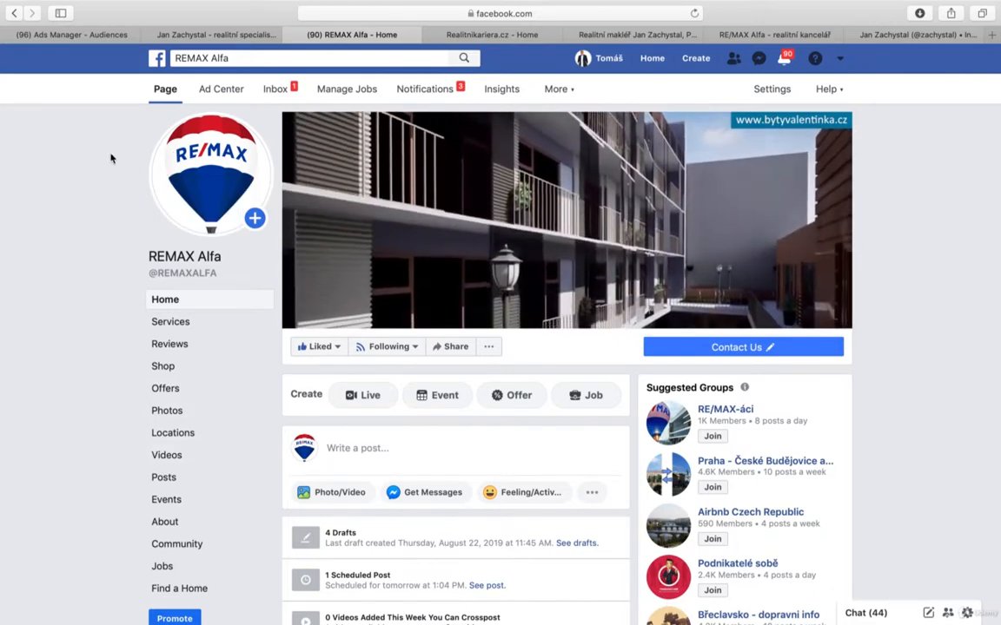
click(487, 34)
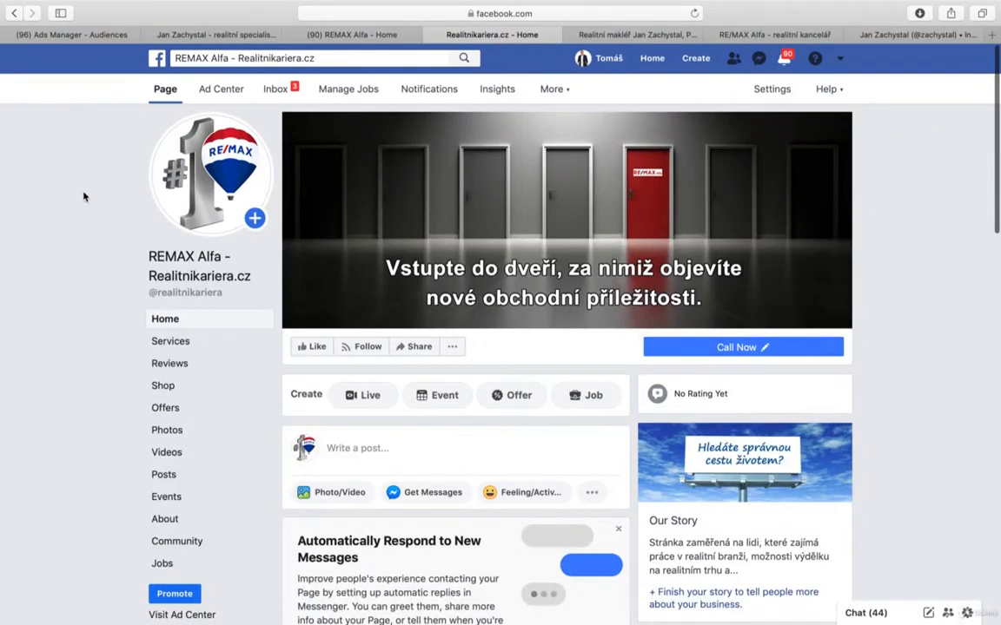
mouse_move(89, 195)
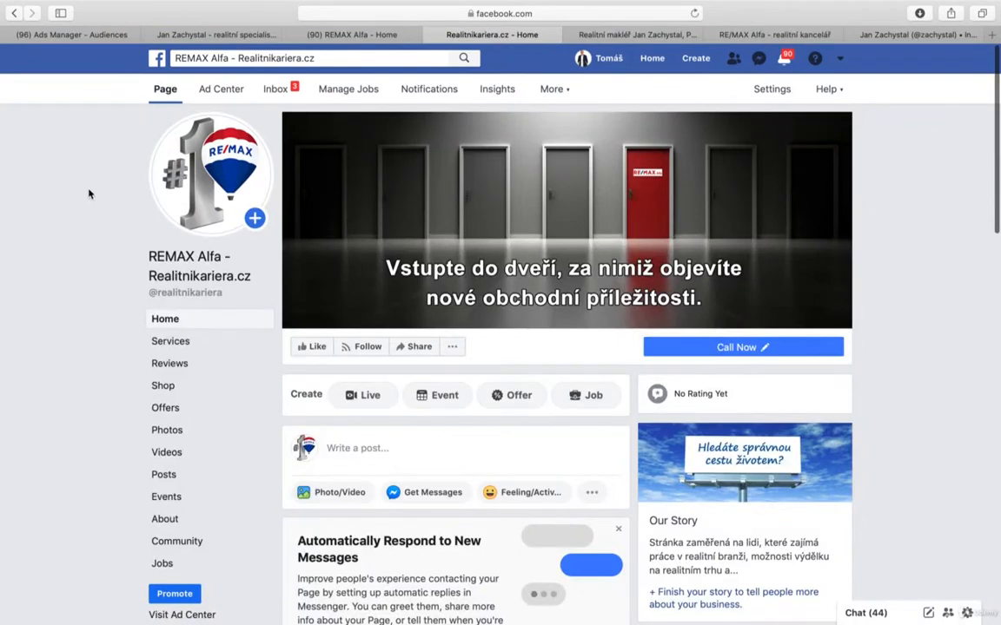
mouse_move(895, 275)
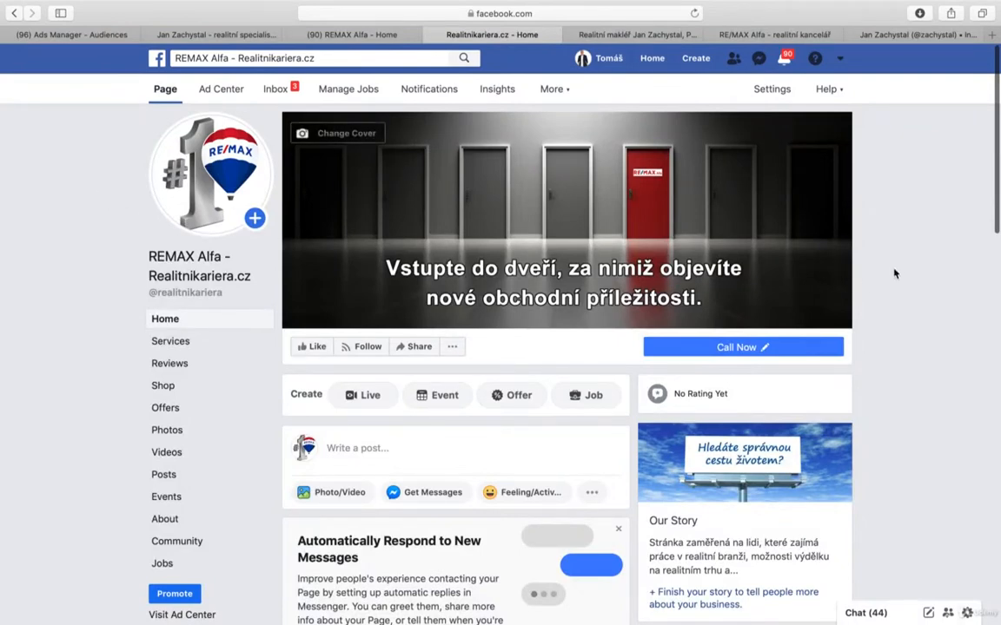
mouse_move(95, 240)
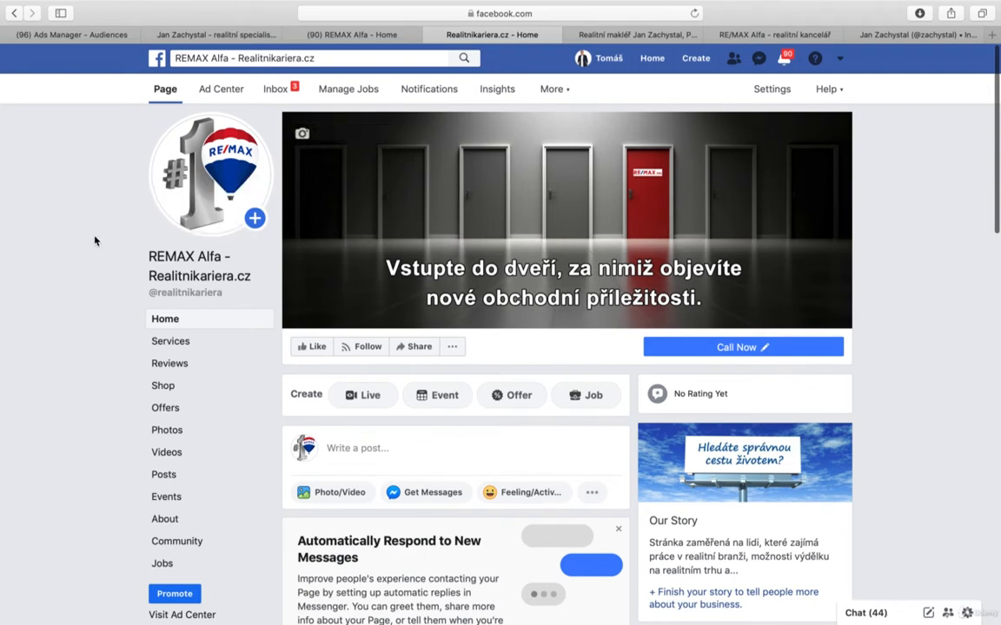
click(634, 35)
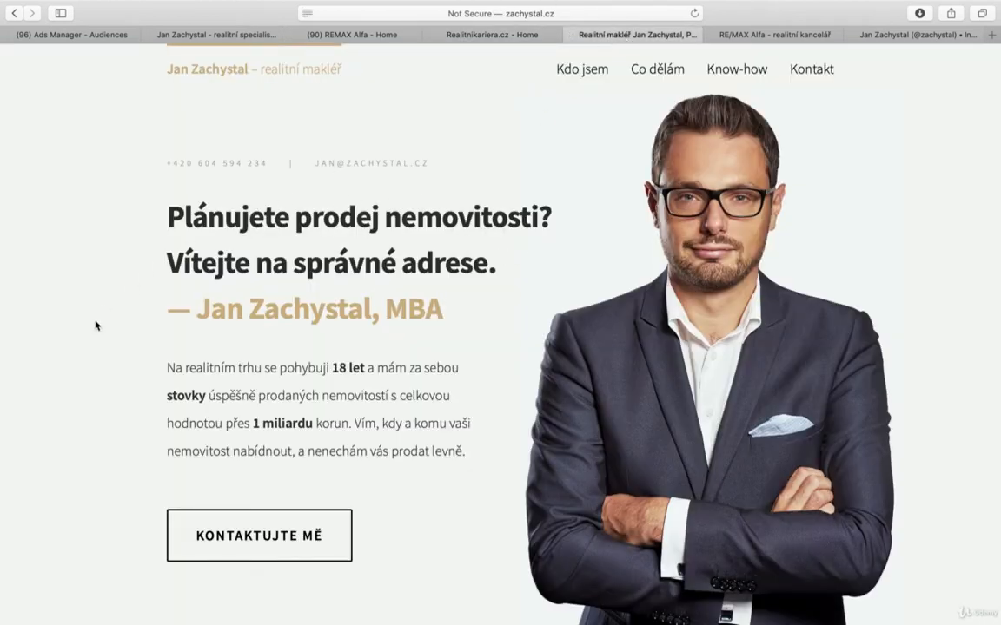
Scroll through the zachystal.cz homepage, then return to the zachystal Instagram profile
scroll(down, 3)
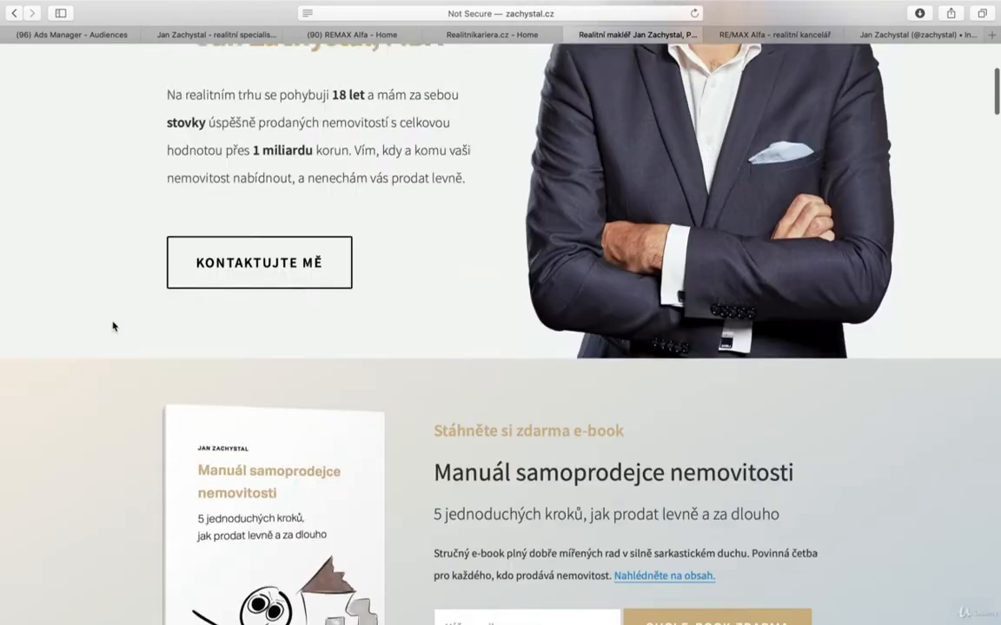
scroll(up, 3)
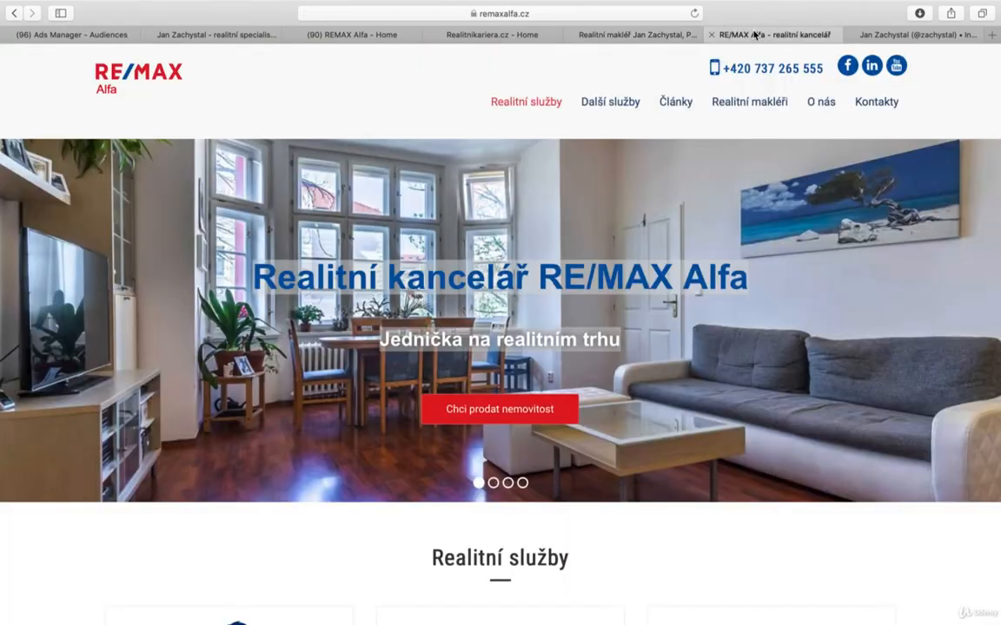
mouse_move(323, 187)
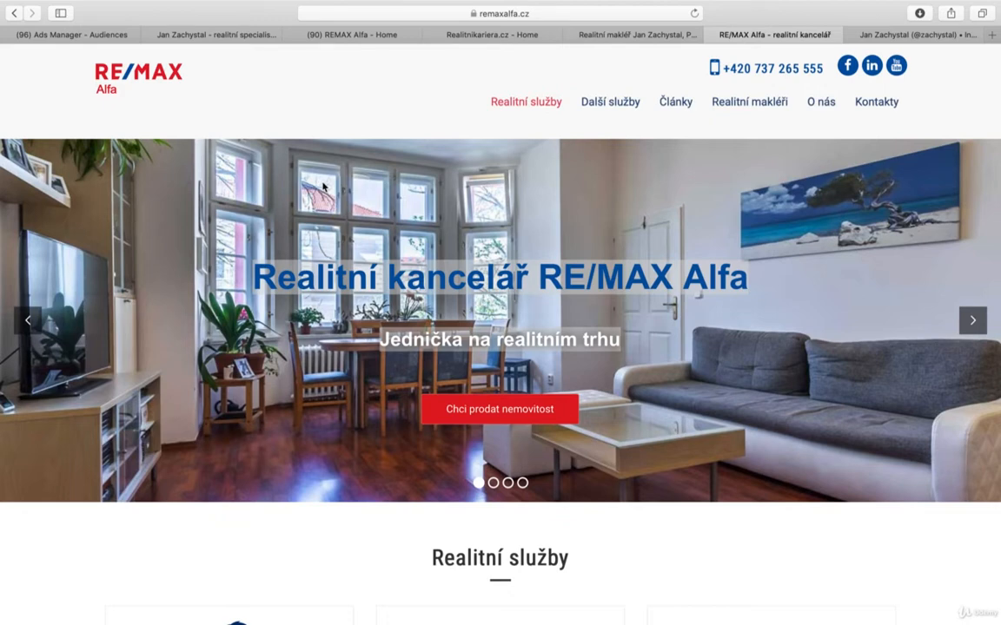
click(912, 34)
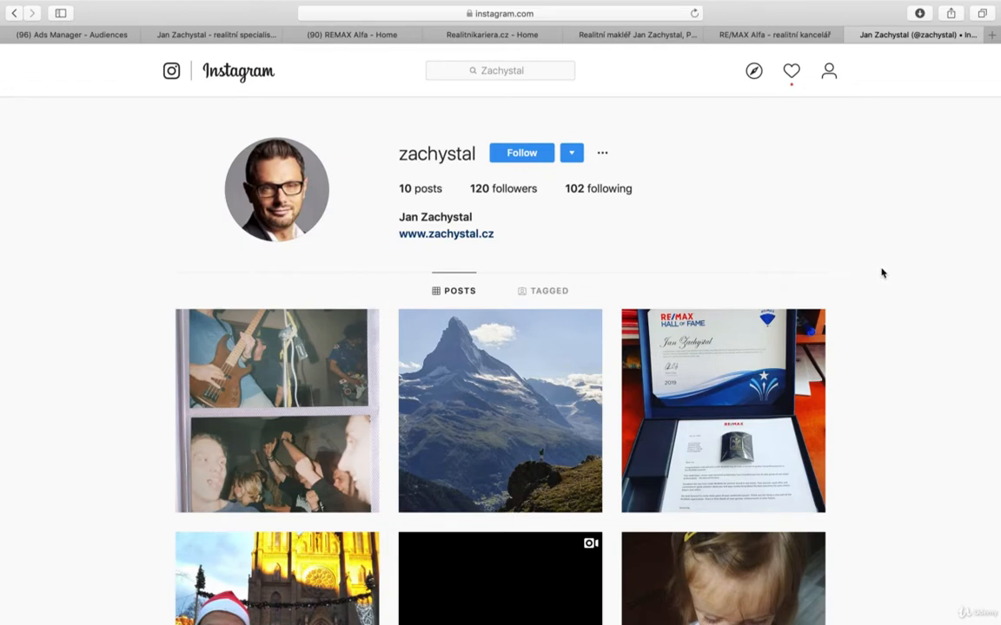
mouse_move(93, 44)
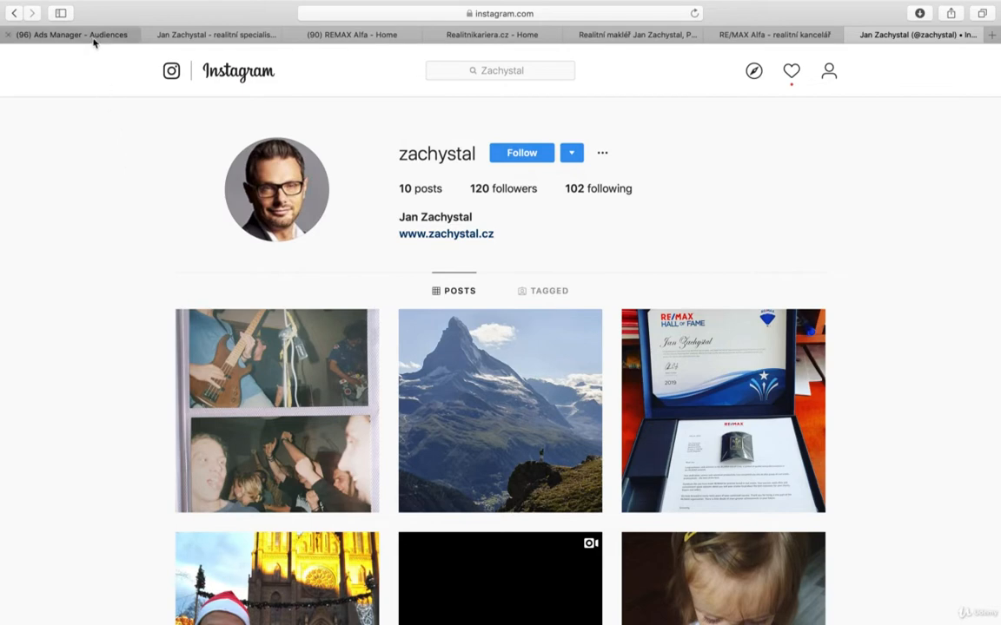
Return to the Audiences list and start creating a new custom audience
click(69, 35)
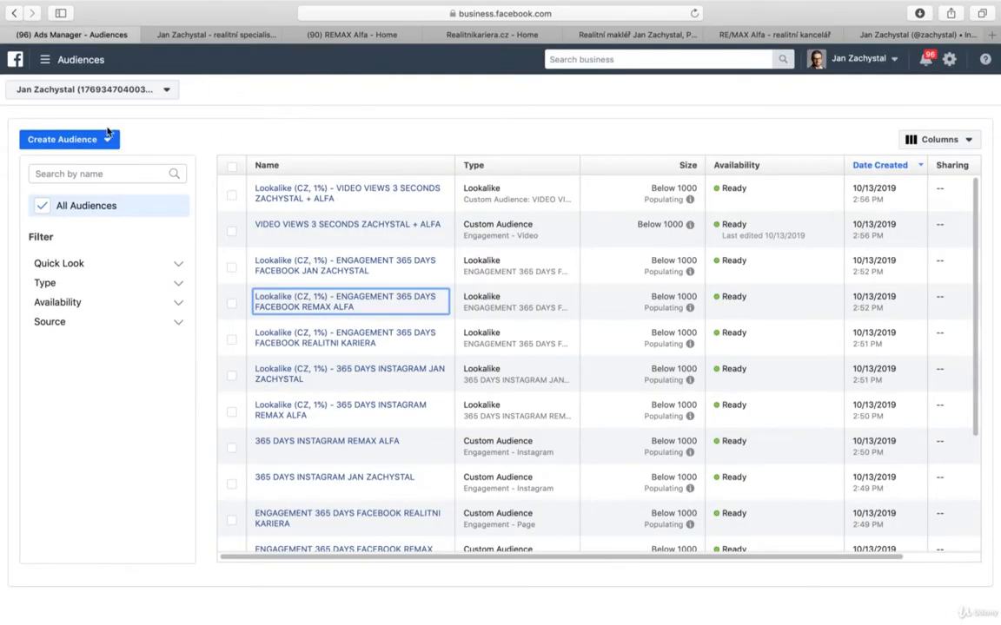
click(69, 139)
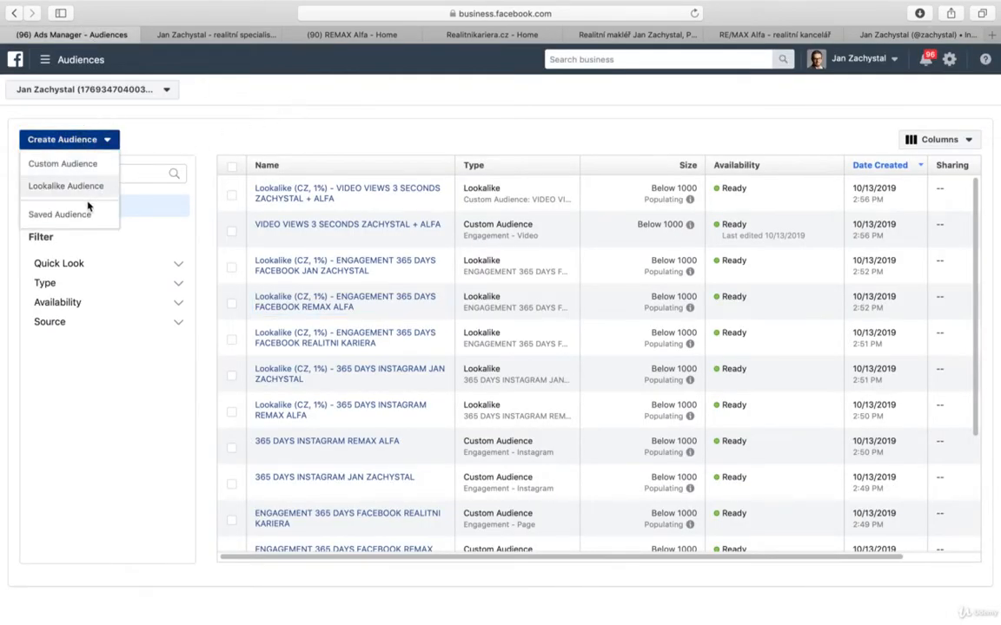
click(63, 163)
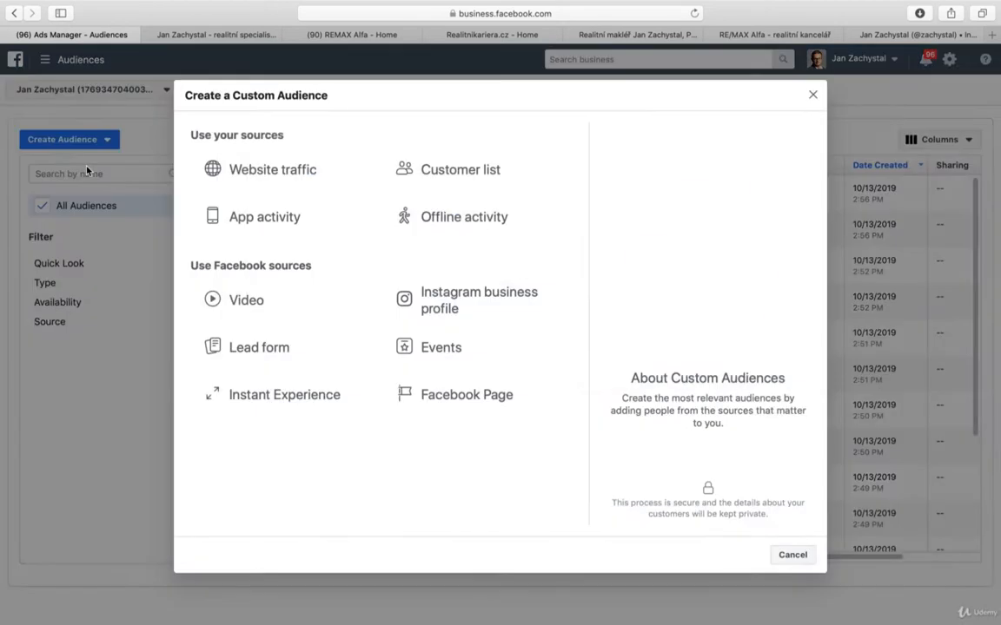
mouse_move(264, 216)
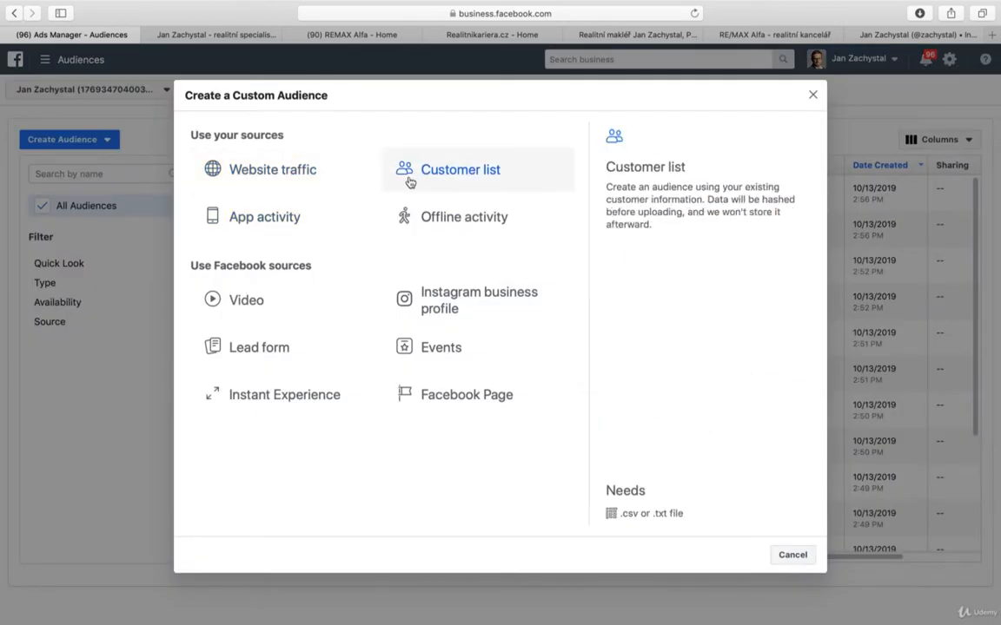
Glance at the customer list source, then choose video viewers as the audience source
click(460, 171)
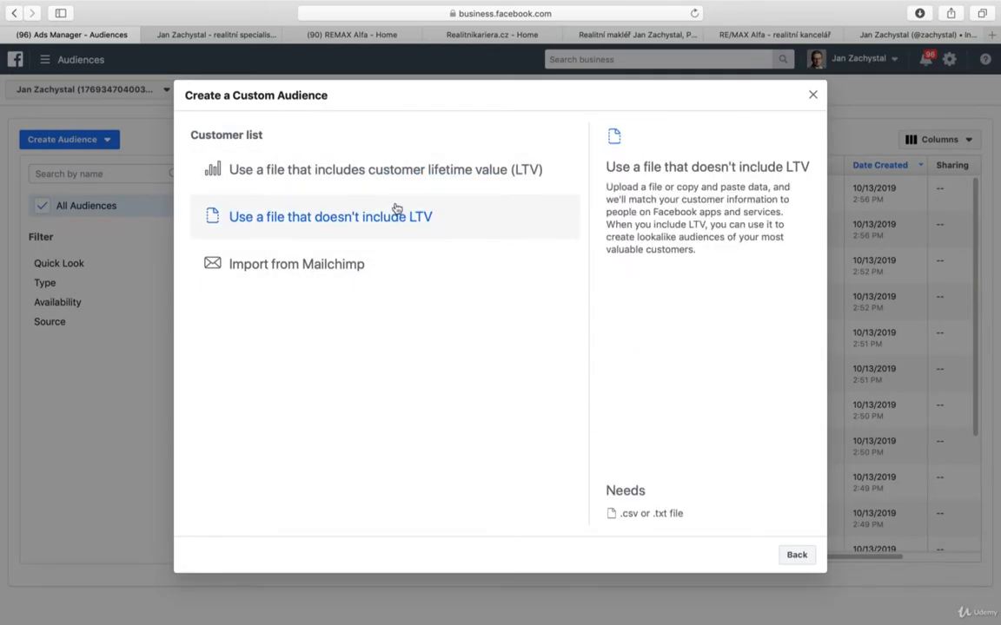
click(796, 554)
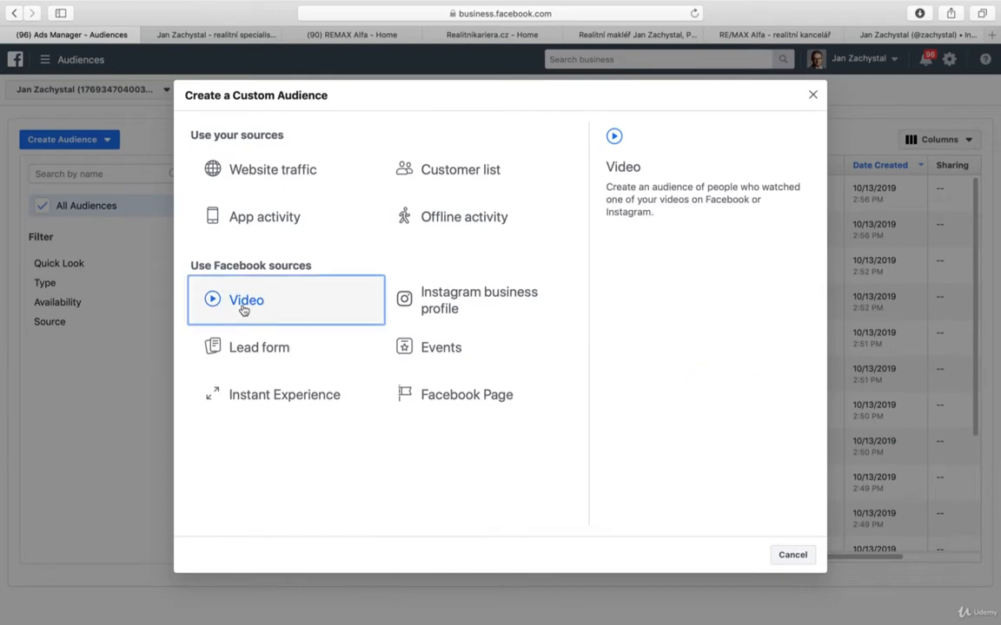
click(246, 298)
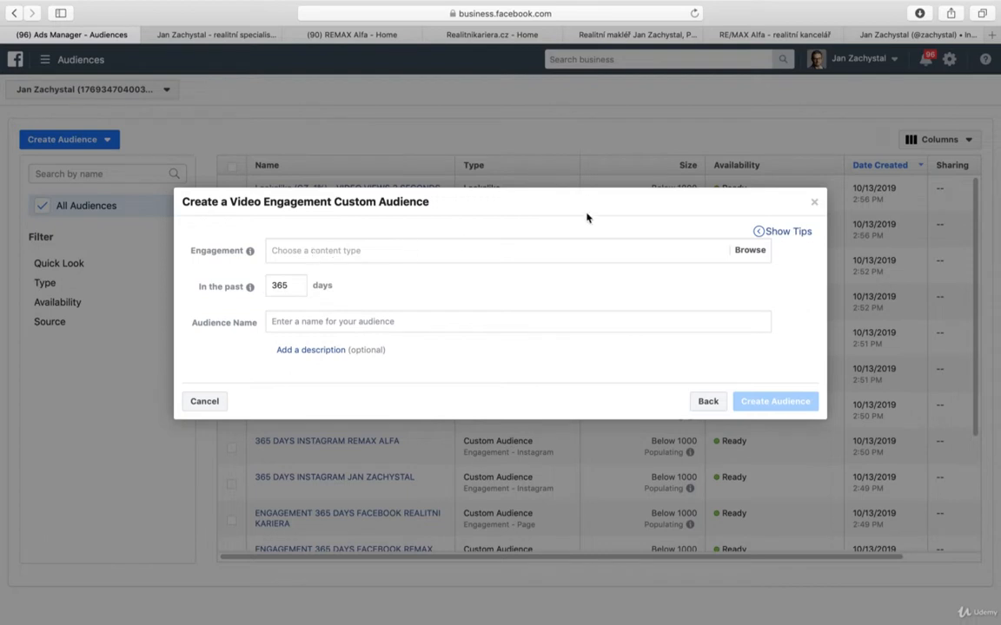
mouse_move(813, 205)
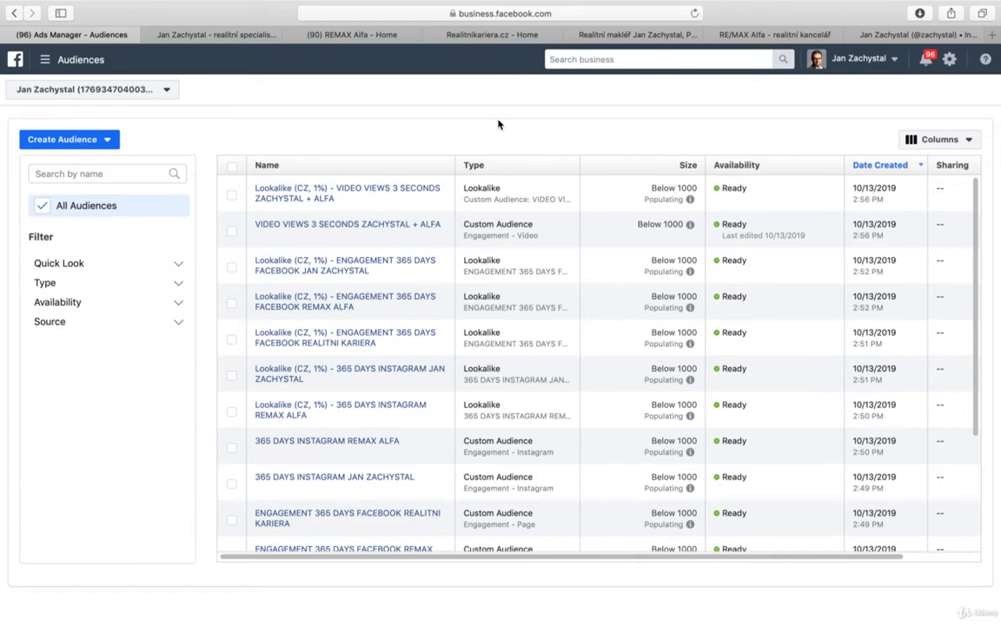
click(212, 35)
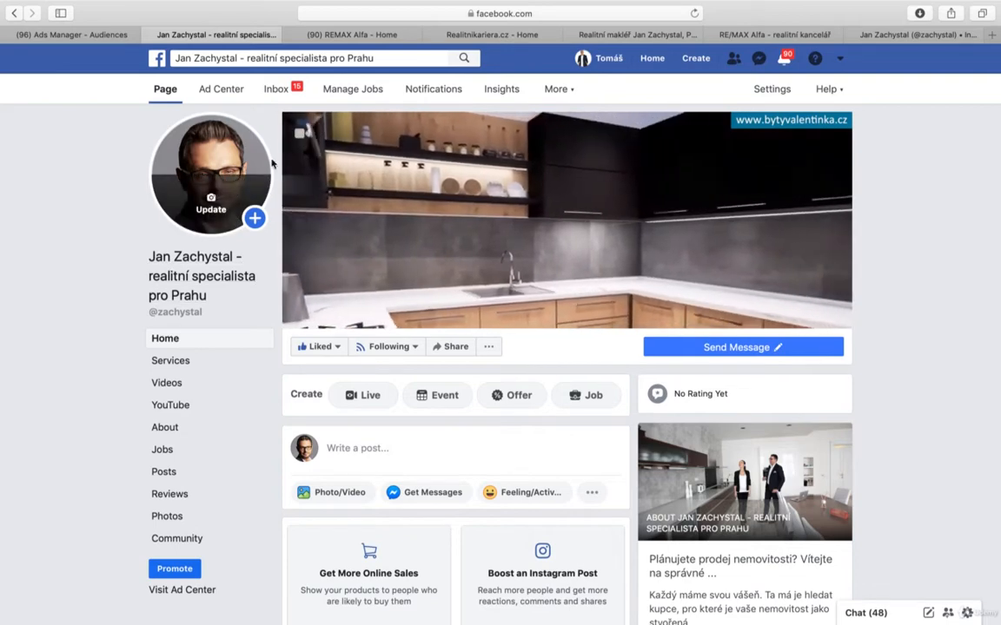
click(351, 35)
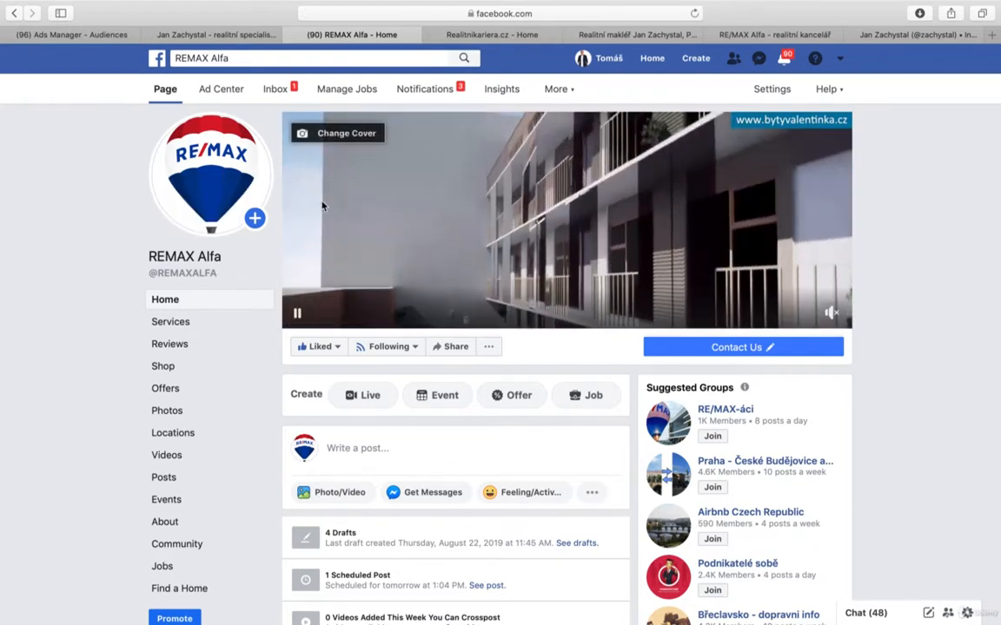
click(490, 34)
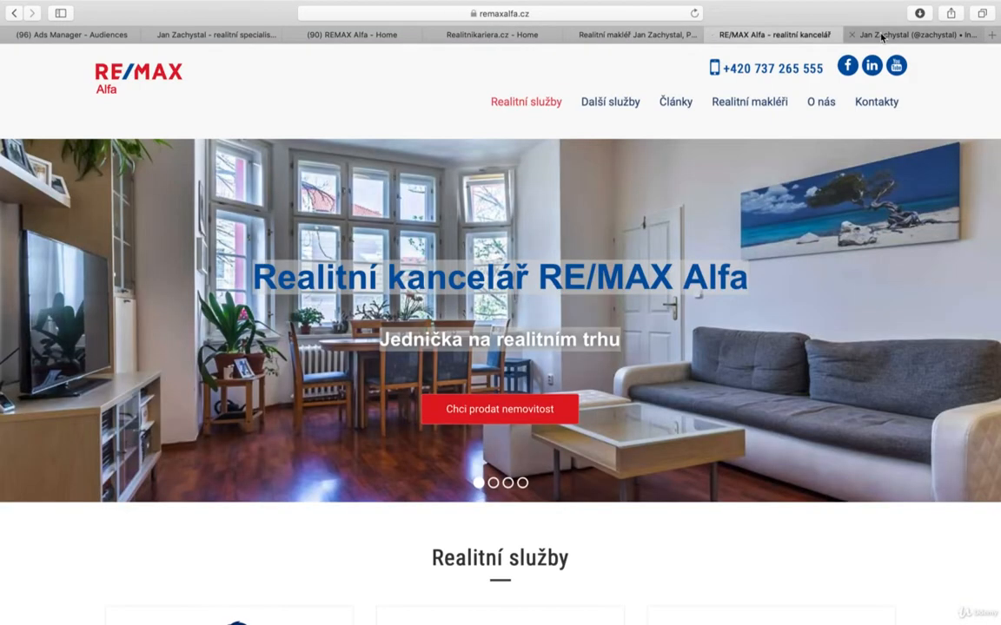
click(907, 35)
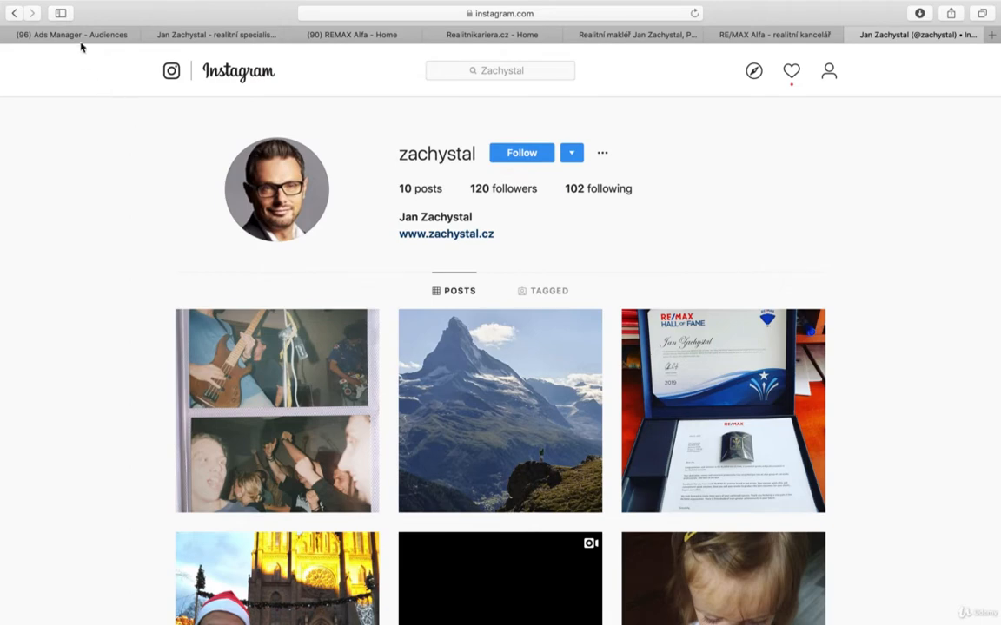
click(70, 34)
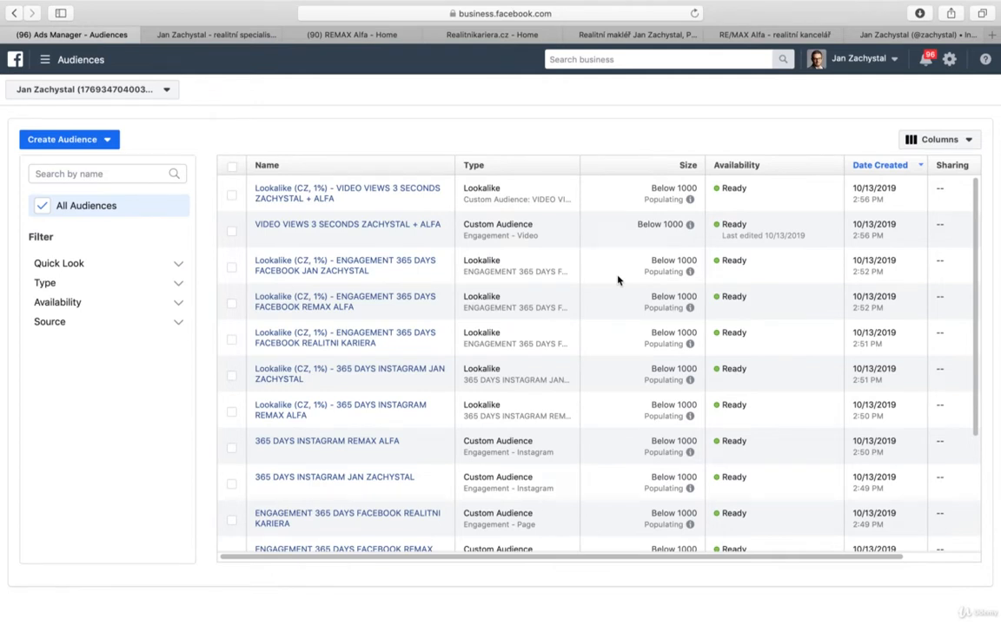
mouse_move(427, 146)
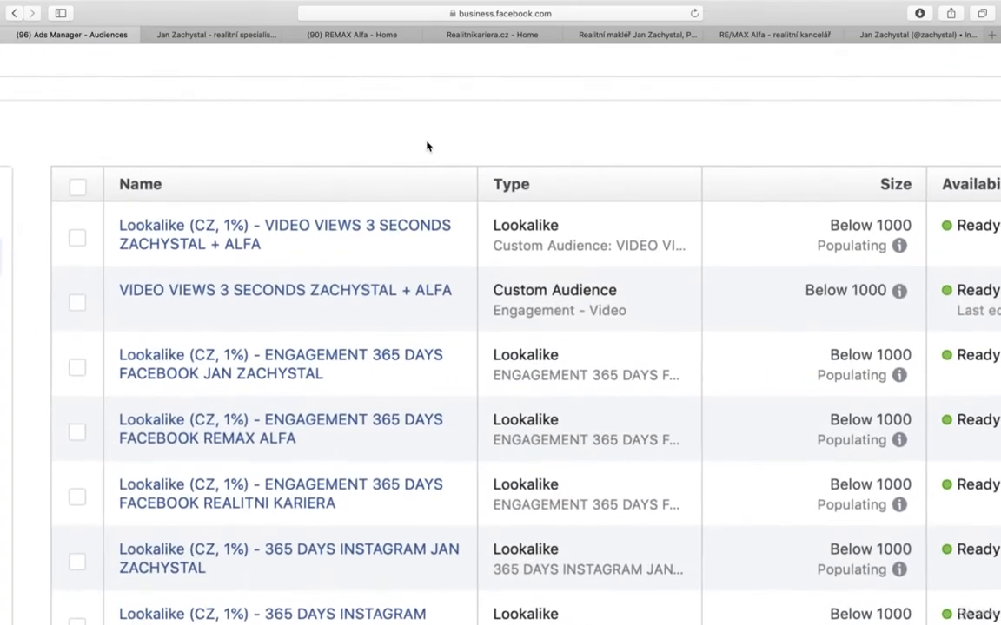
mouse_move(793, 205)
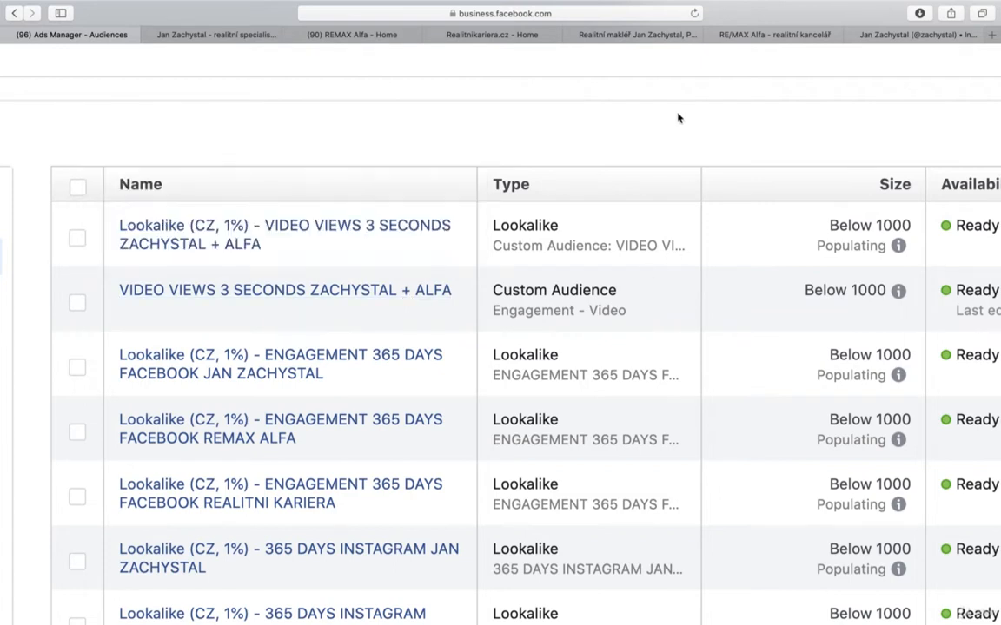
scroll(down, 3)
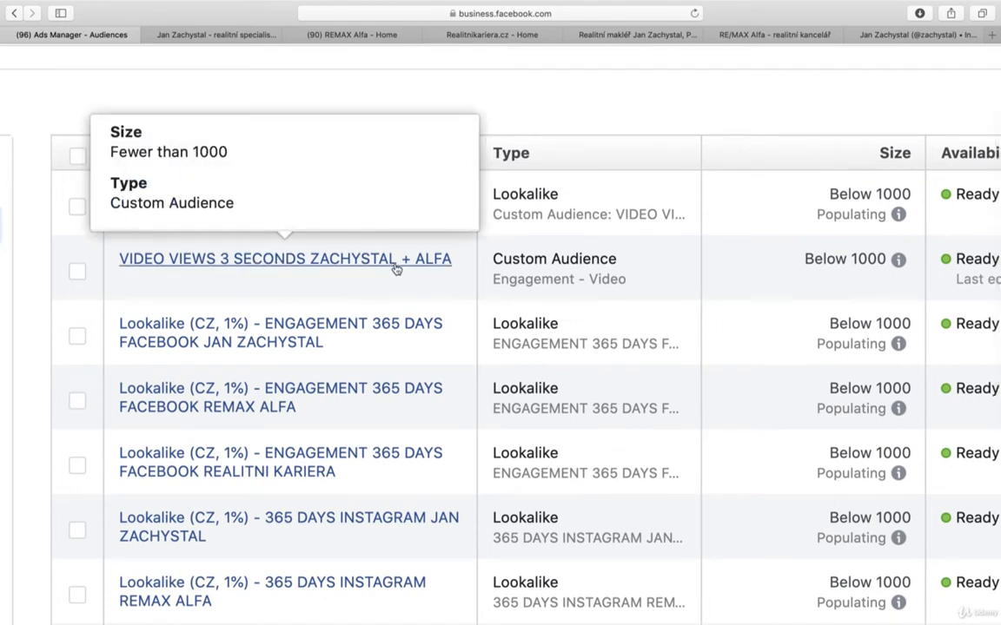
mouse_move(351, 264)
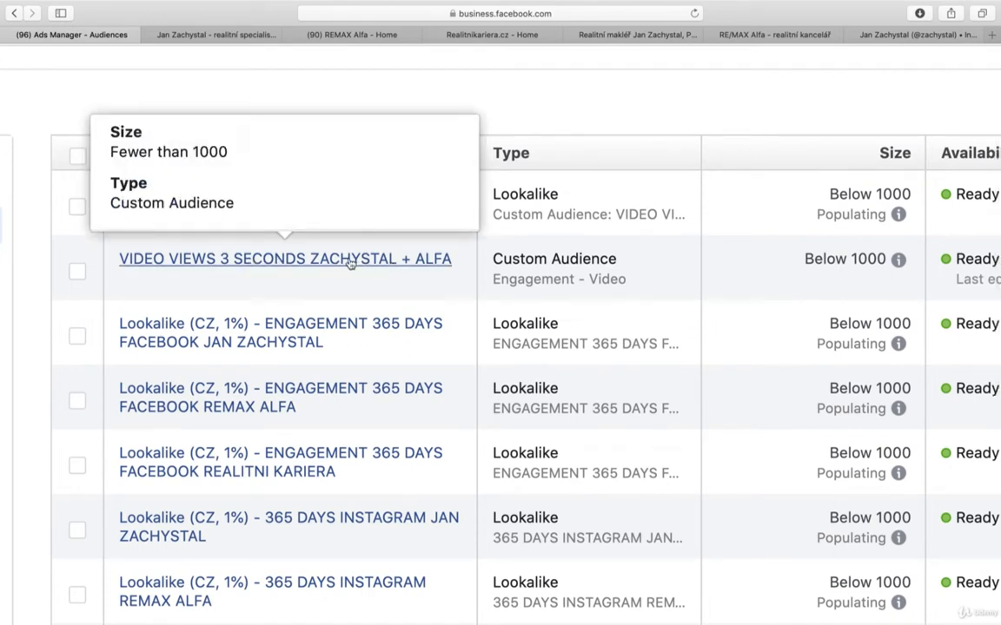
mouse_move(712, 274)
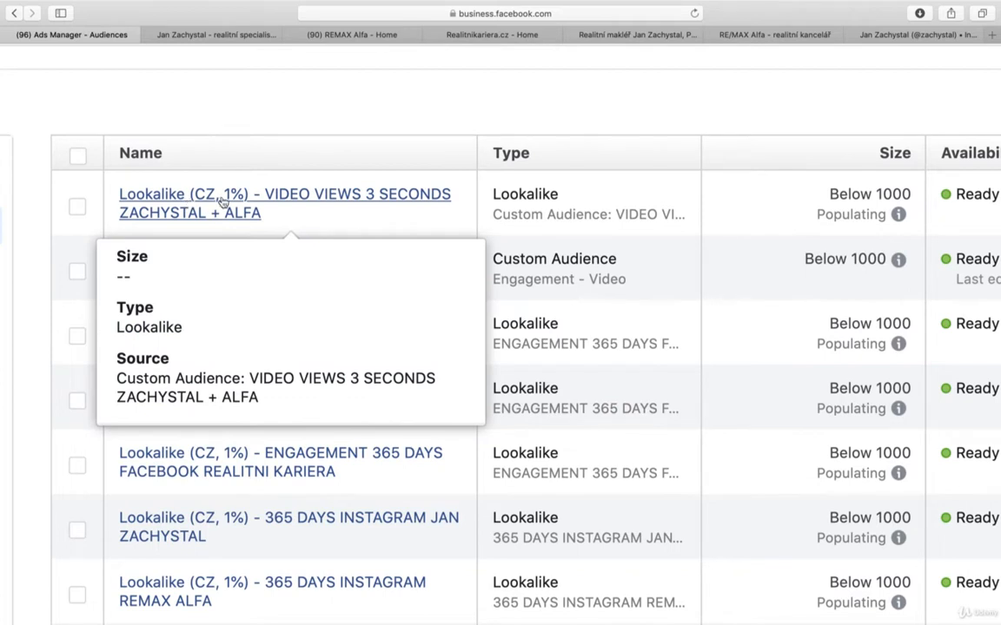
mouse_move(289, 203)
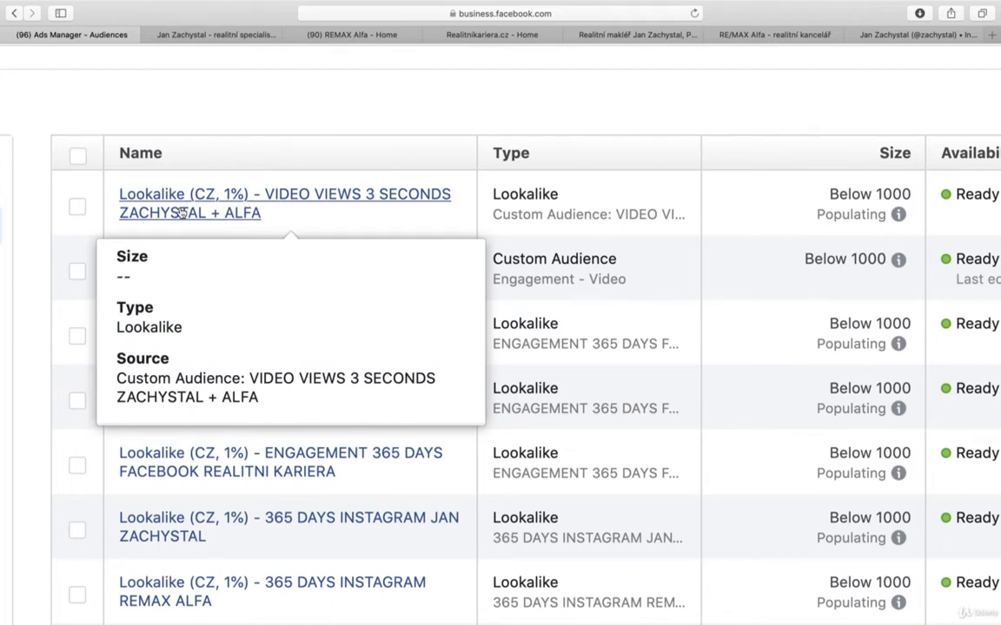
mouse_move(344, 285)
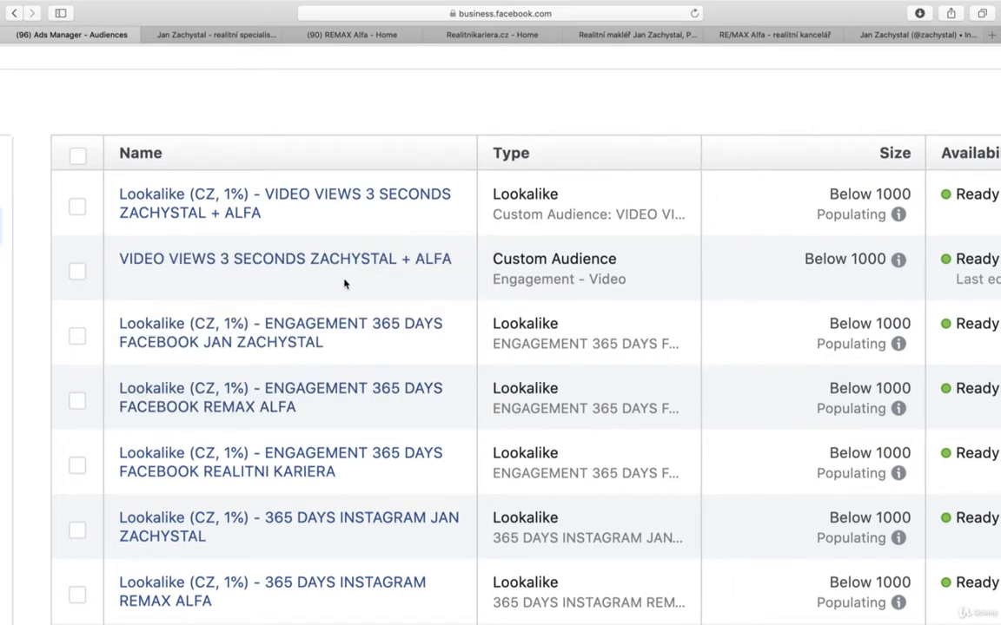
scroll(down, 3)
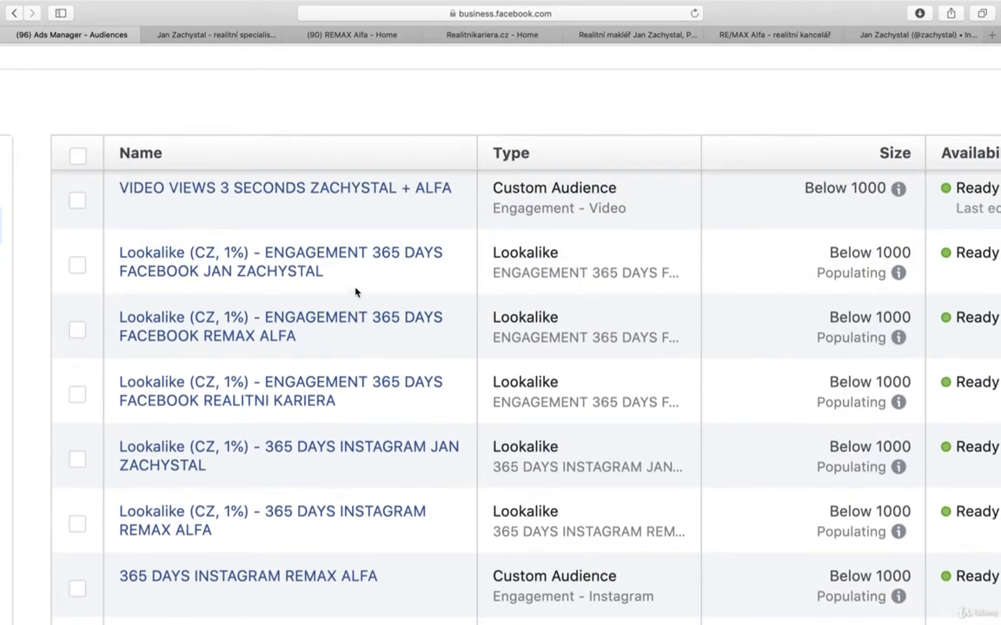
mouse_move(684, 285)
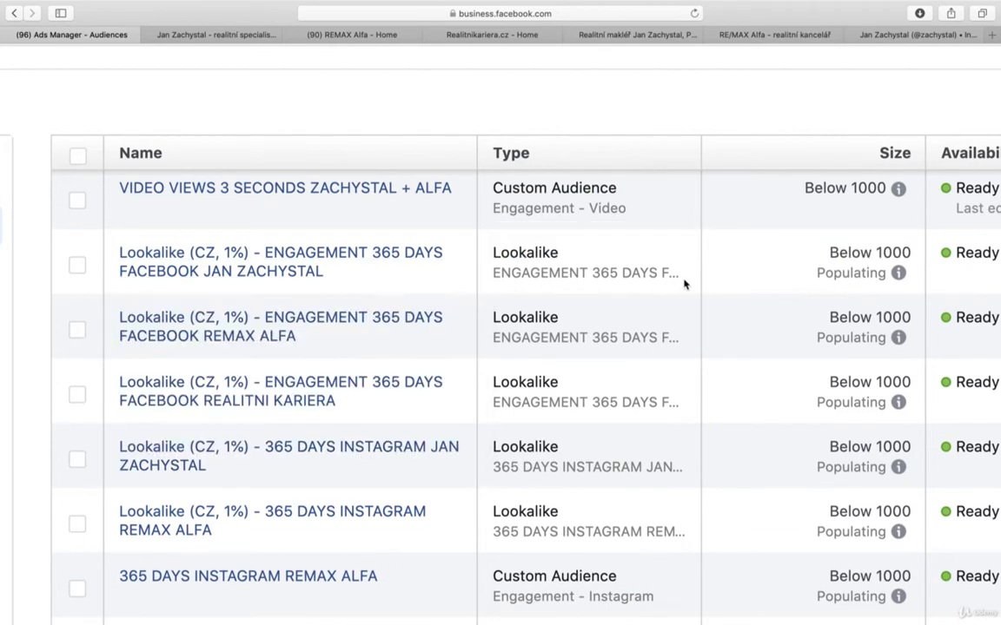
mouse_move(685, 285)
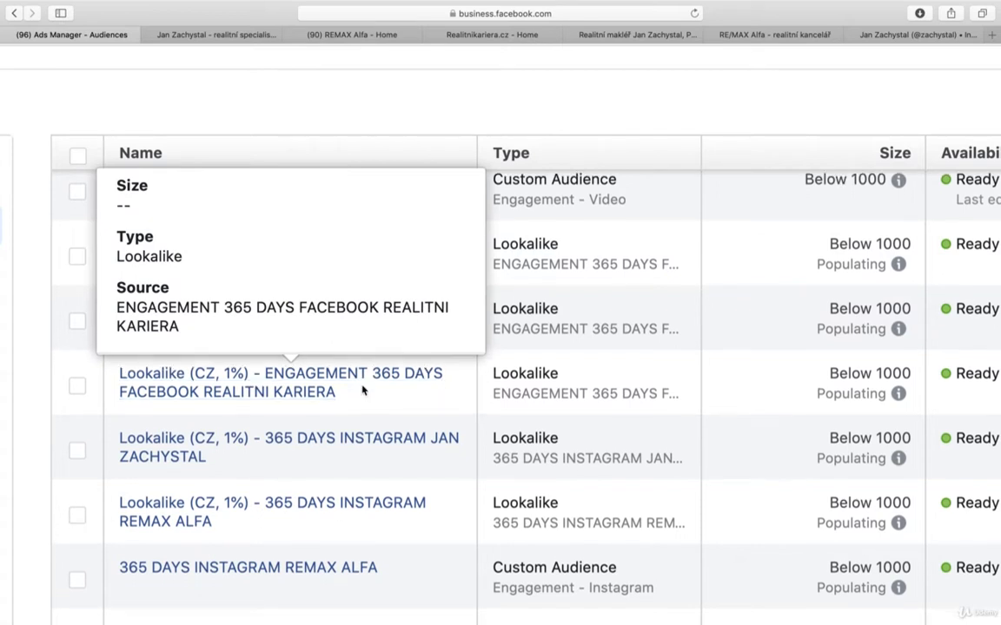
scroll(down, 3)
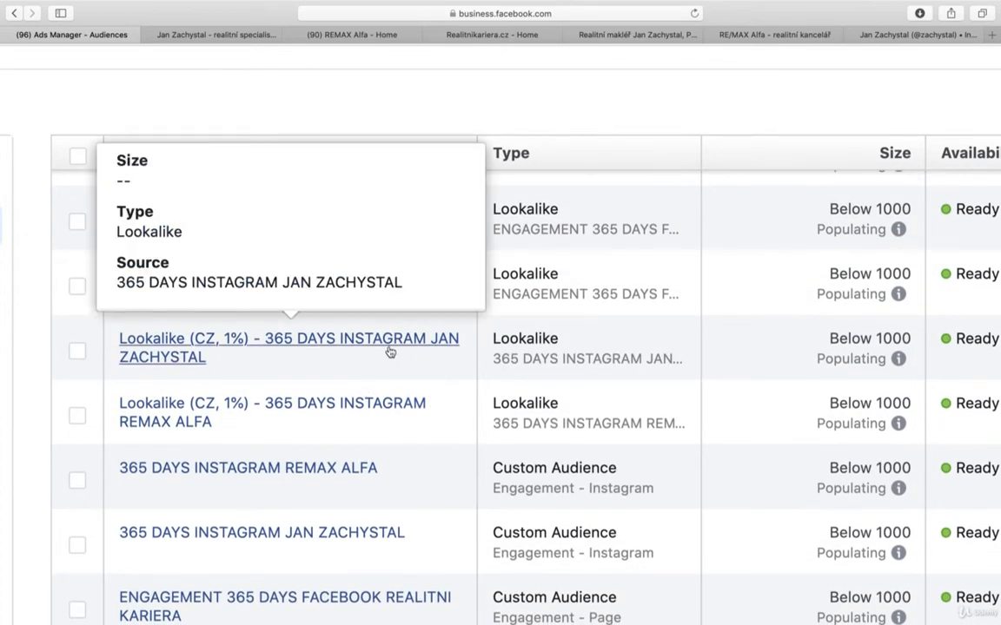
mouse_move(379, 349)
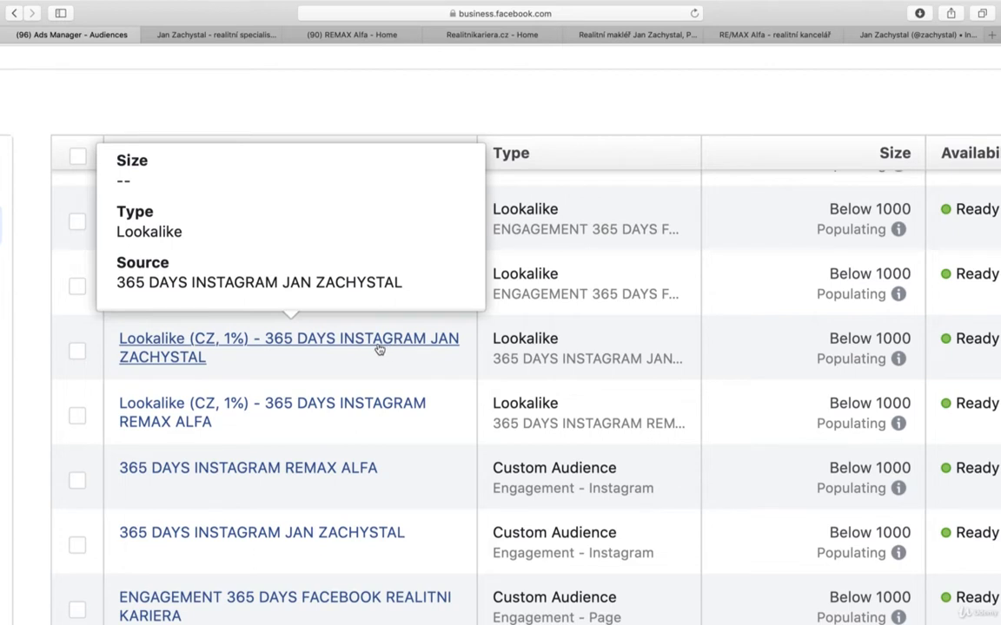
mouse_move(153, 347)
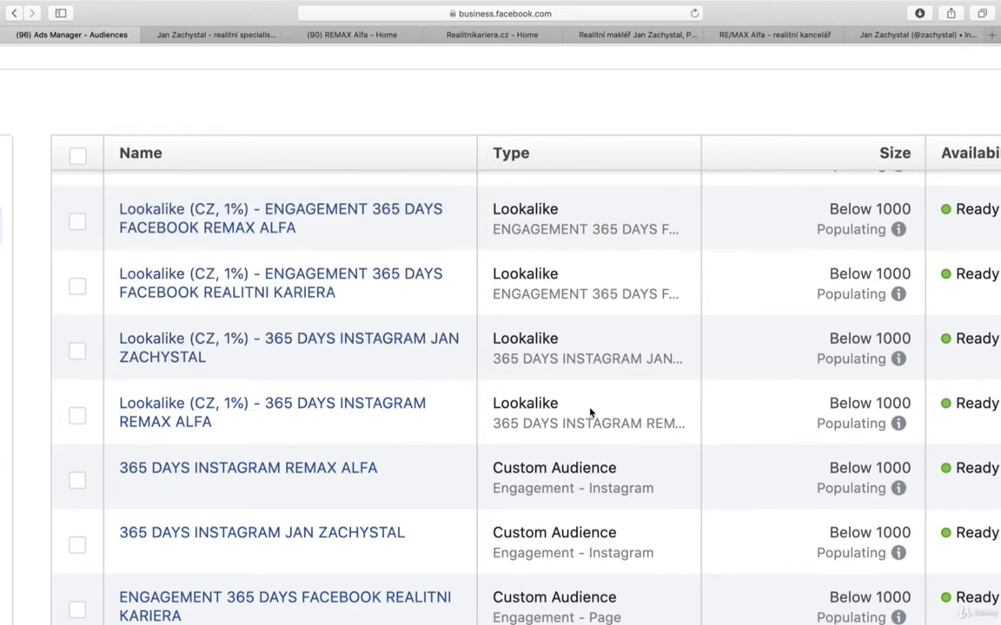
scroll(down, 3)
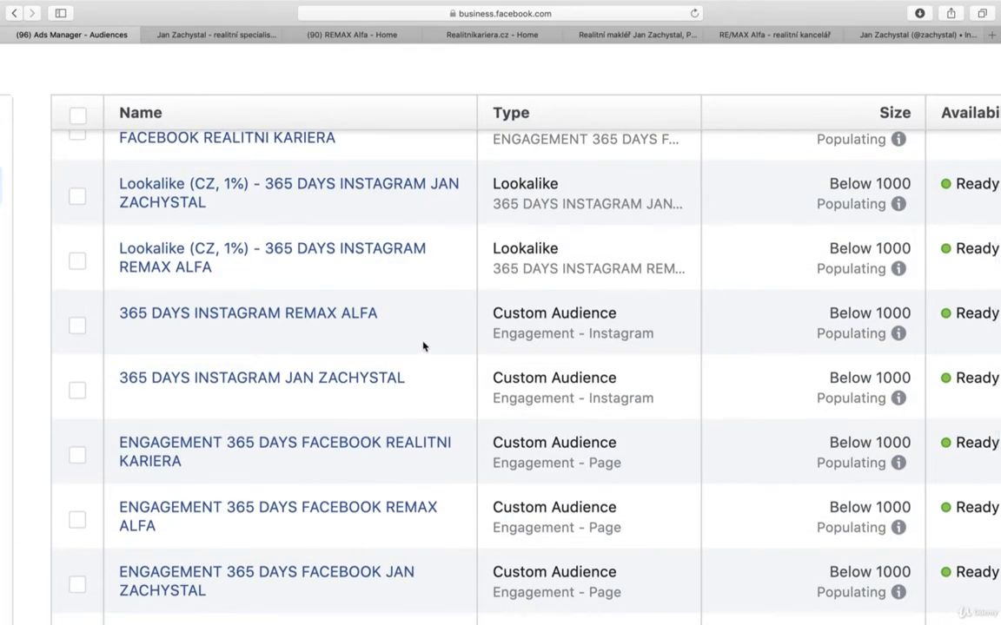
mouse_move(246, 313)
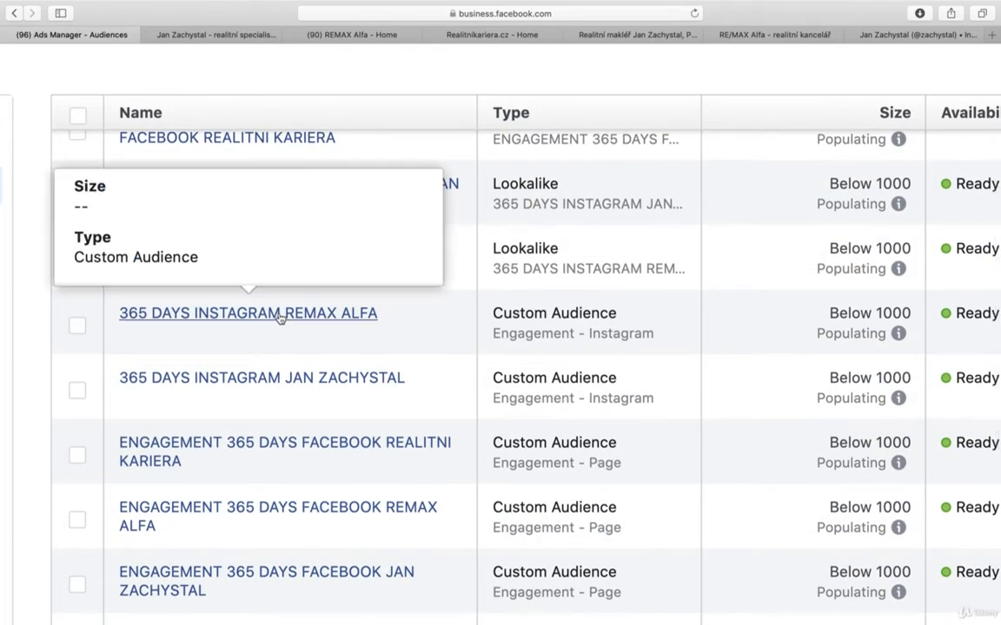
mouse_move(289, 378)
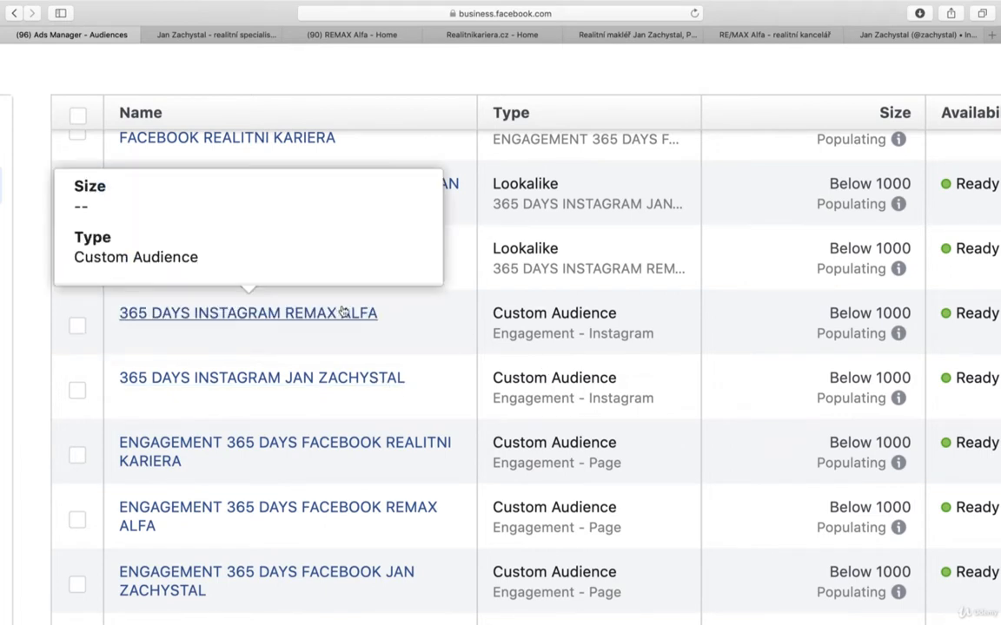
scroll(down, 3)
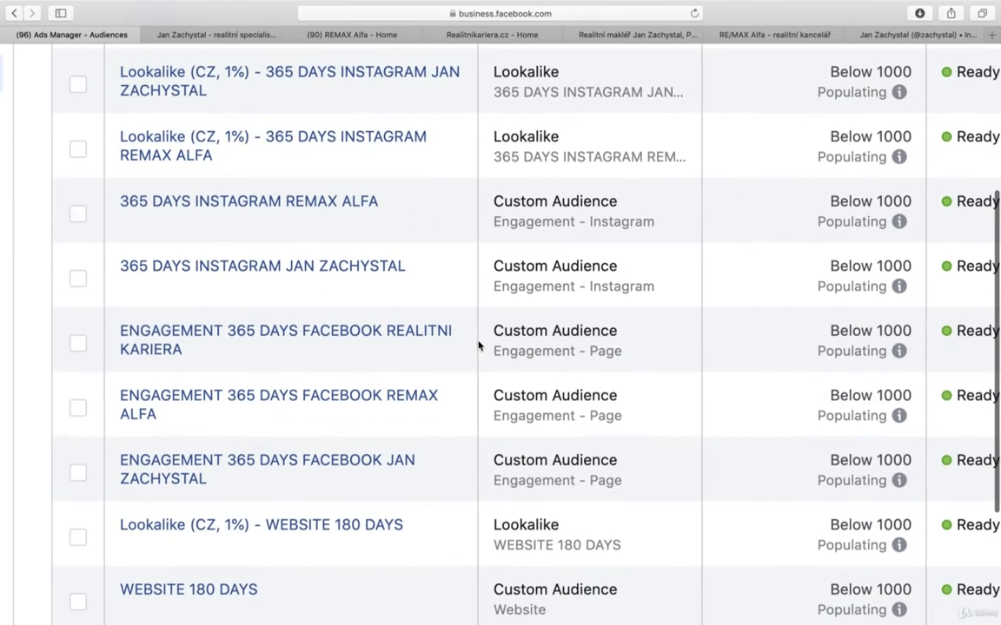
mouse_move(285, 338)
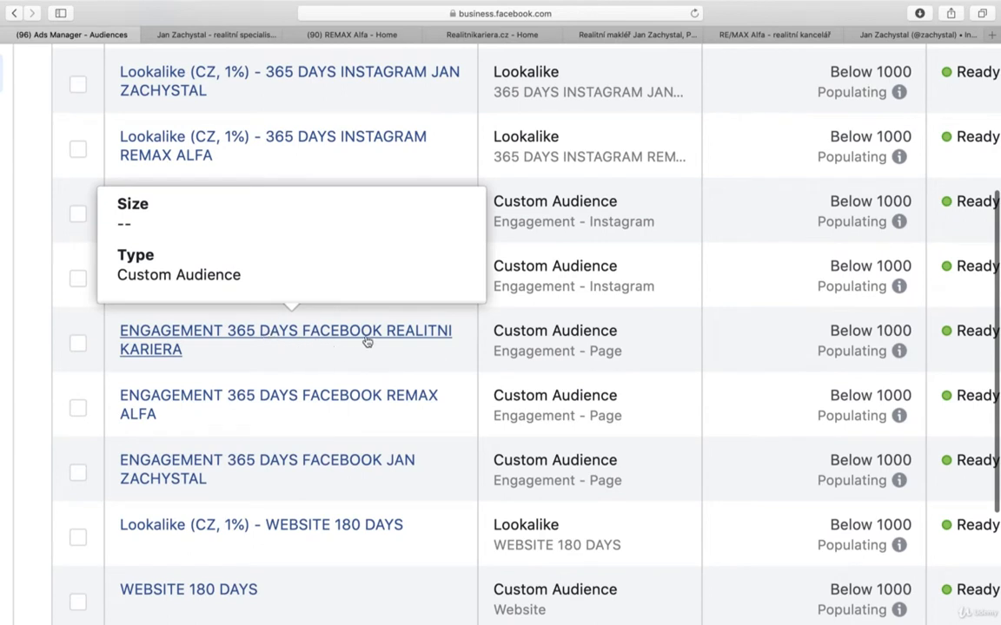
mouse_move(361, 344)
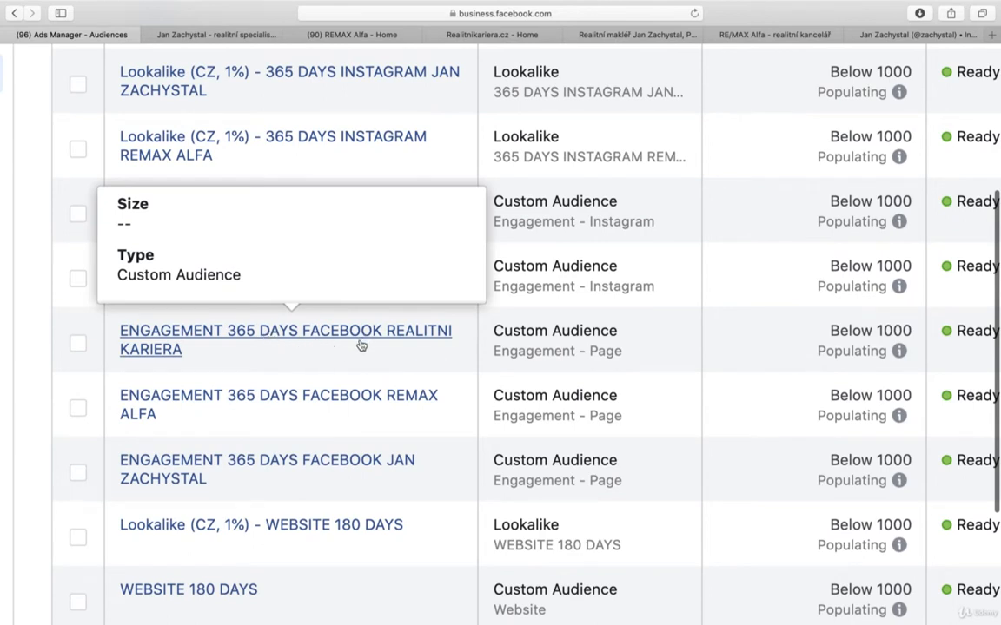
mouse_move(669, 425)
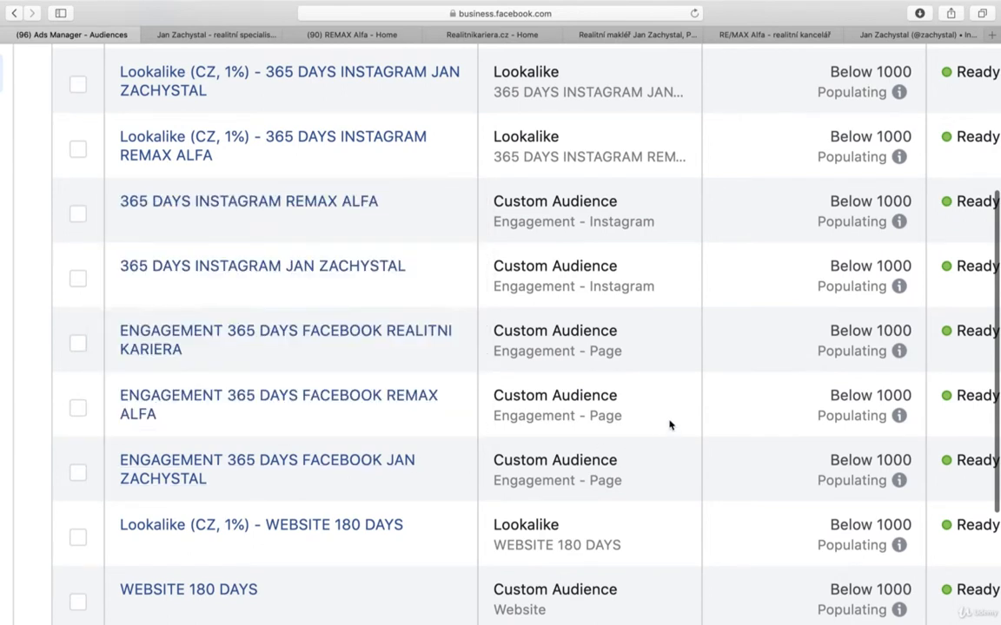
mouse_move(660, 414)
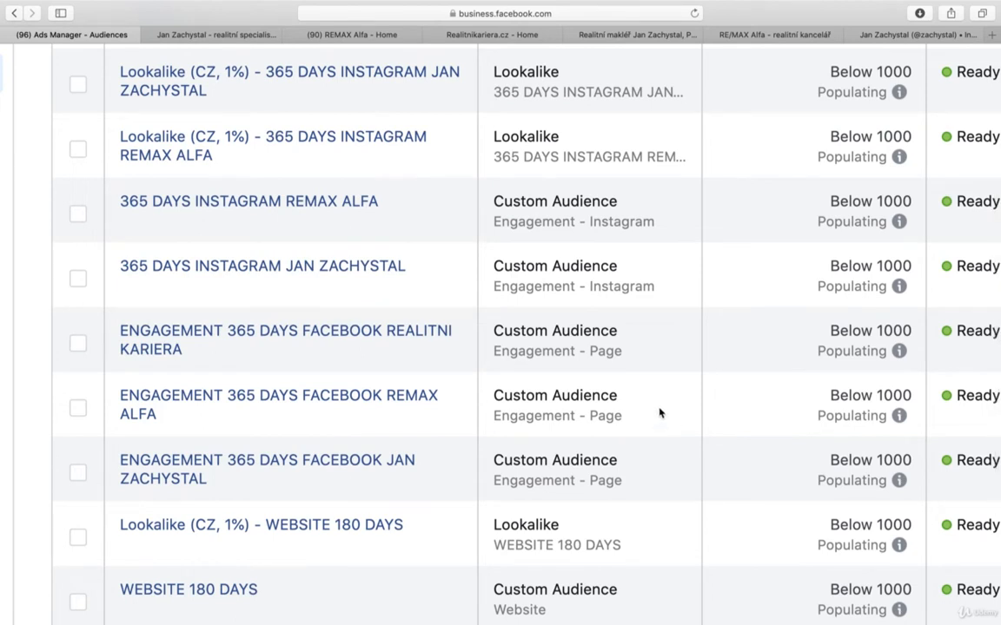
mouse_move(434, 337)
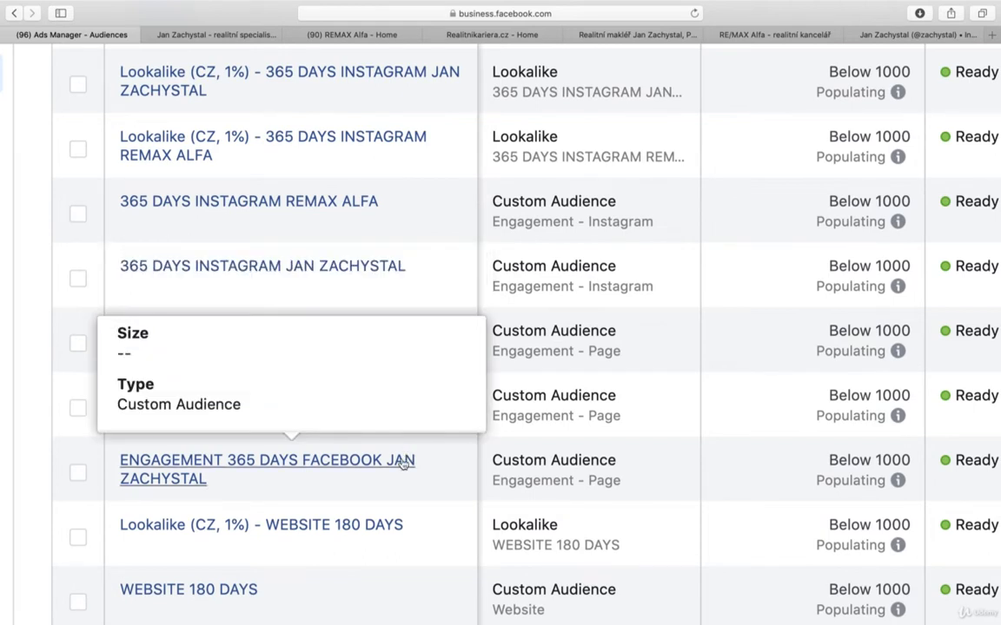
scroll(down, 3)
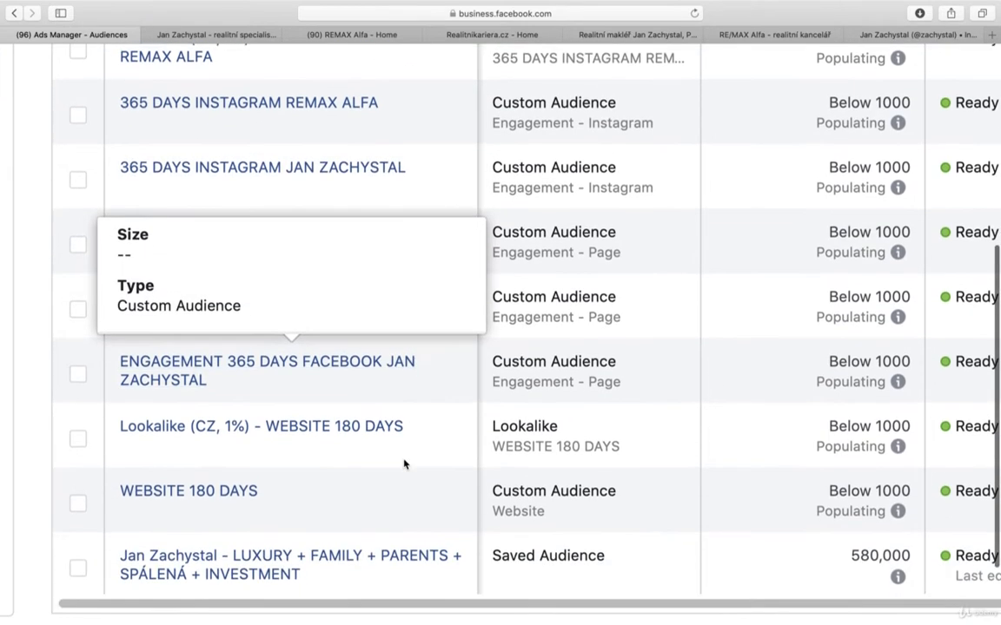
mouse_move(250, 431)
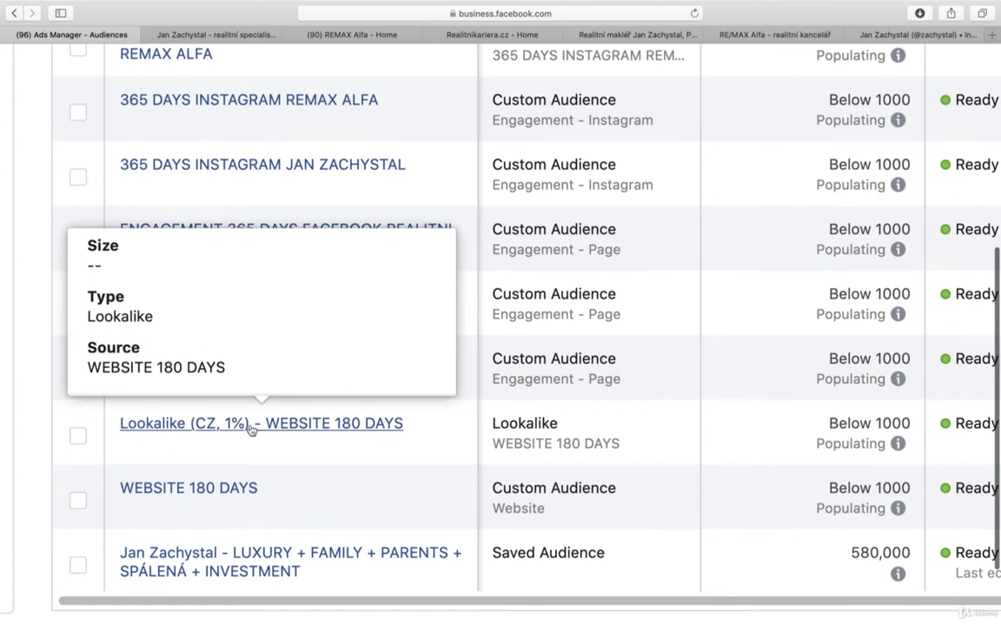
mouse_move(389, 425)
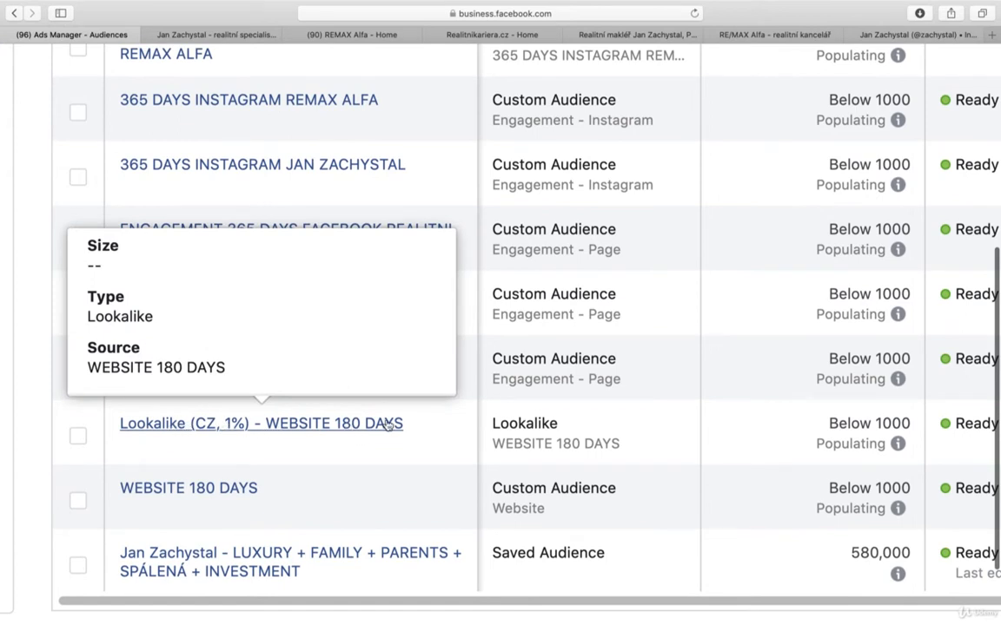
mouse_move(188, 488)
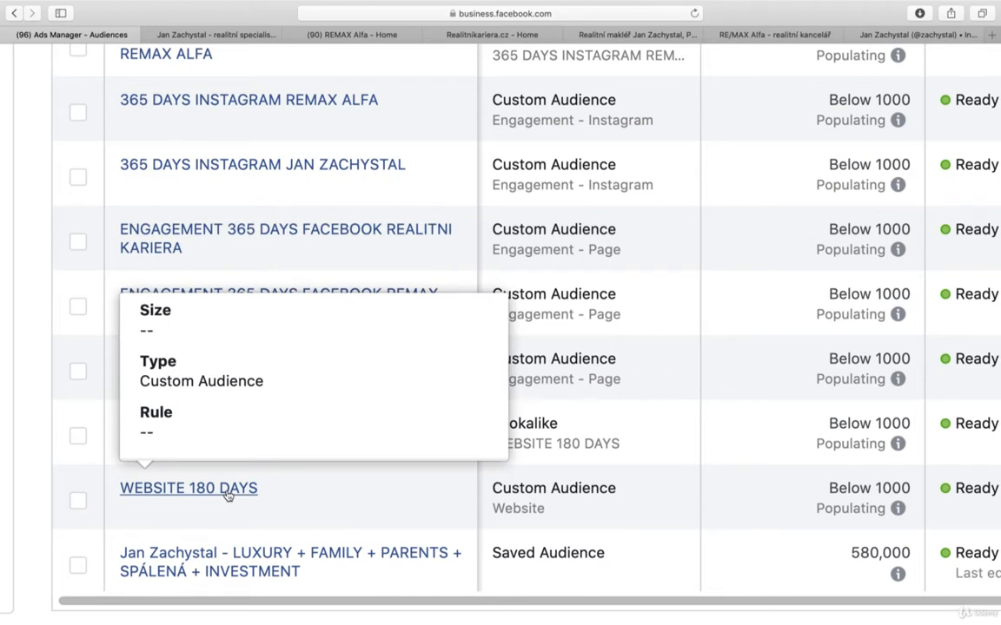
mouse_move(421, 487)
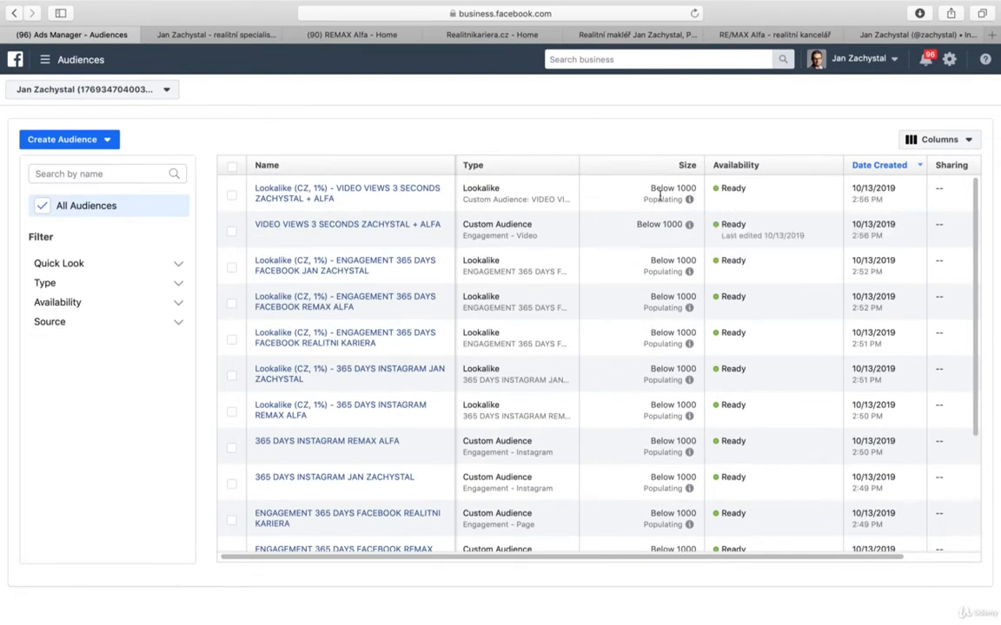
mouse_move(692, 195)
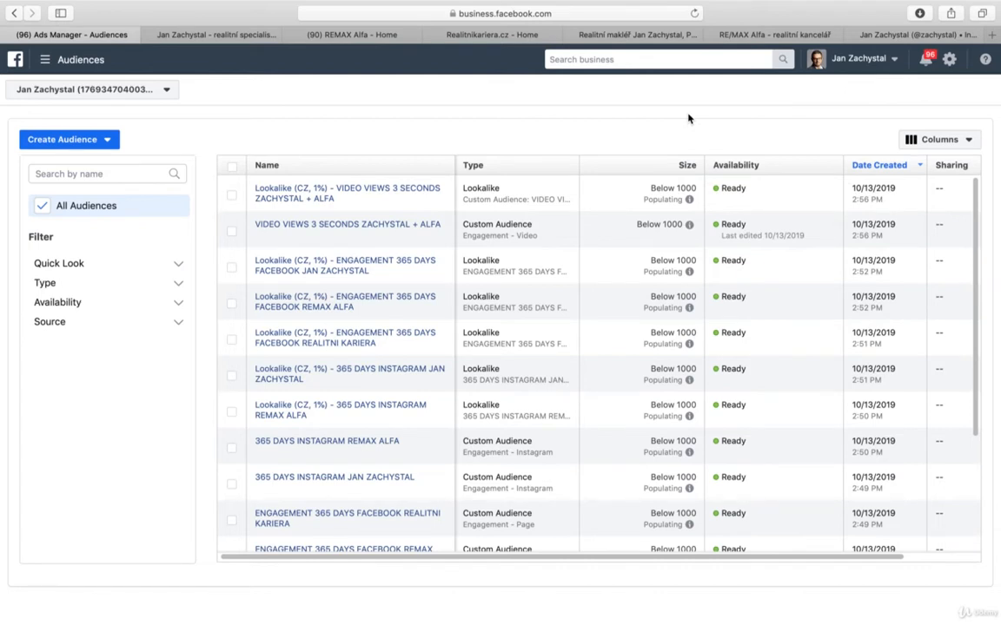
mouse_move(674, 125)
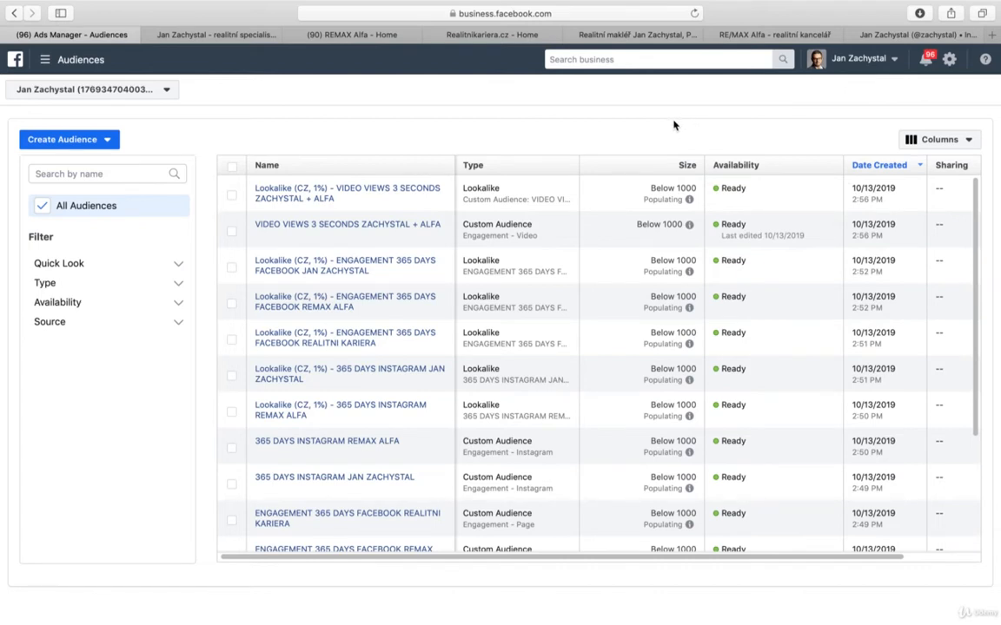
mouse_move(660, 120)
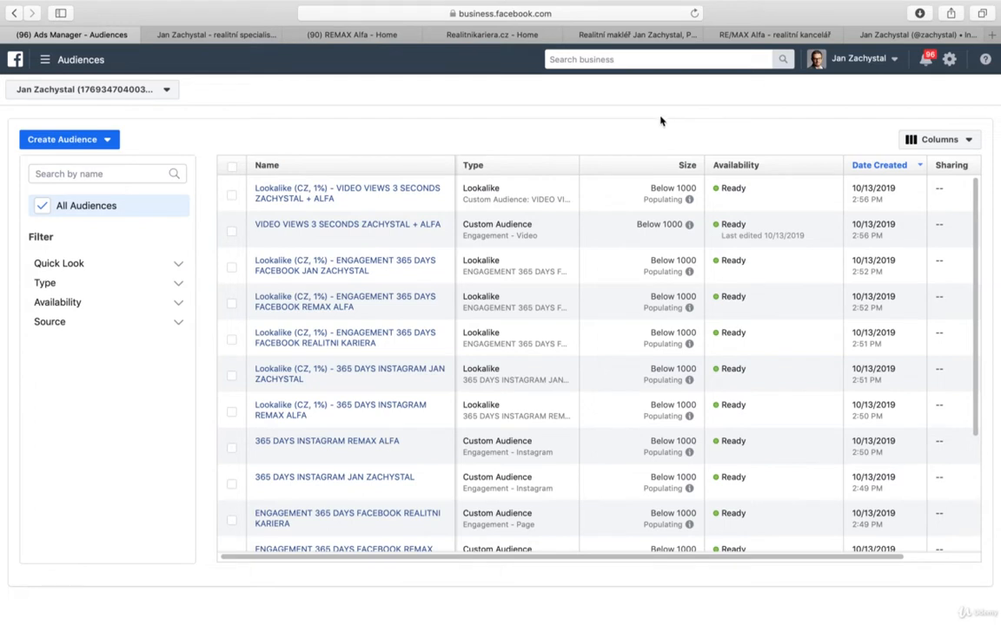
mouse_move(497, 137)
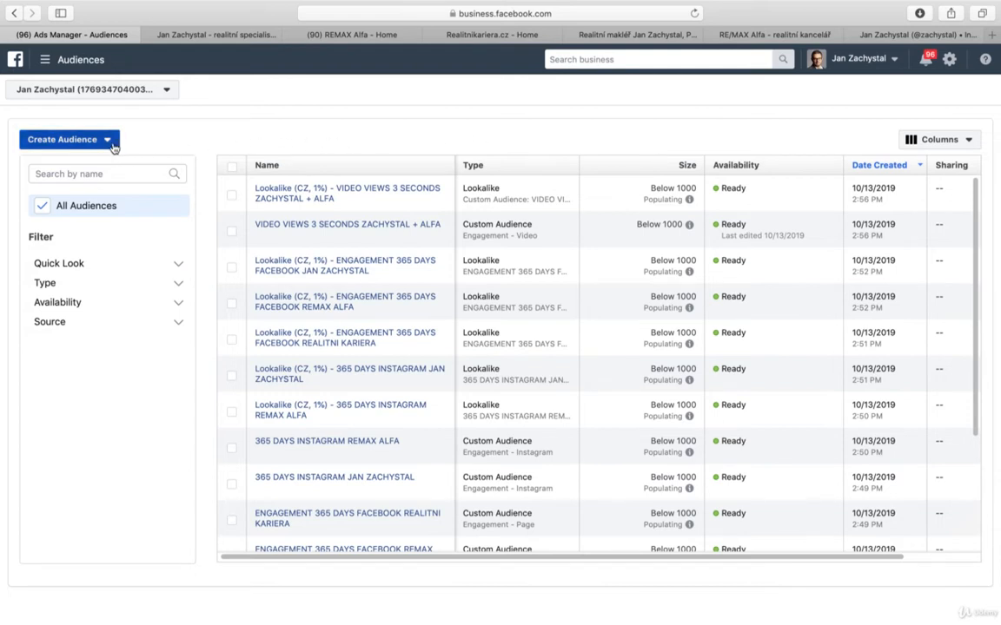
Start a video custom audience for people who viewed at least 10 seconds and go to video selection
click(70, 139)
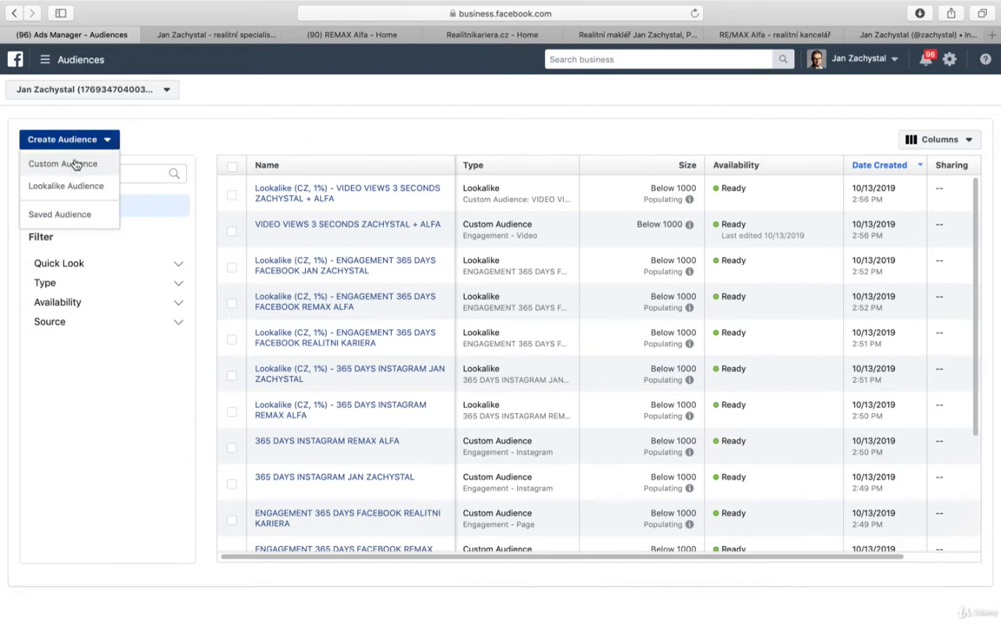
click(63, 164)
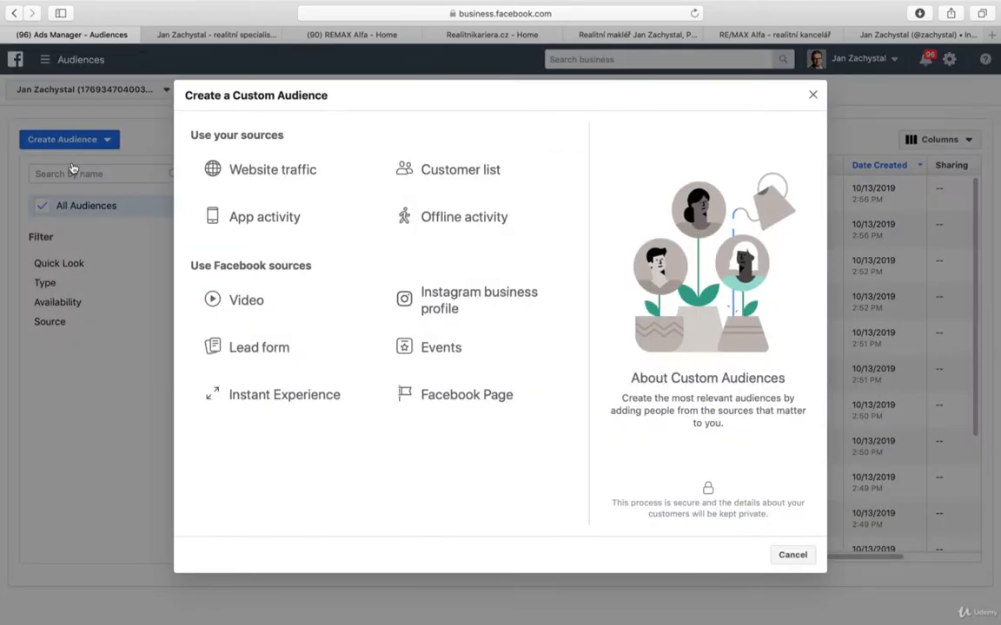
click(246, 299)
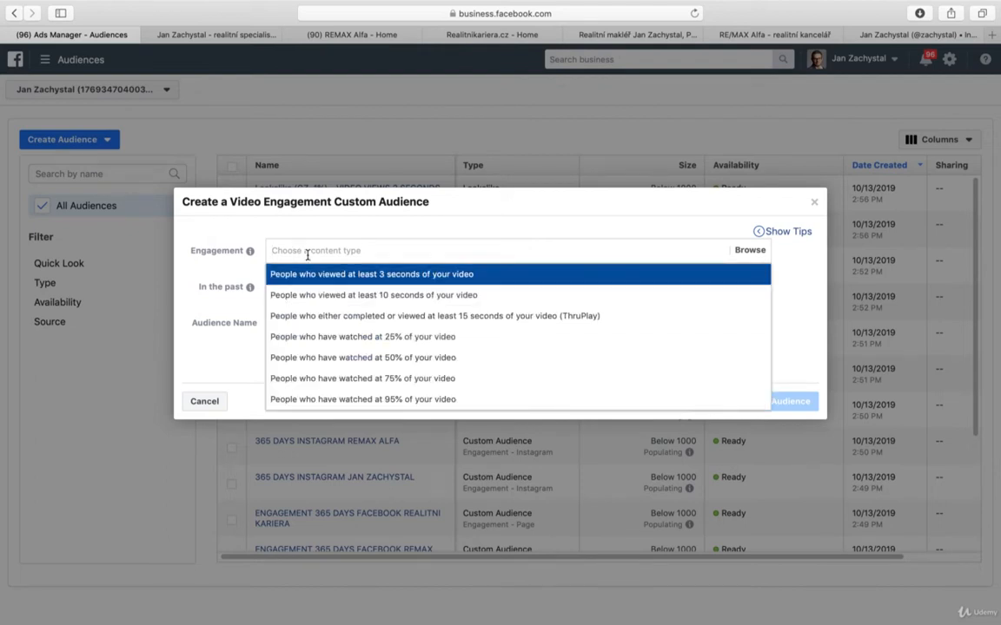
mouse_move(374, 295)
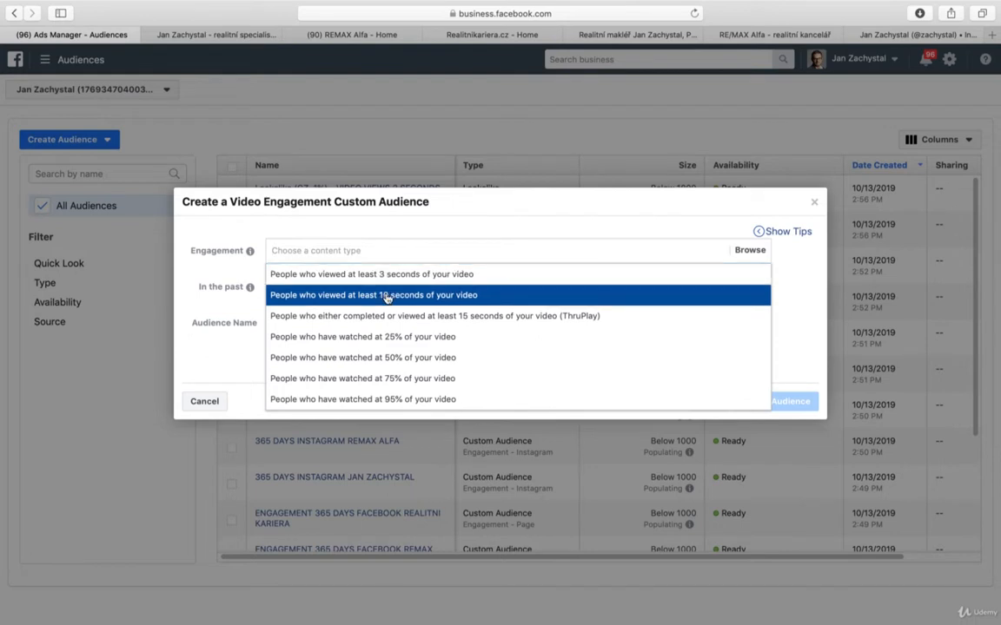
mouse_move(400, 316)
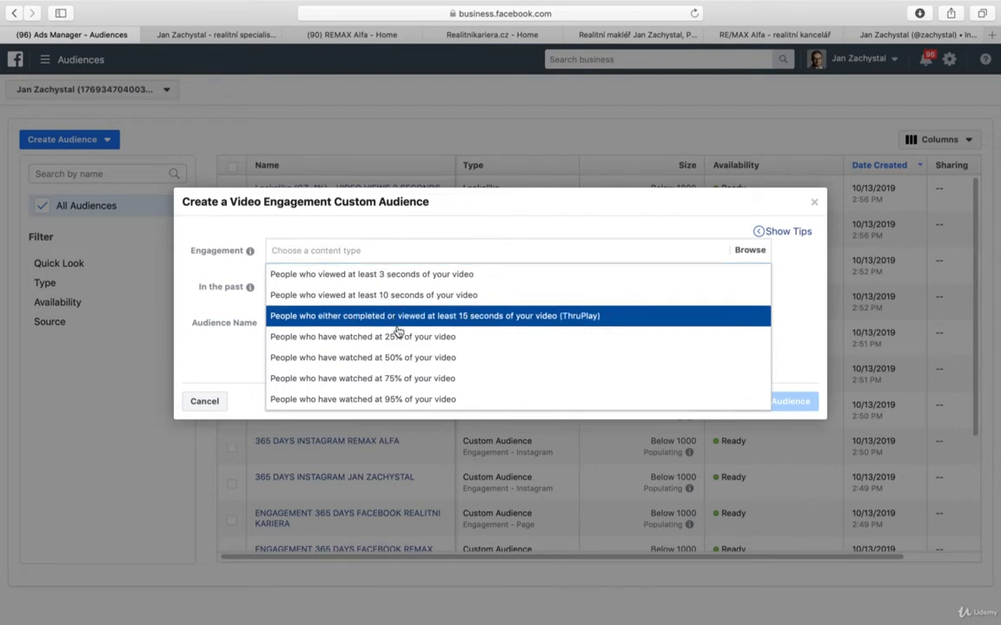
mouse_move(389, 337)
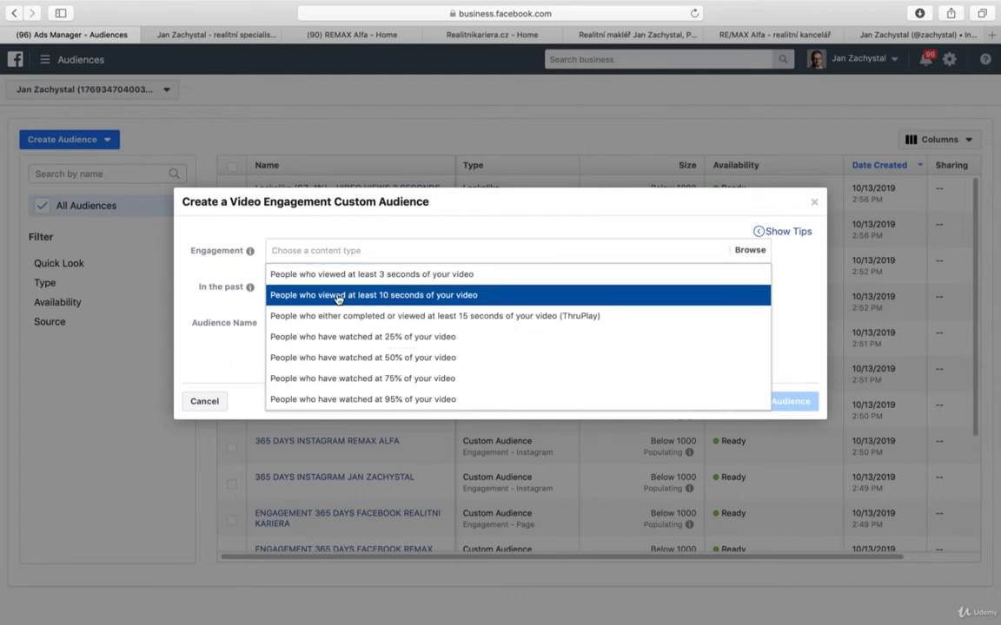
click(372, 295)
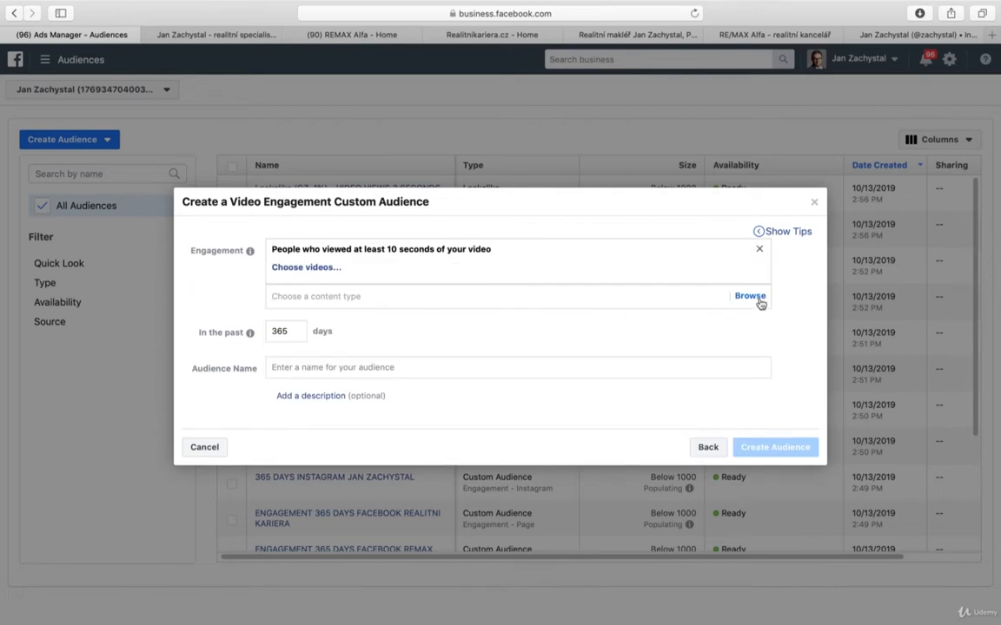
click(517, 295)
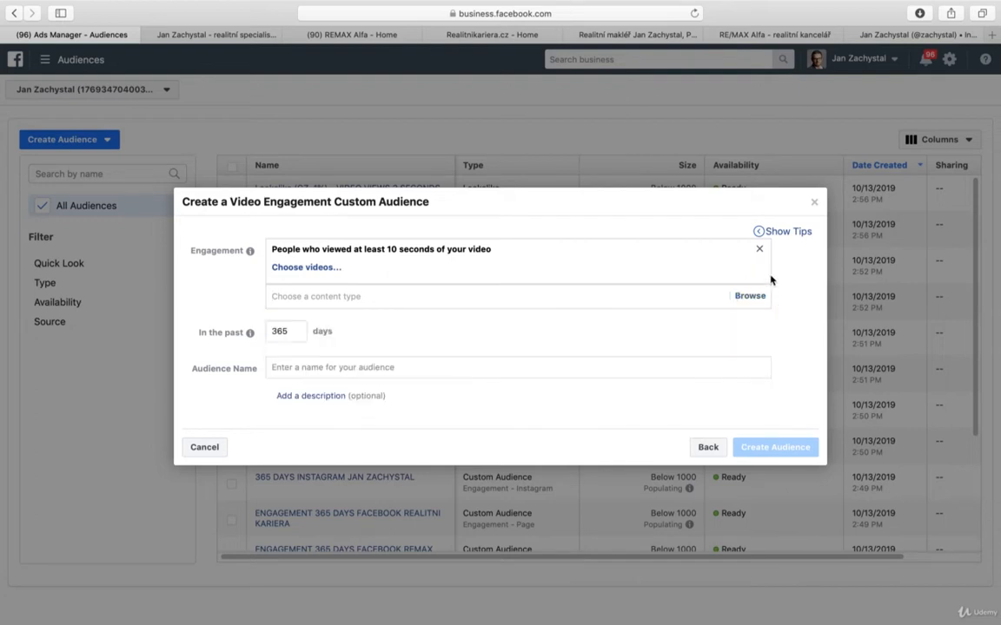
mouse_move(363, 252)
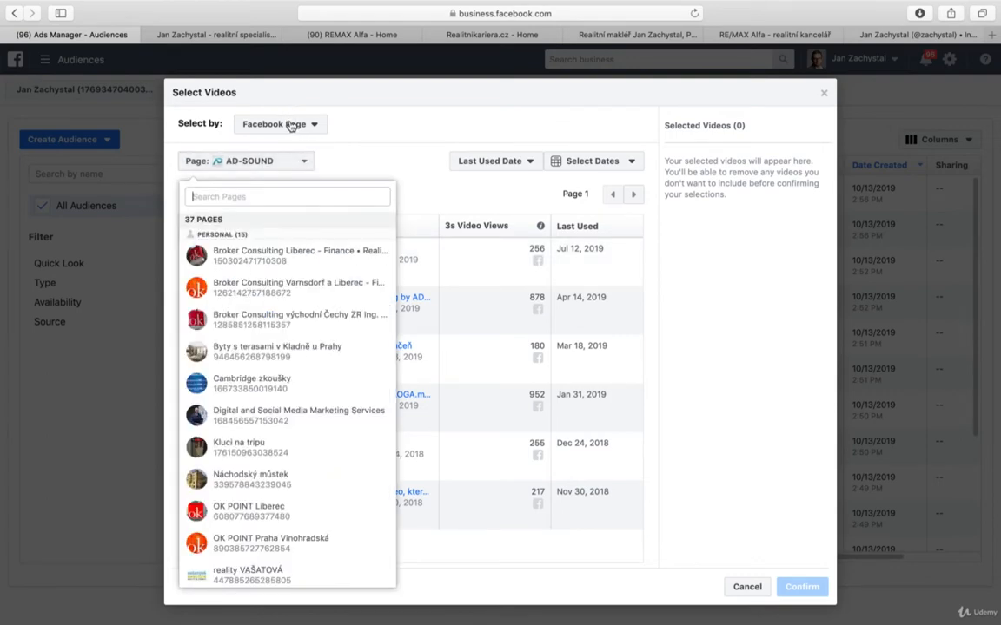
Keep selection by Facebook Page and pick the real-estate specialist's page via 'za' search
click(279, 123)
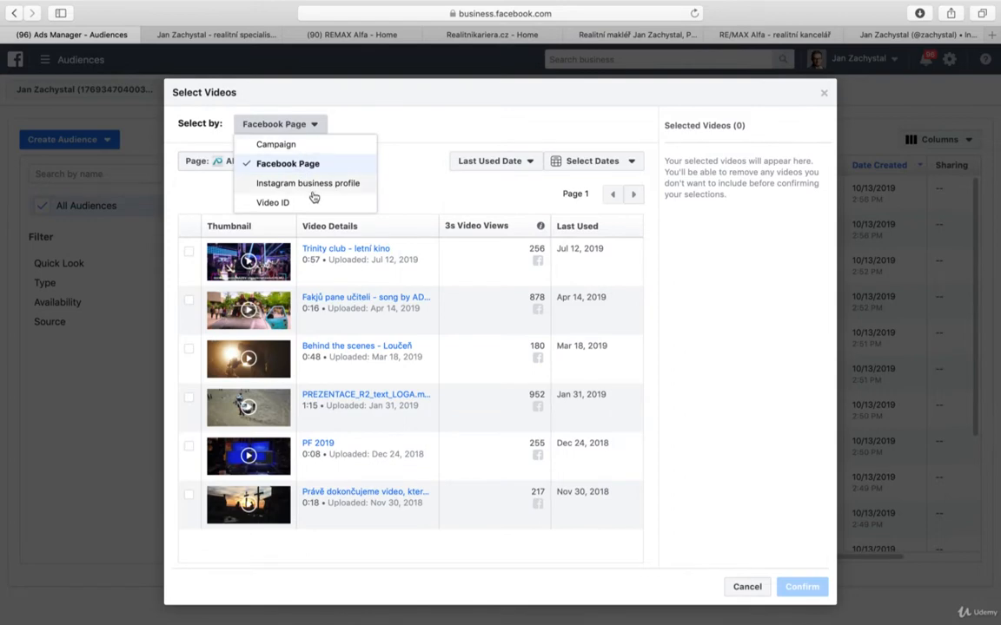
click(288, 163)
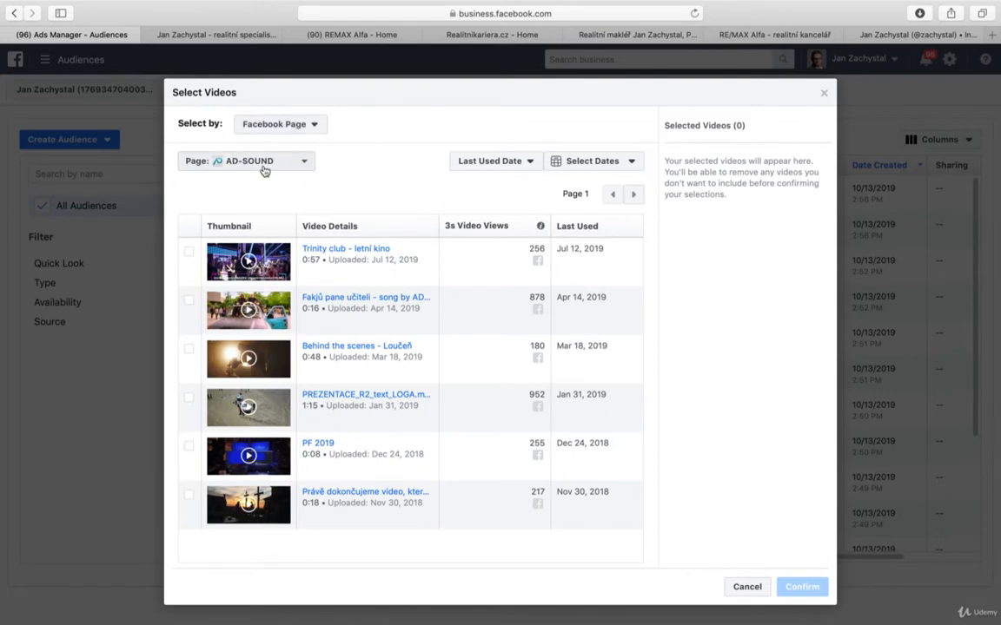
text(zach)
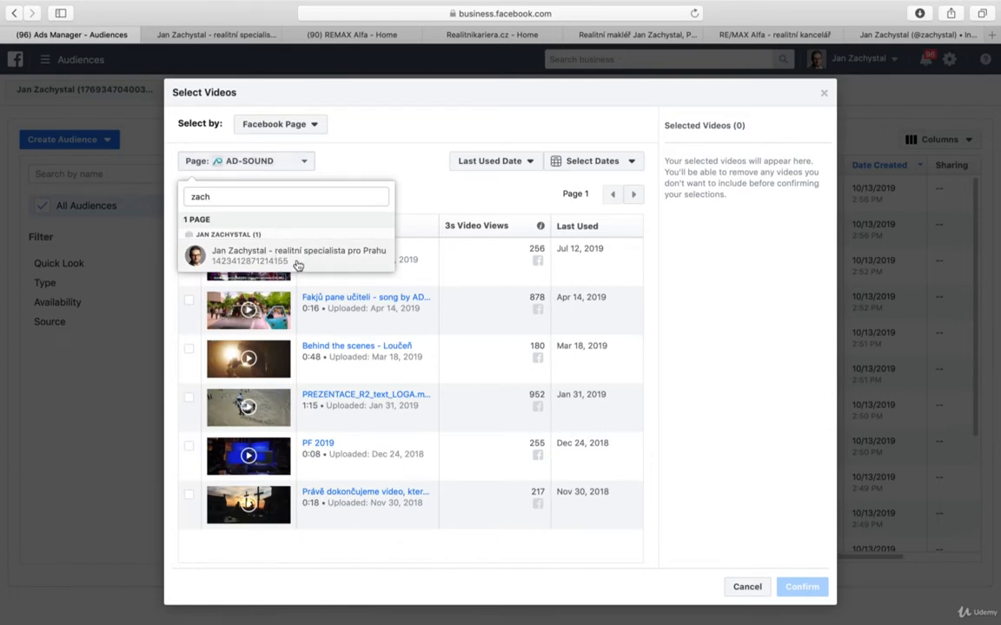
click(299, 256)
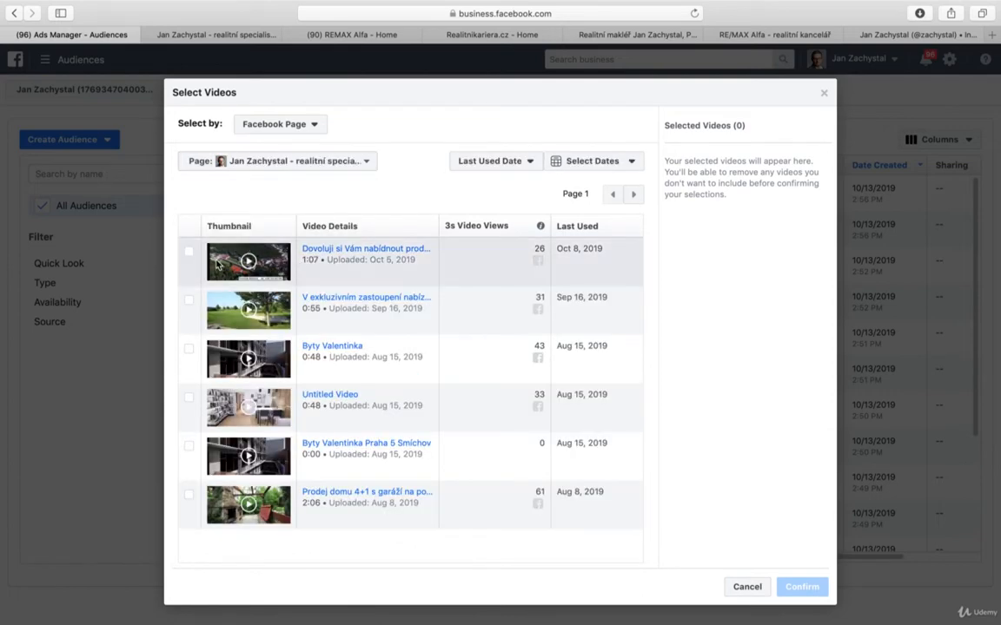
Tick the page's videos, including Byty Valentinka Praha 5 Smíchov and the Untitled Video
click(187, 495)
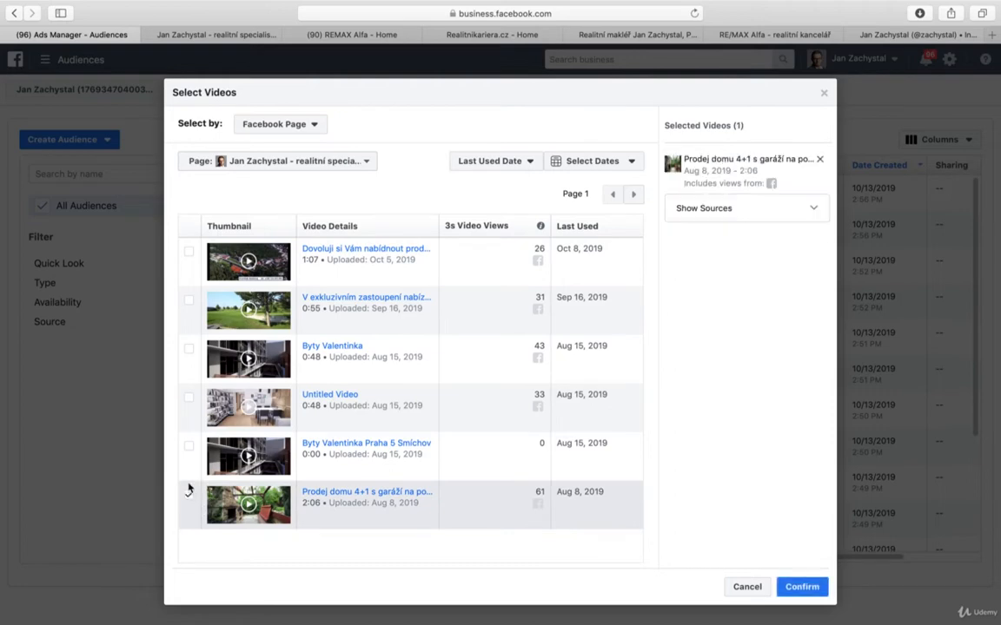
click(187, 445)
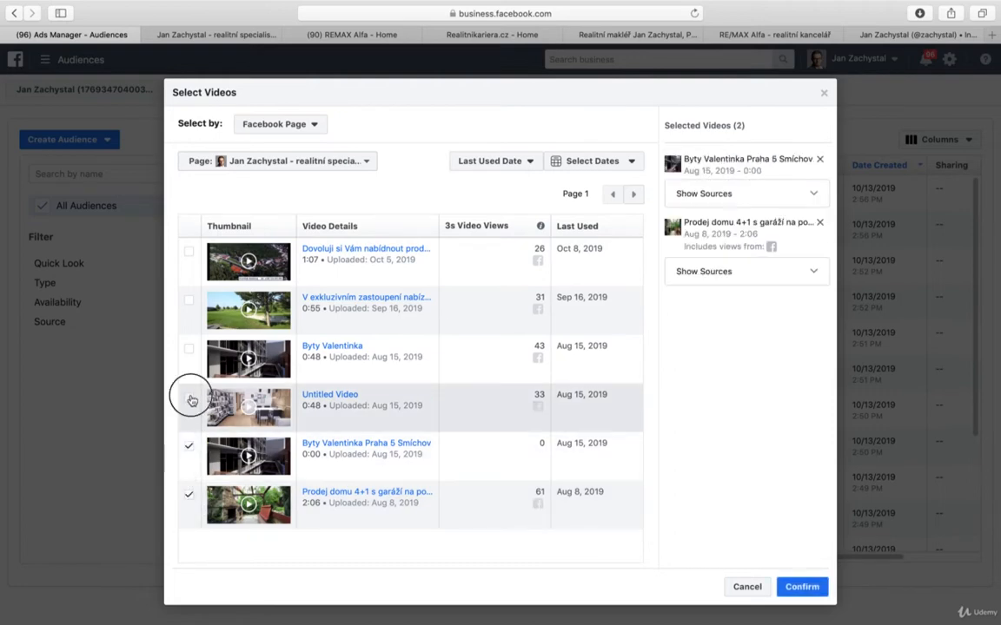
click(188, 302)
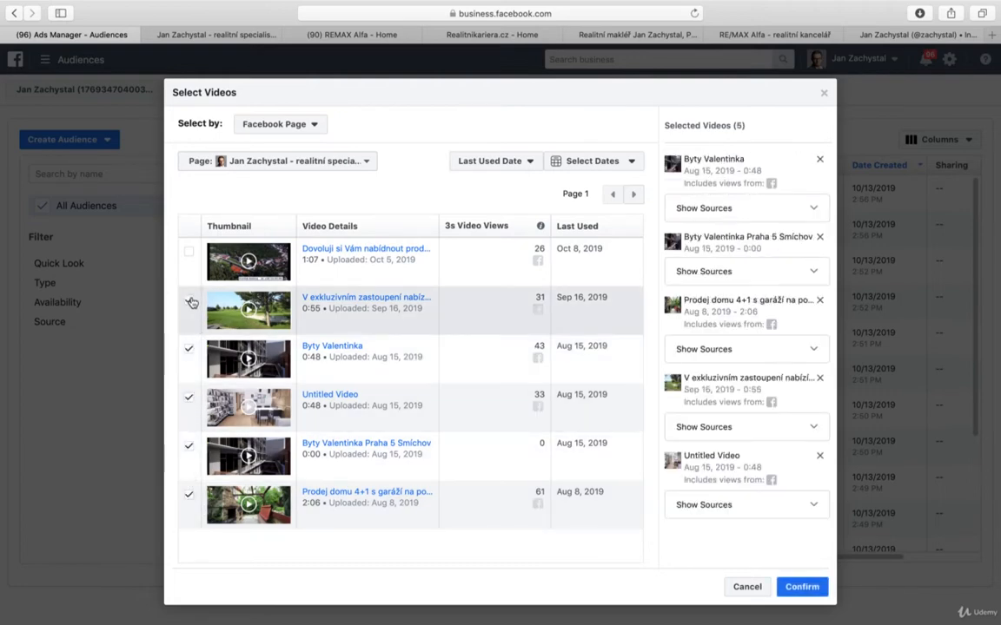
click(188, 250)
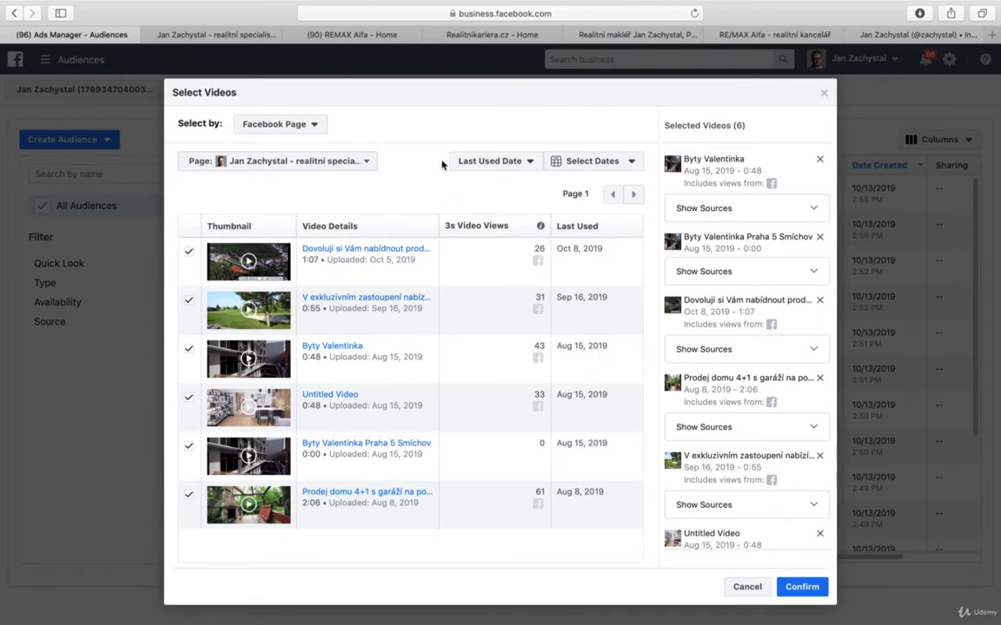
mouse_move(427, 167)
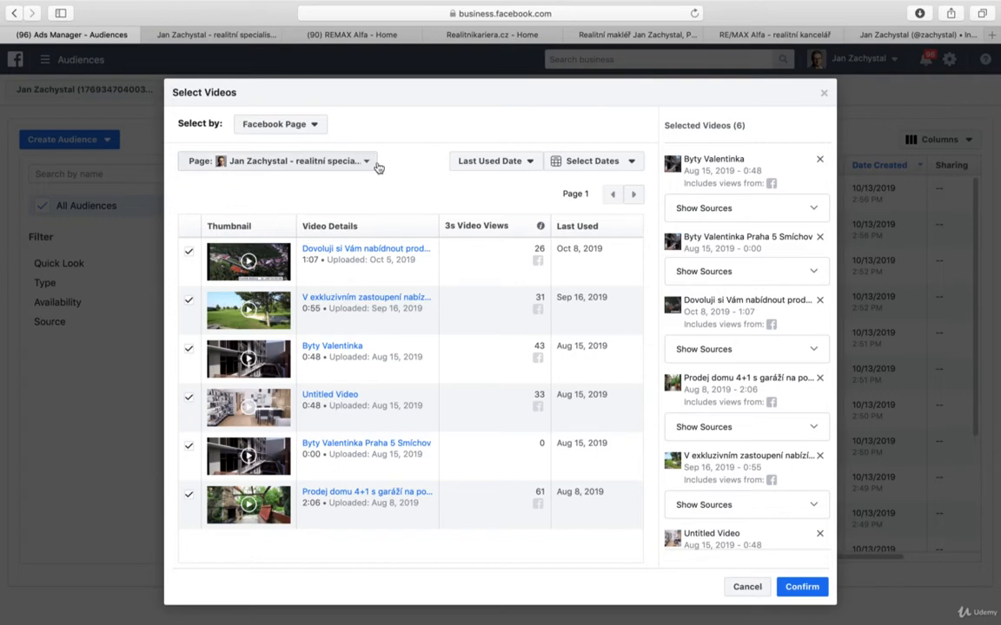
Switch the video source to the REMAX Alfa page and tick videos on its first page
text(zach)
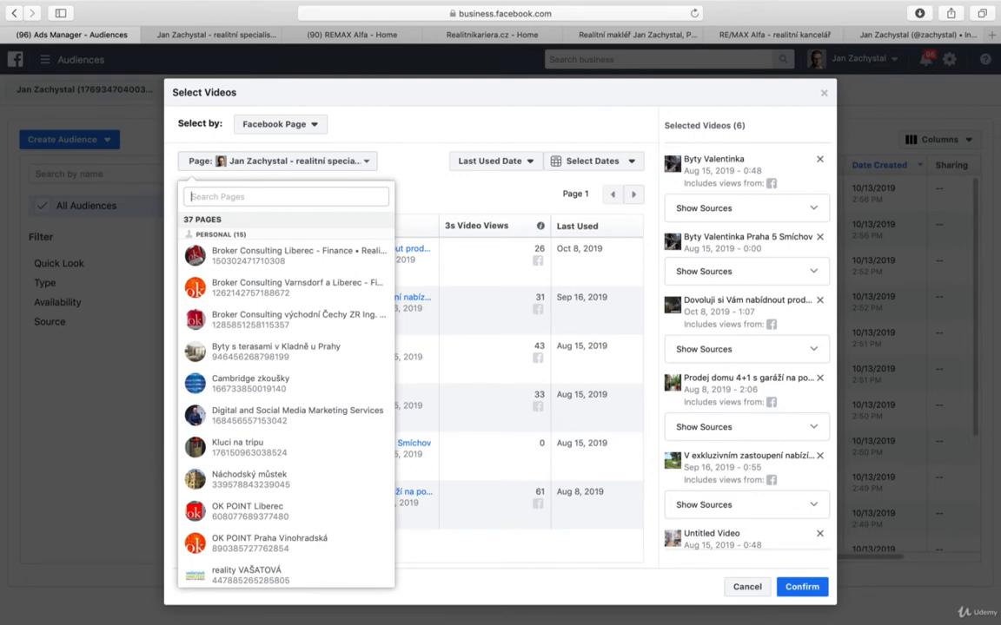
text(alfa)
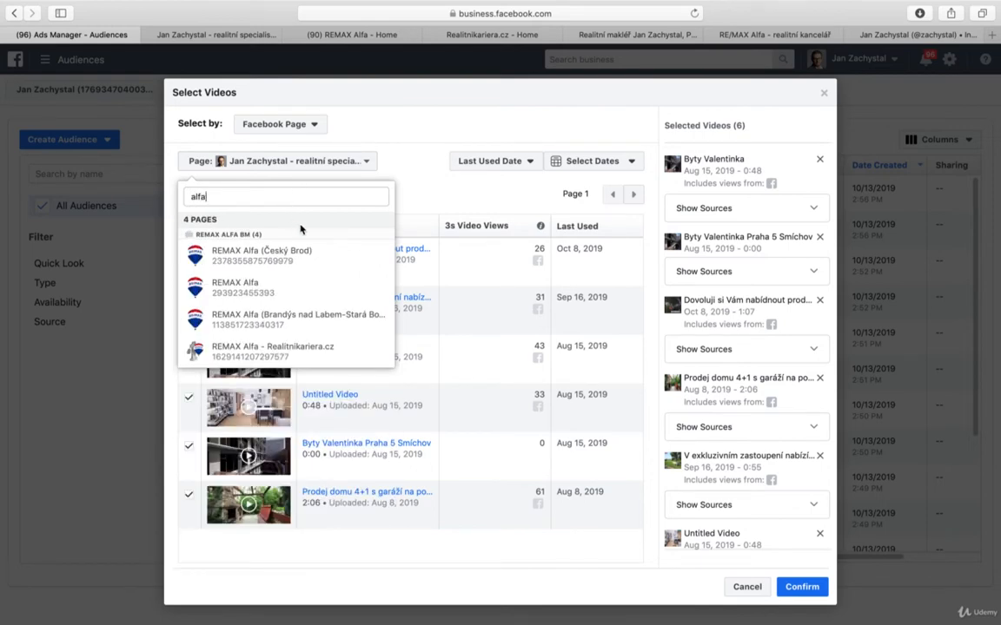
click(234, 287)
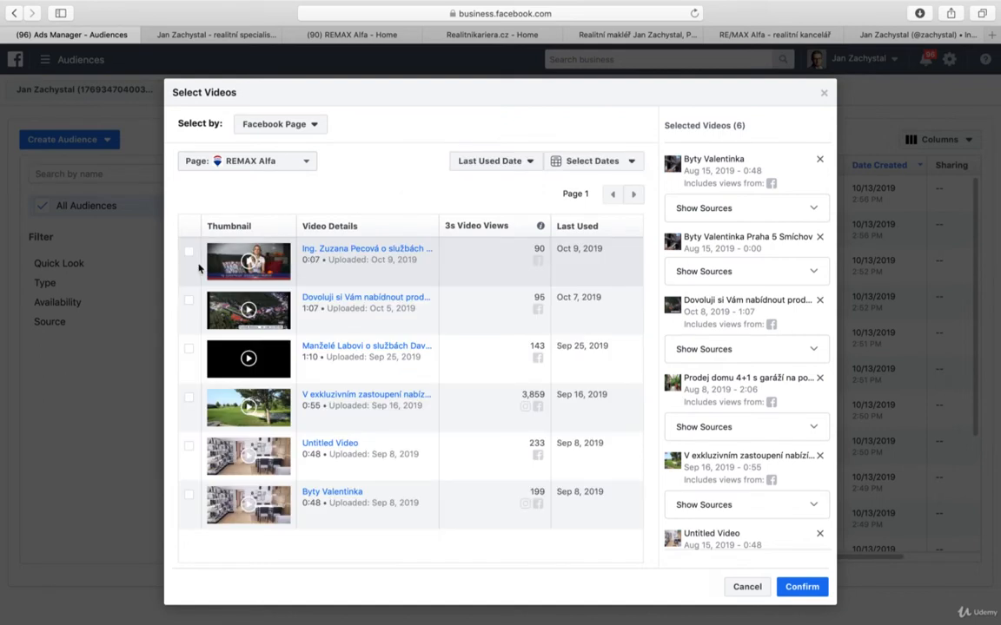
click(188, 263)
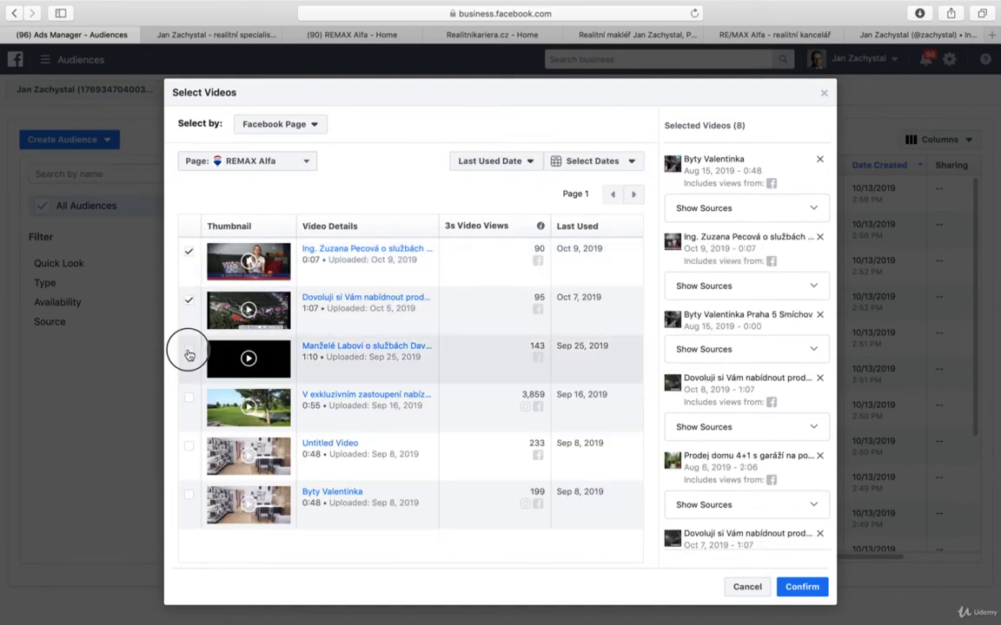
click(188, 349)
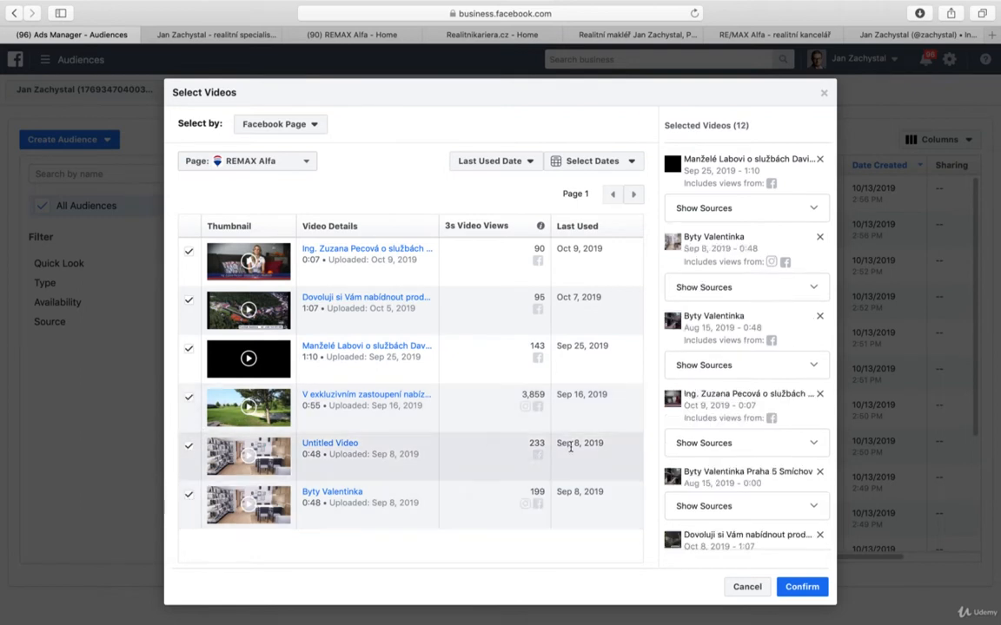
mouse_move(623, 466)
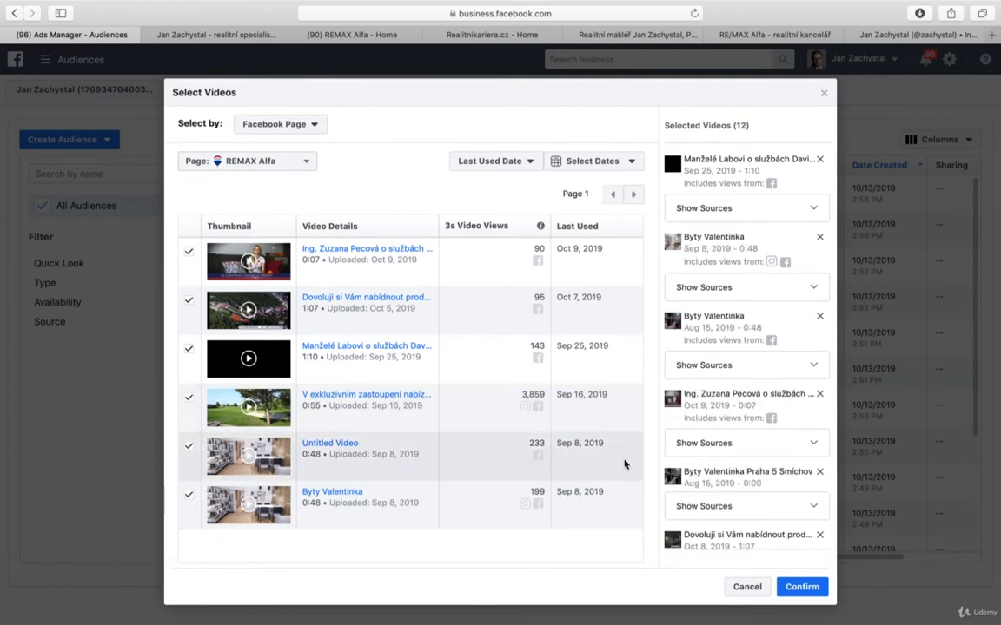
Tick REMAX Alfa videos on result pages 2 and 3
click(632, 194)
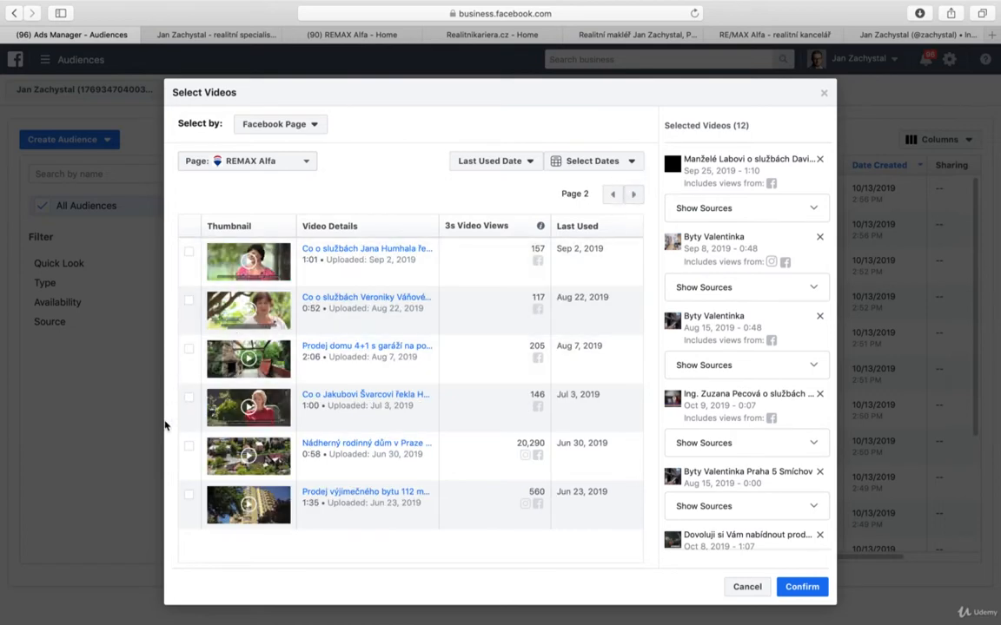
click(188, 445)
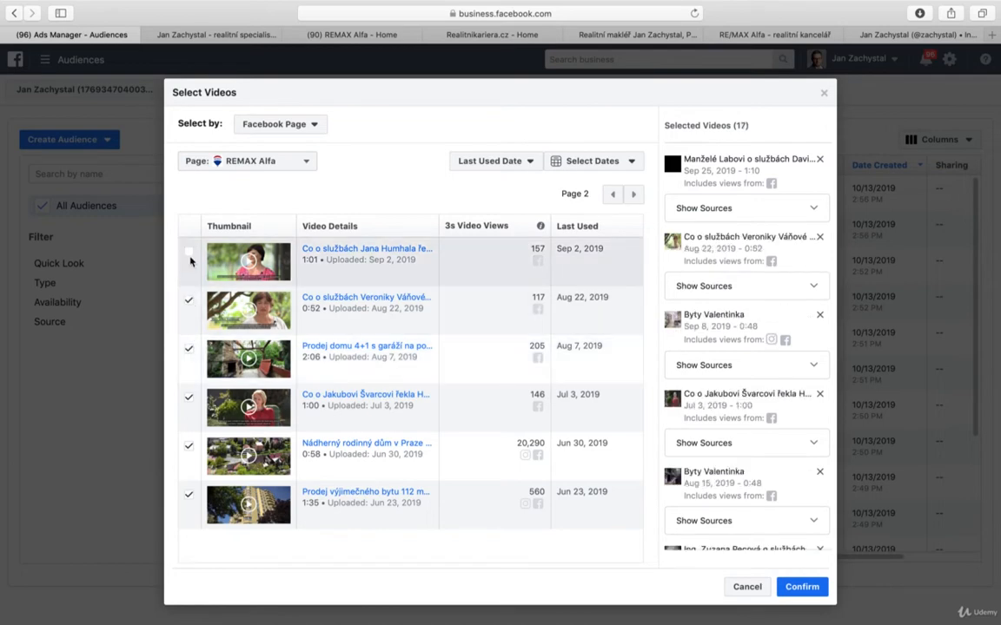
click(188, 253)
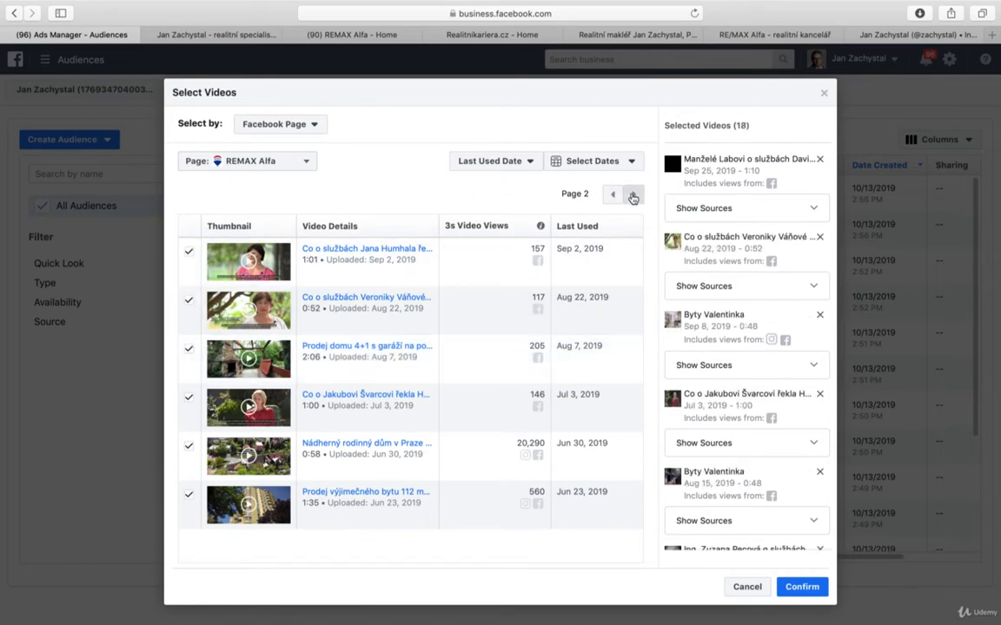
click(633, 195)
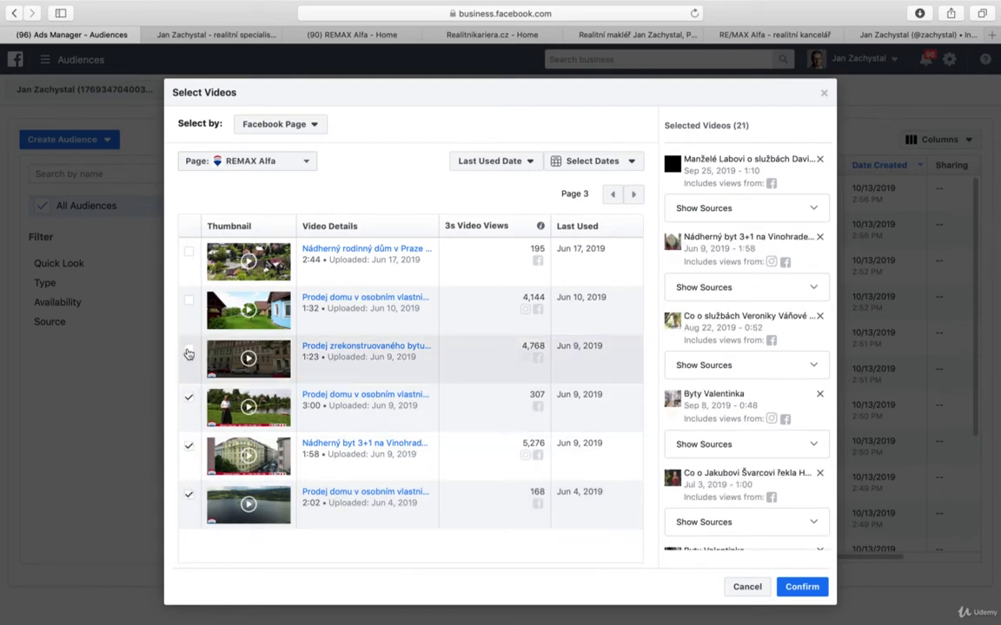
click(188, 250)
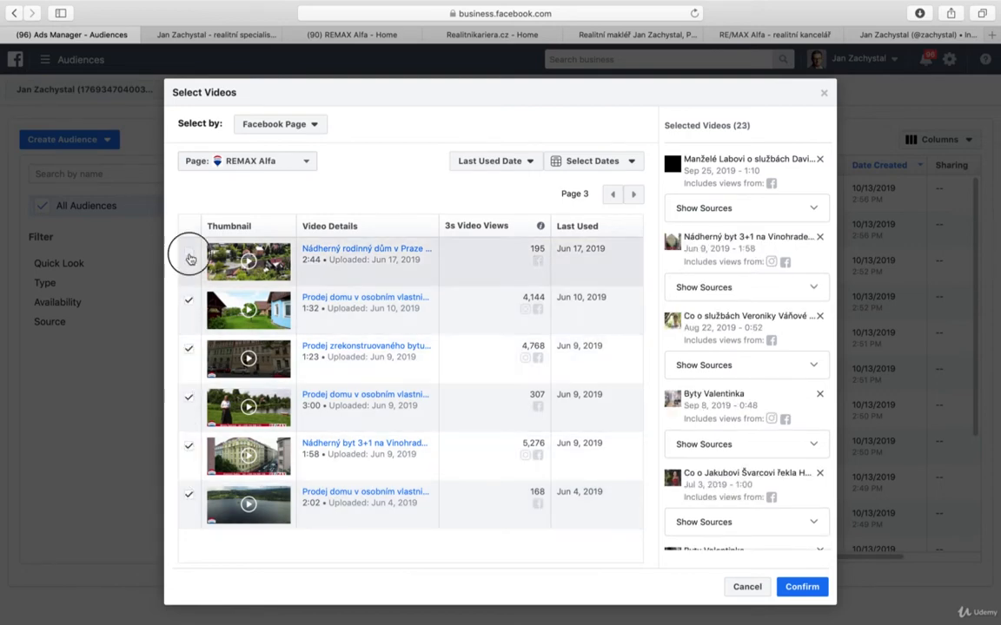
click(188, 252)
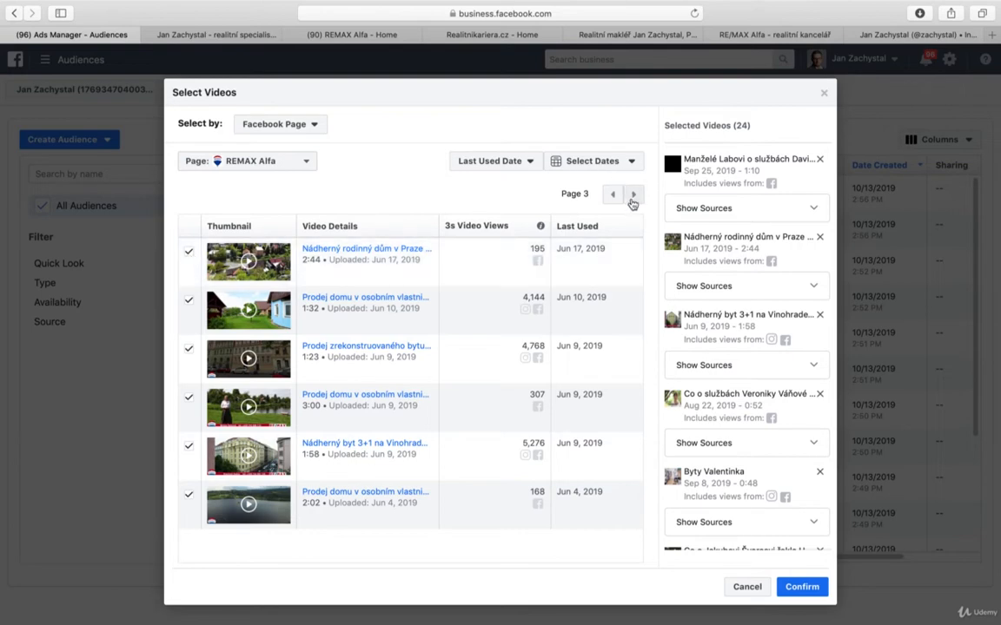
Tick REMAX Alfa videos on pages 4 through 7, bringing the selection to 48 videos
click(632, 195)
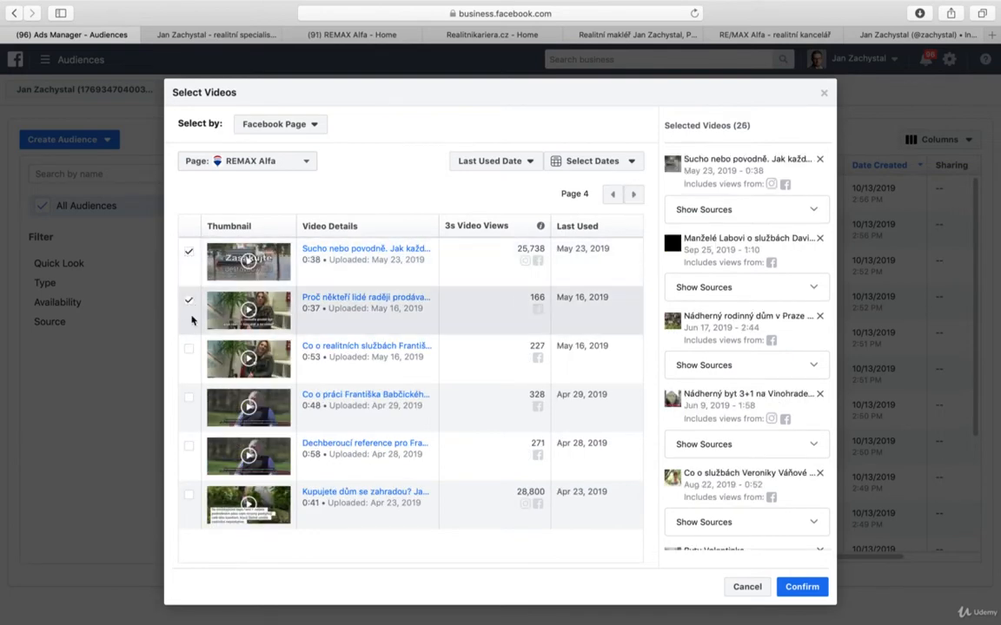
click(187, 396)
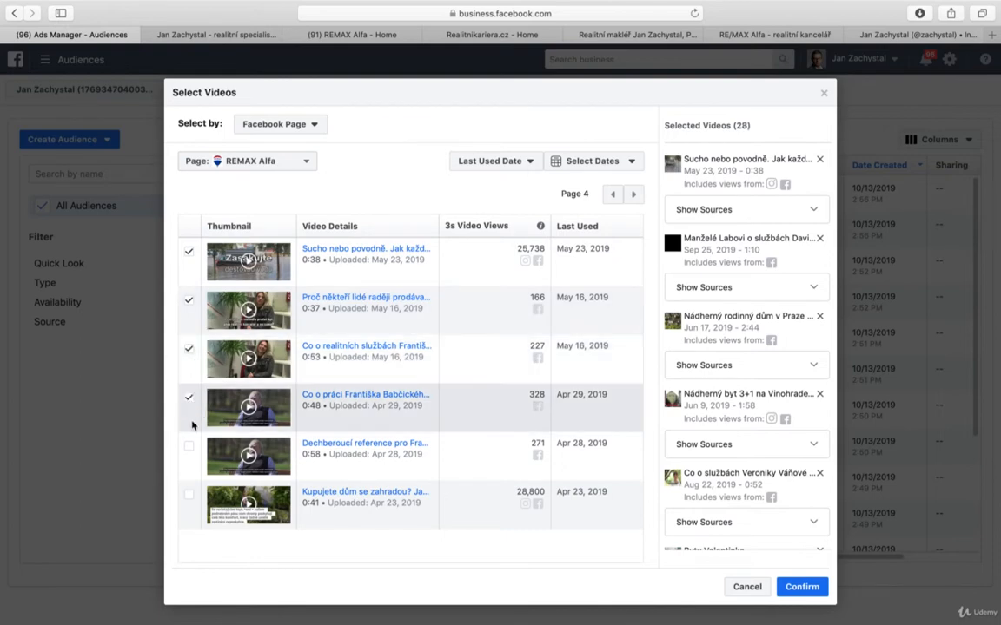
click(187, 445)
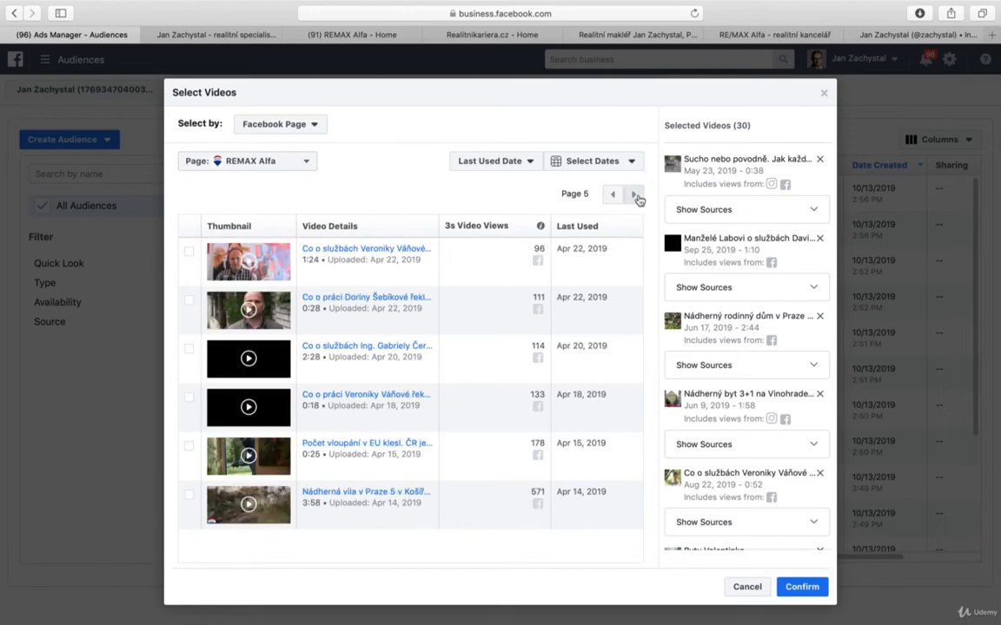
click(188, 495)
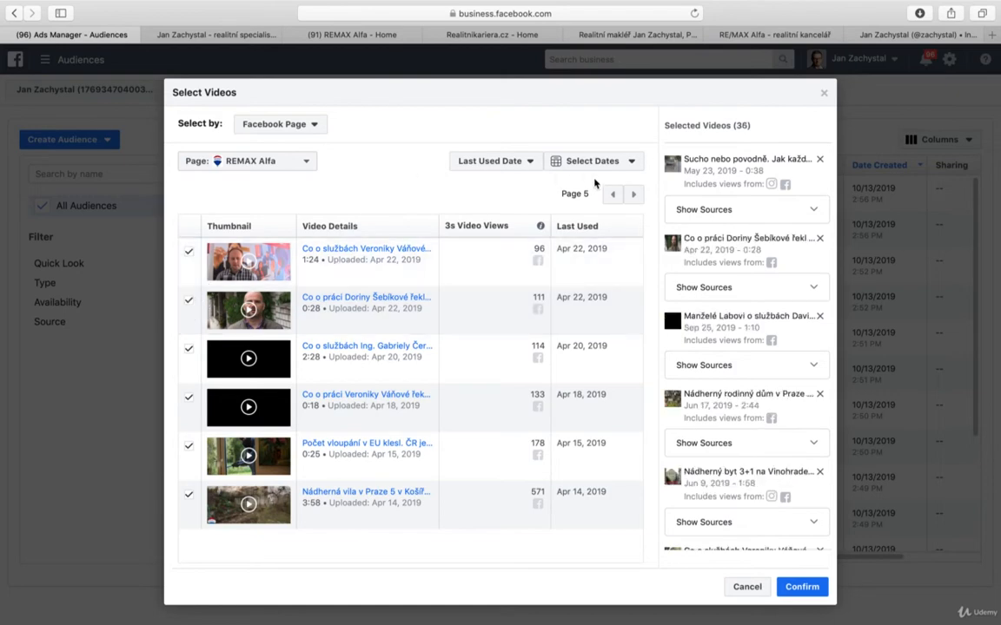
click(633, 195)
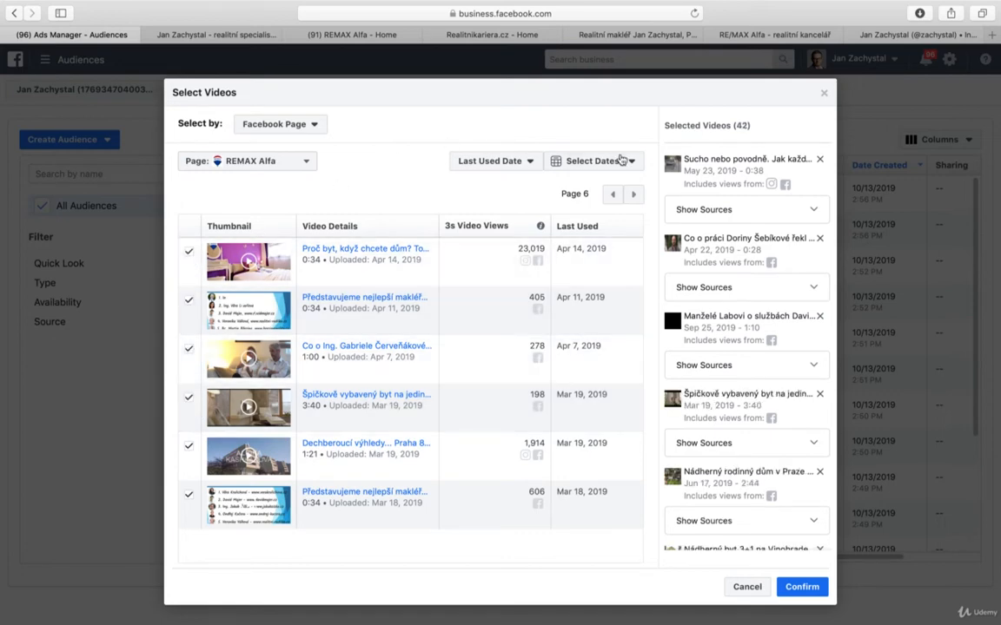
click(632, 194)
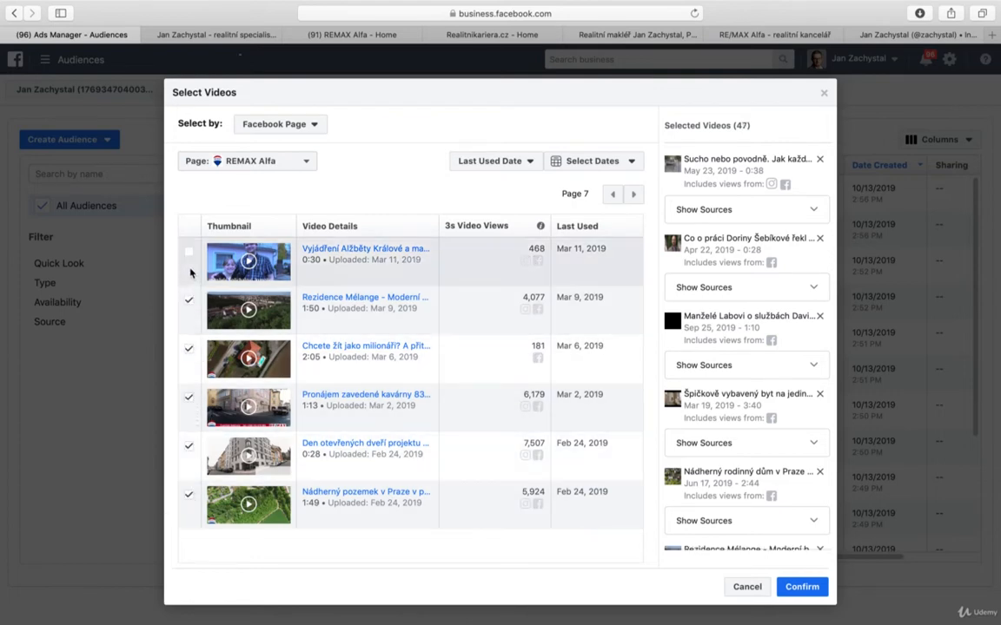
click(187, 250)
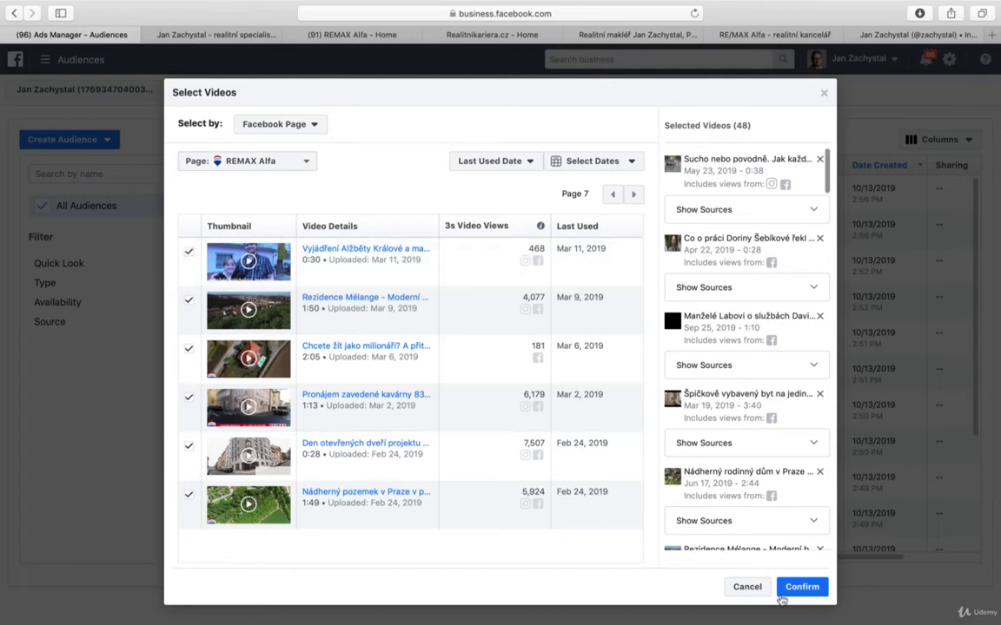
Confirm the 48 videos and name the audience '10 S... ZACHYSTAL' for 10-second Alfa video views
click(803, 587)
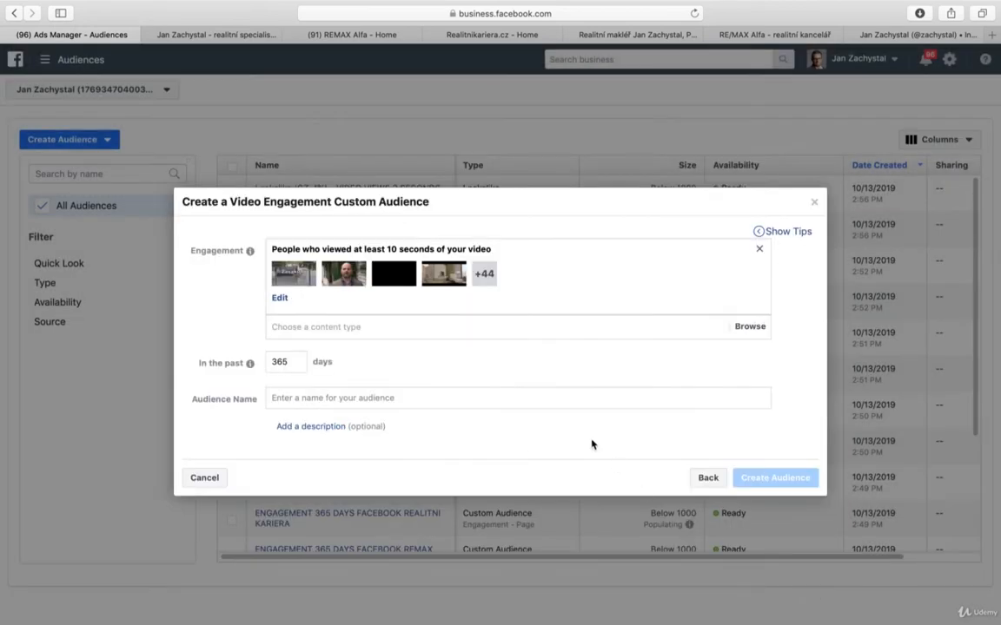
mouse_move(581, 384)
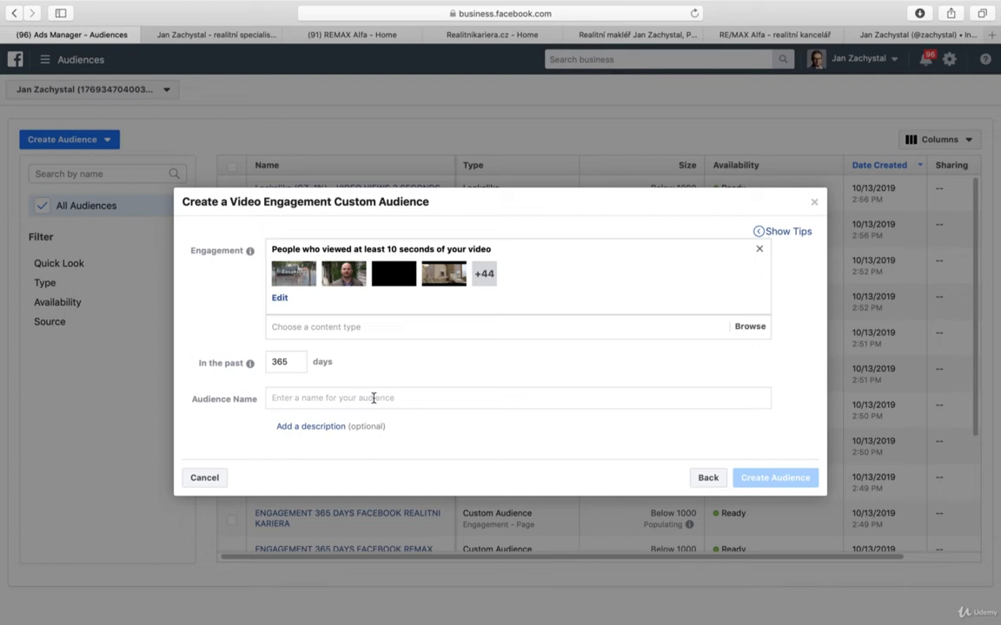
text(10 SECONDS VIDEO VIEW ALFA +)
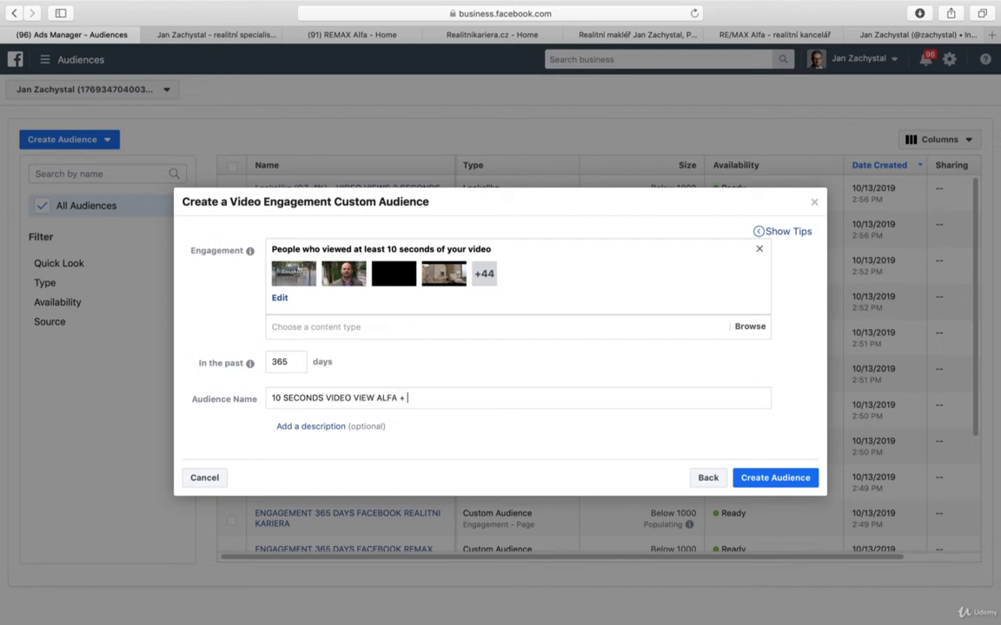
text(ZACHYSTAL)
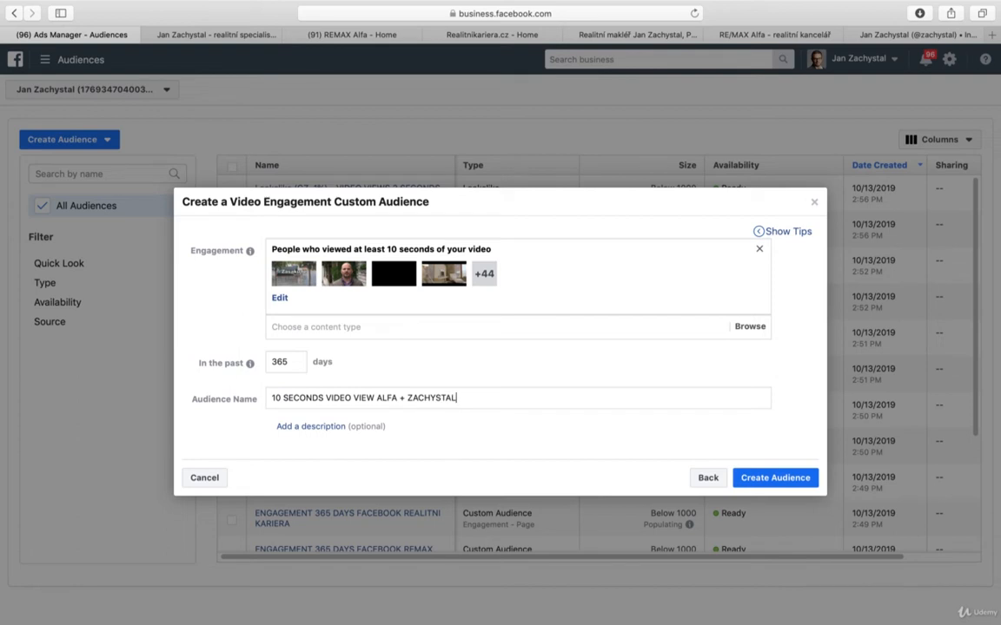
Reveal the description field and submit the video-view custom audience for creation
click(309, 427)
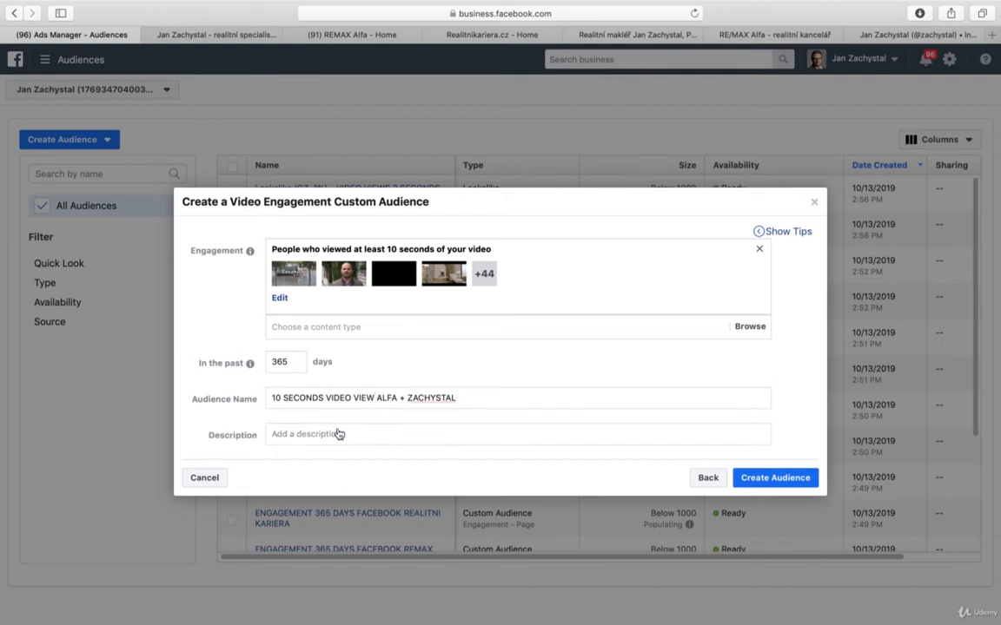
click(511, 398)
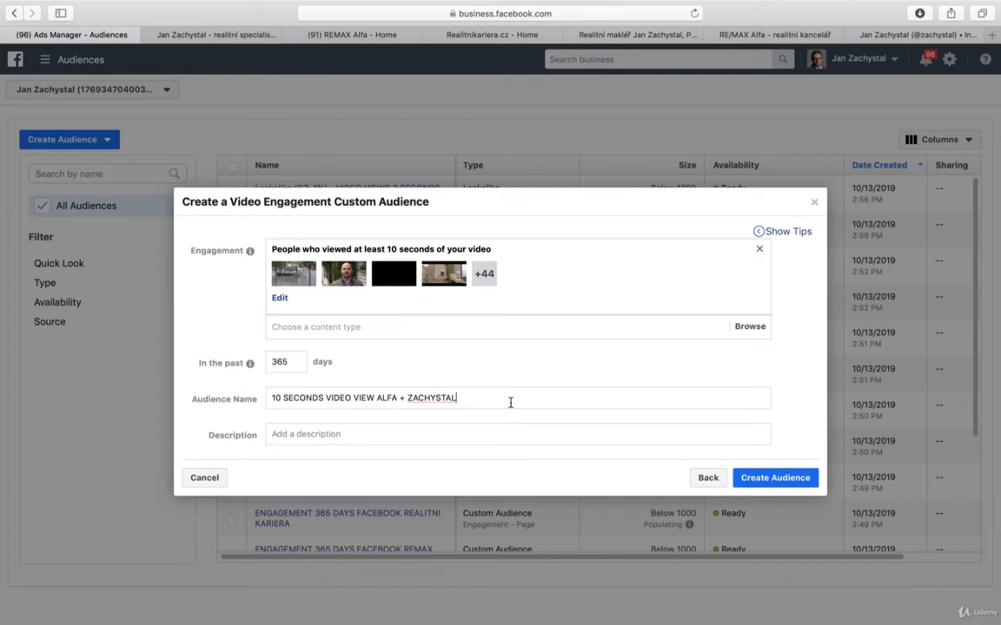
click(773, 477)
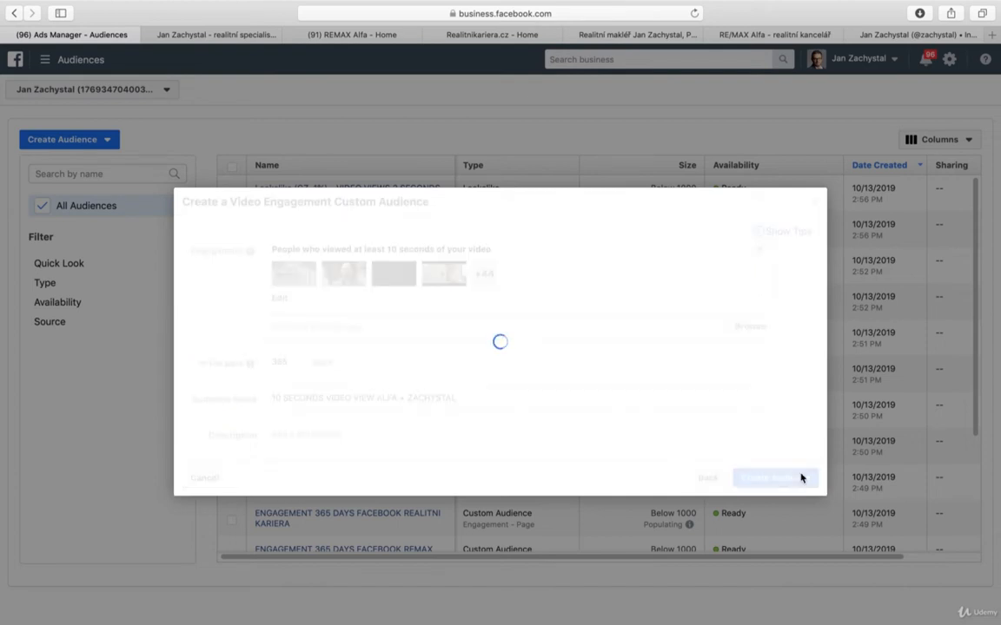
Acknowledge the audience created from 48 videos and continue to the Next Steps options
click(765, 477)
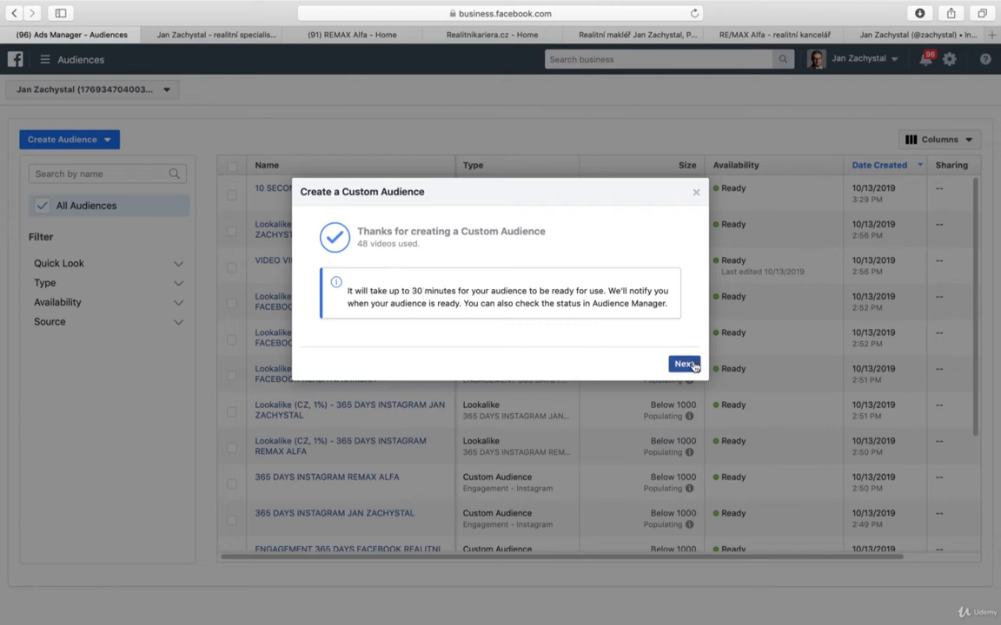
click(684, 365)
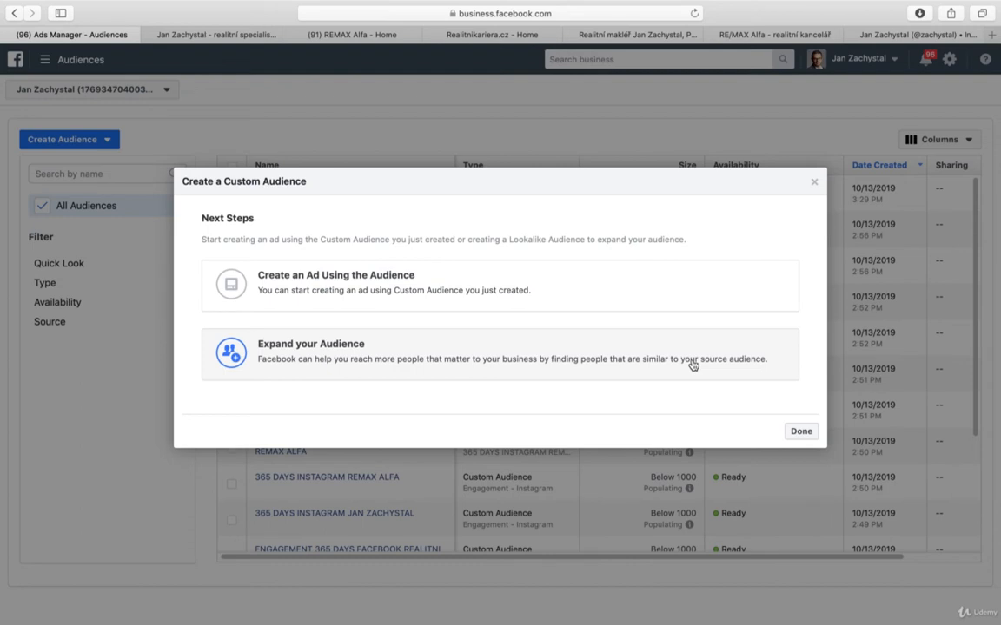
mouse_move(422, 369)
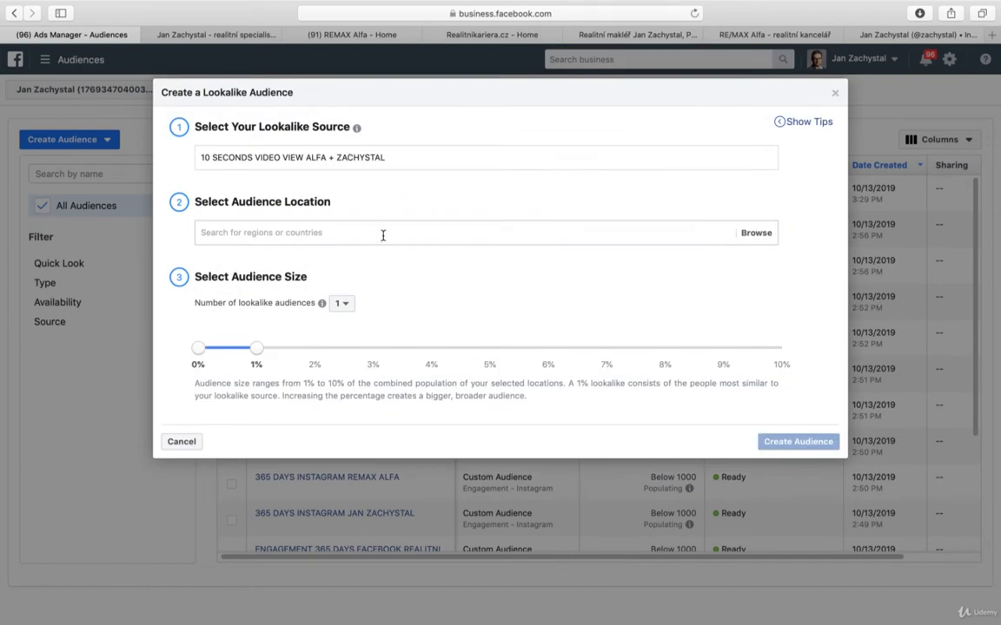
Search the lookalike location, trying Czech Republic and then Germany
click(382, 233)
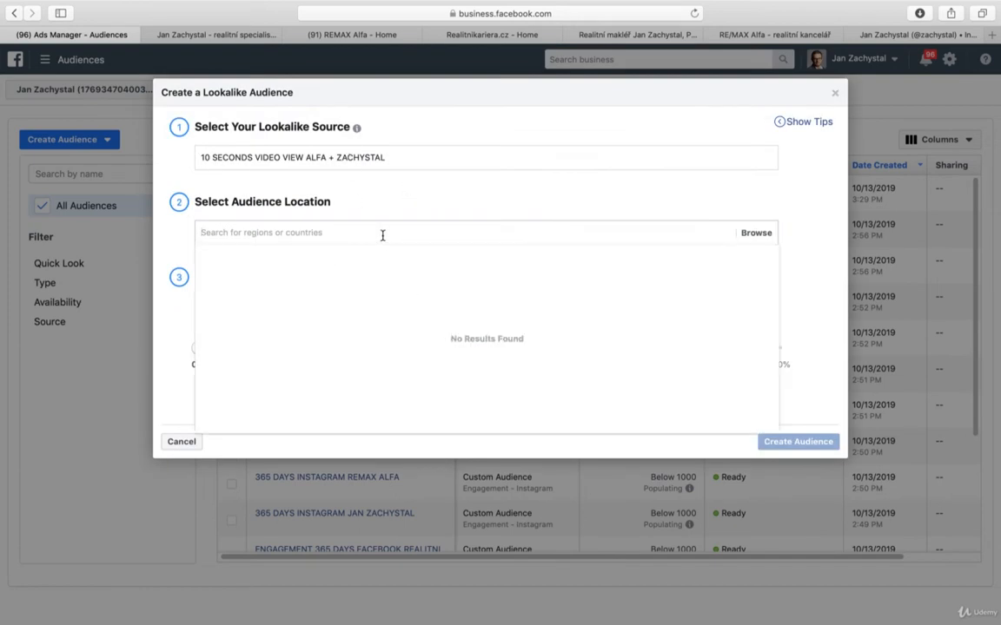
text(czech)
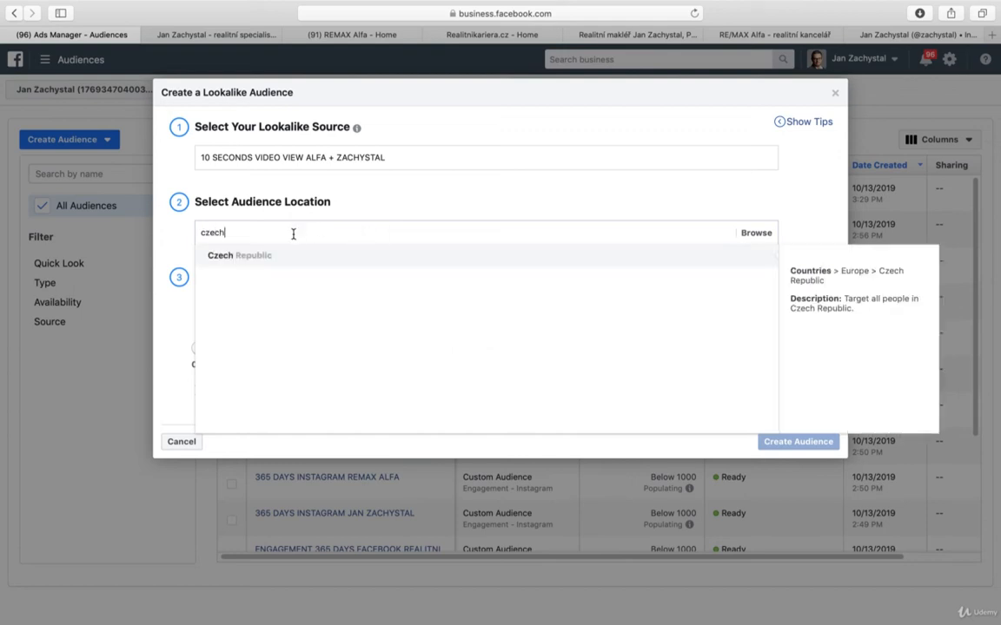
click(240, 255)
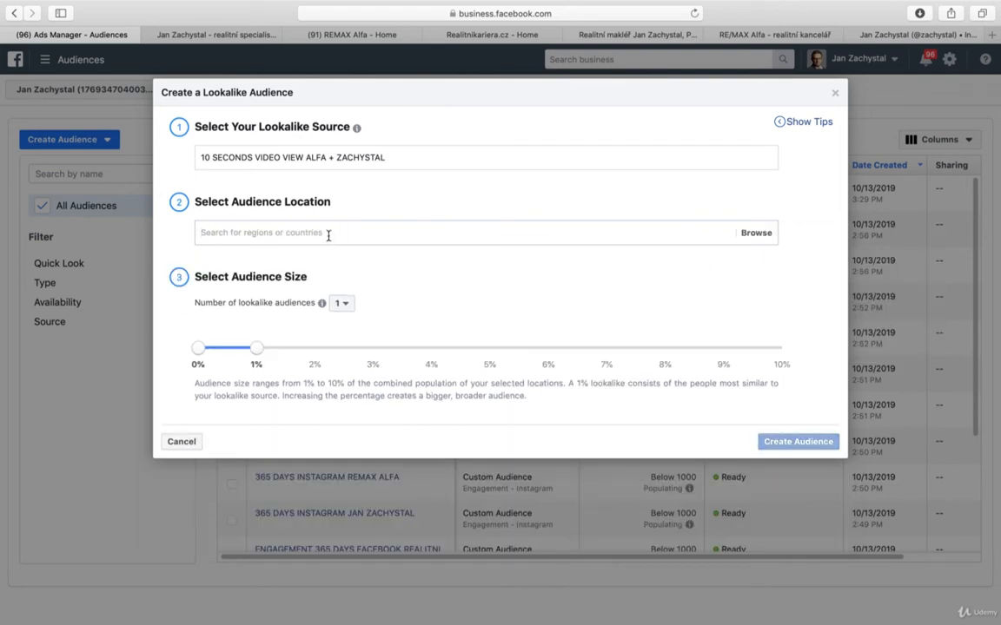
text(germany)
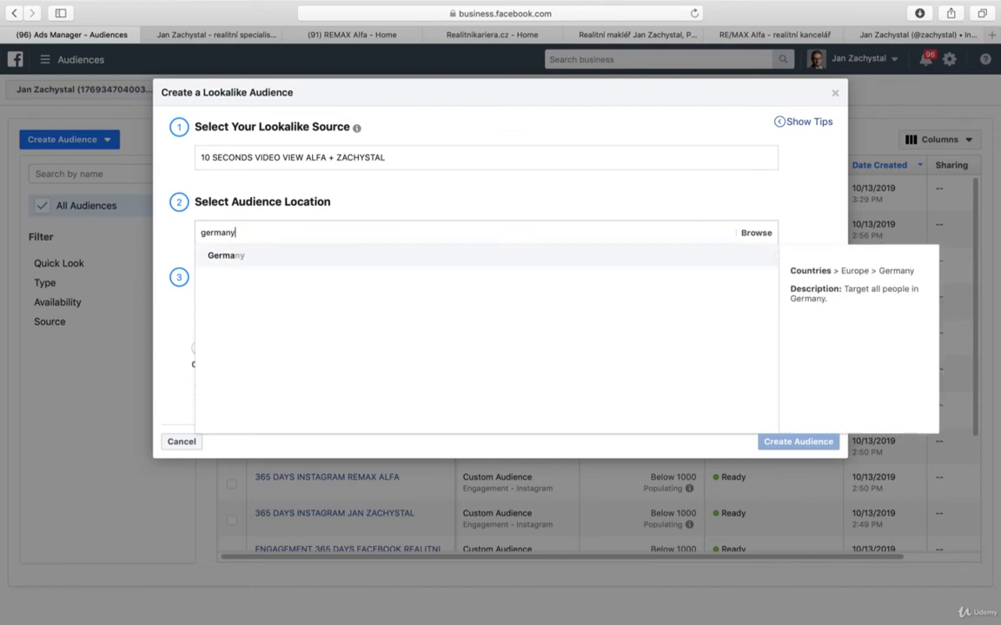
click(226, 254)
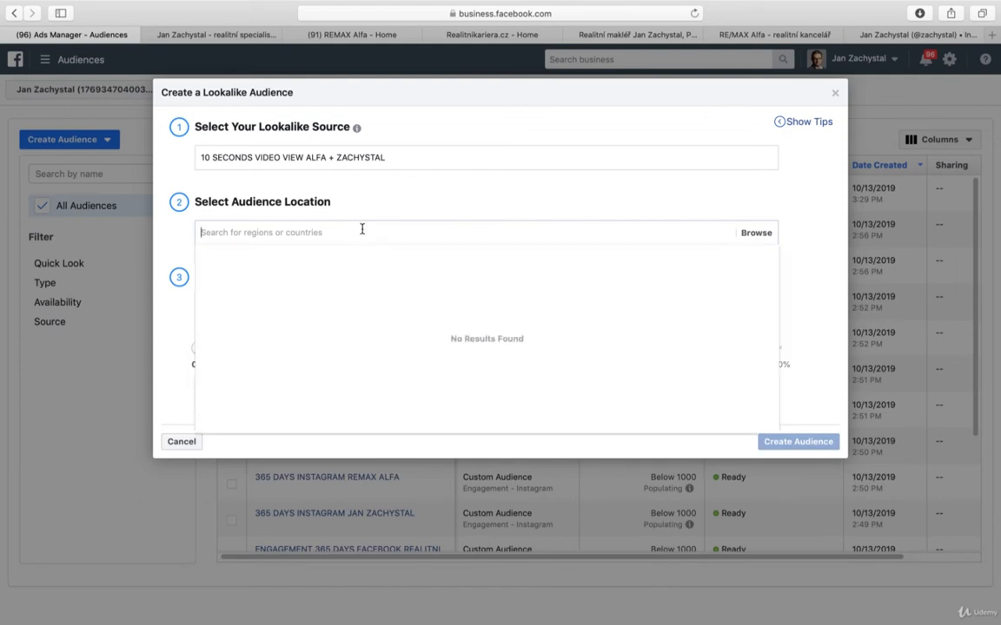
Set Czech Republic as the location and create the 1% lookalike audience
text(czech)
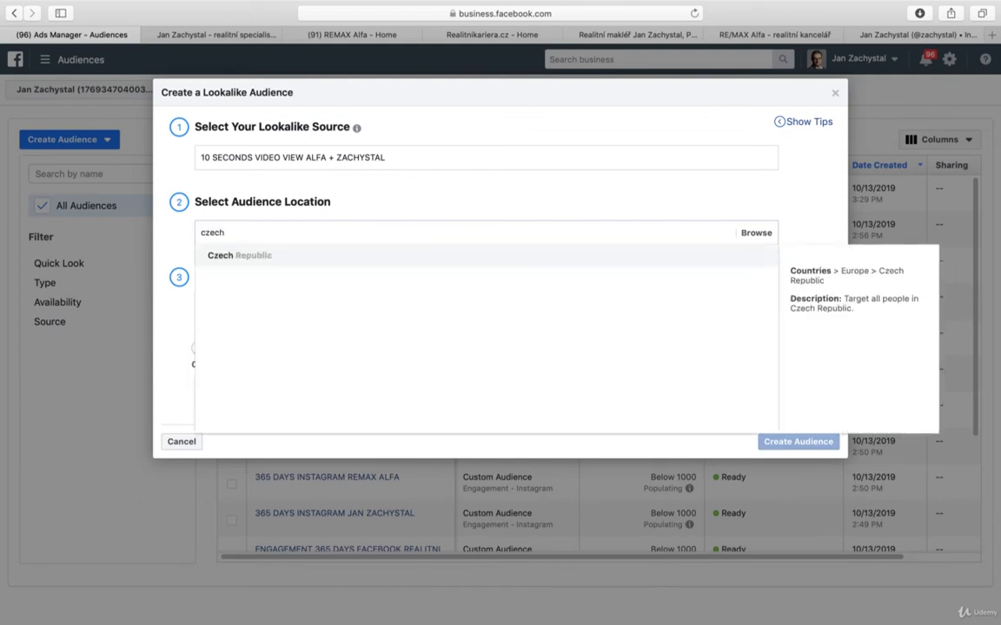
click(239, 254)
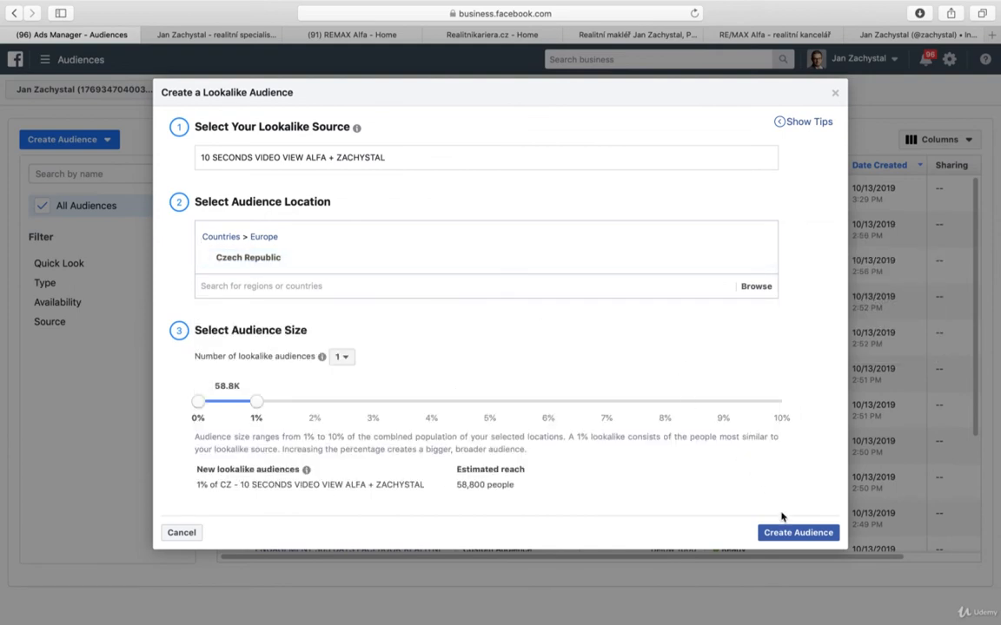
click(796, 532)
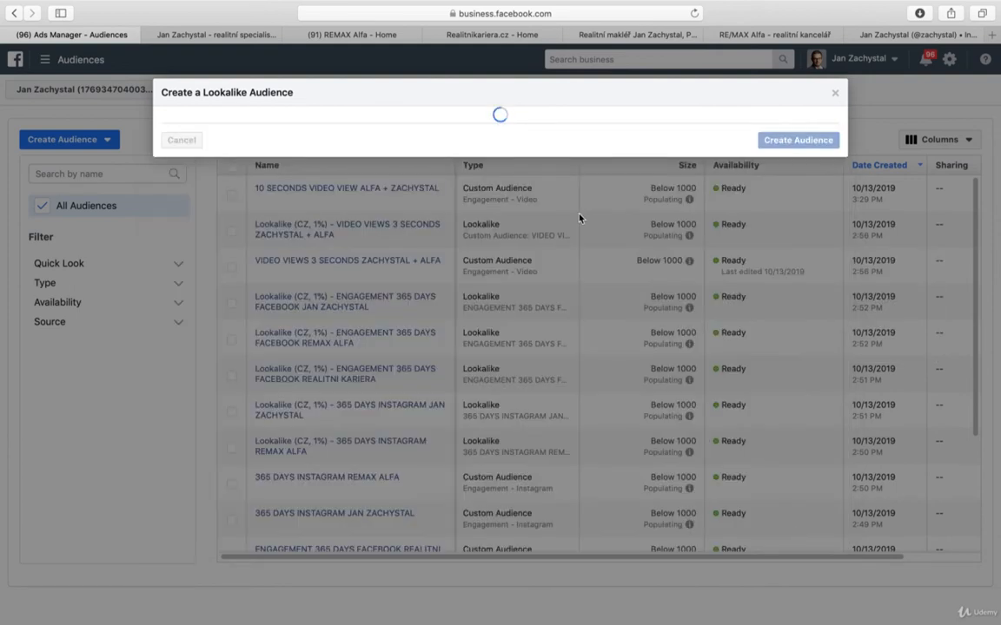
Close the dialog and confirm the new Lookalike (CZ, 1%) audience tops the Audiences table
click(796, 139)
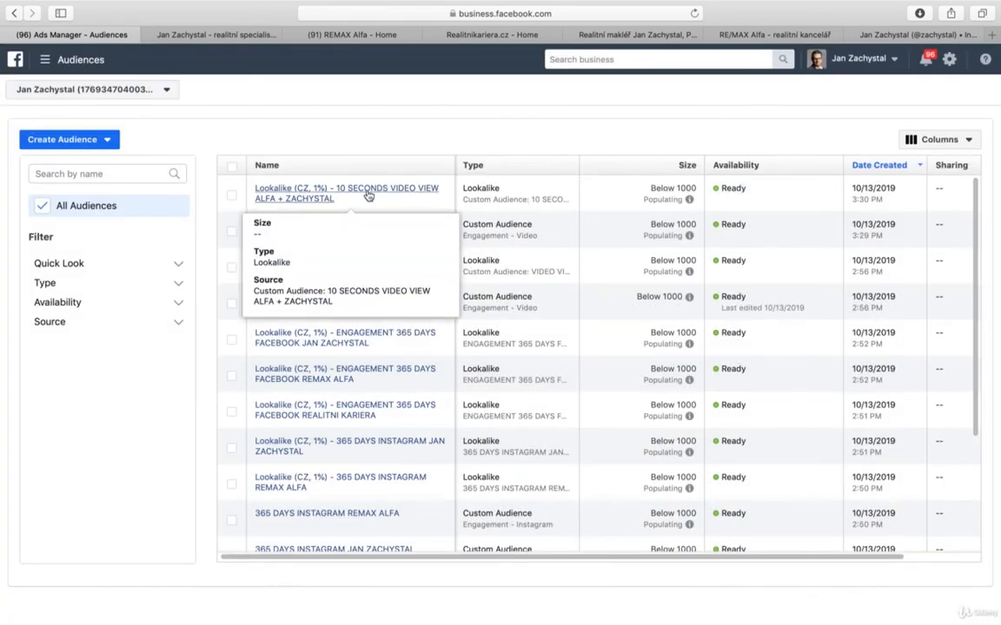
mouse_move(207, 346)
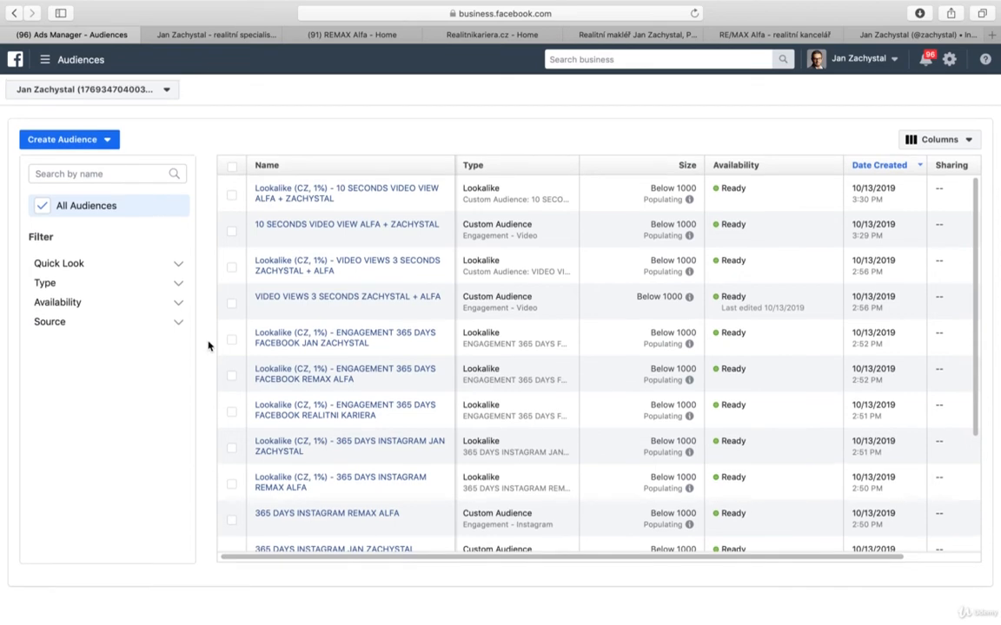
scroll(down, 3)
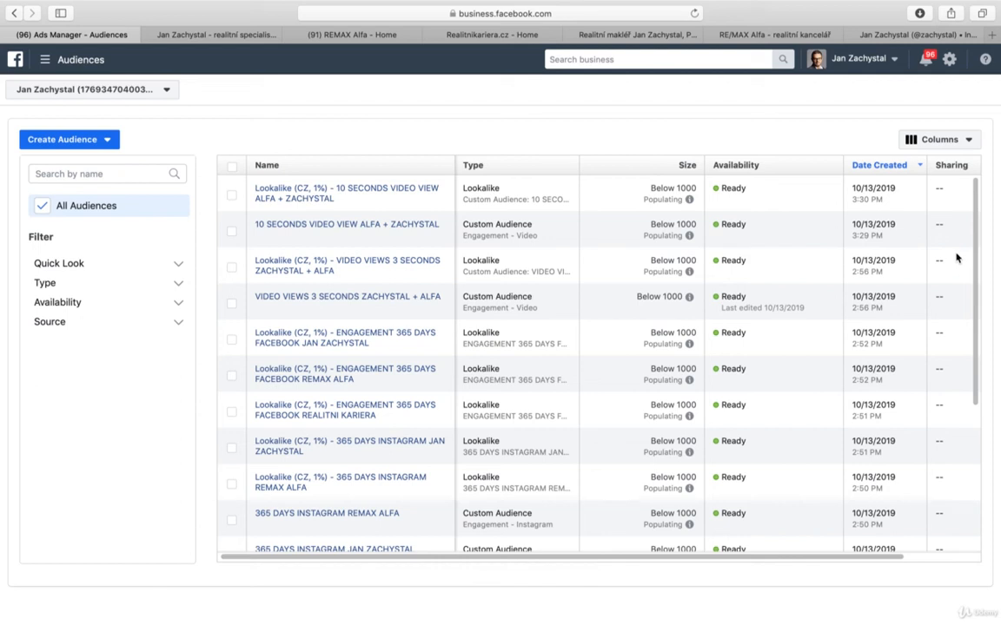
mouse_move(149, 84)
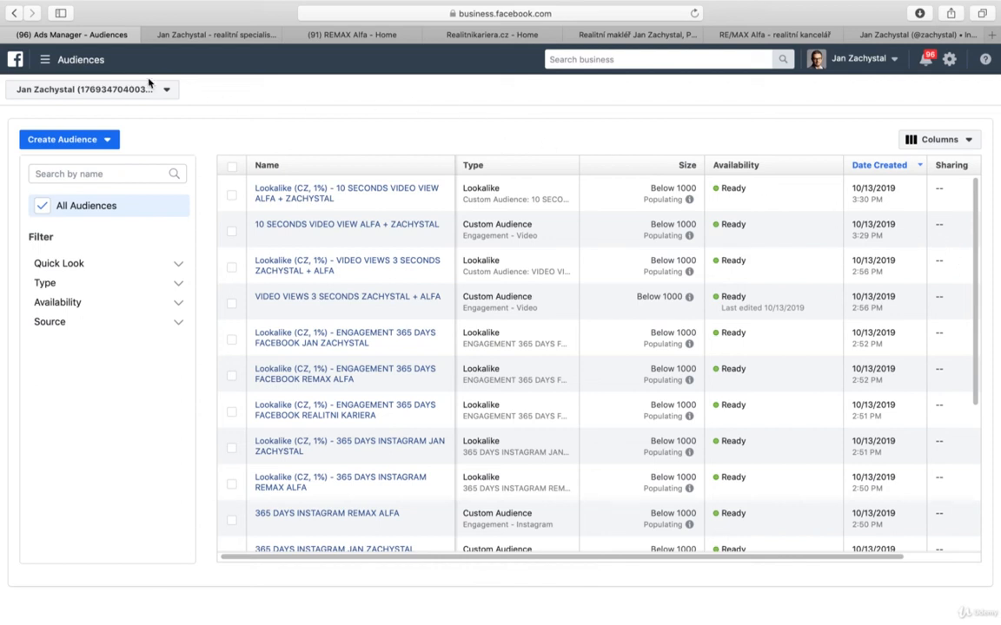
click(45, 59)
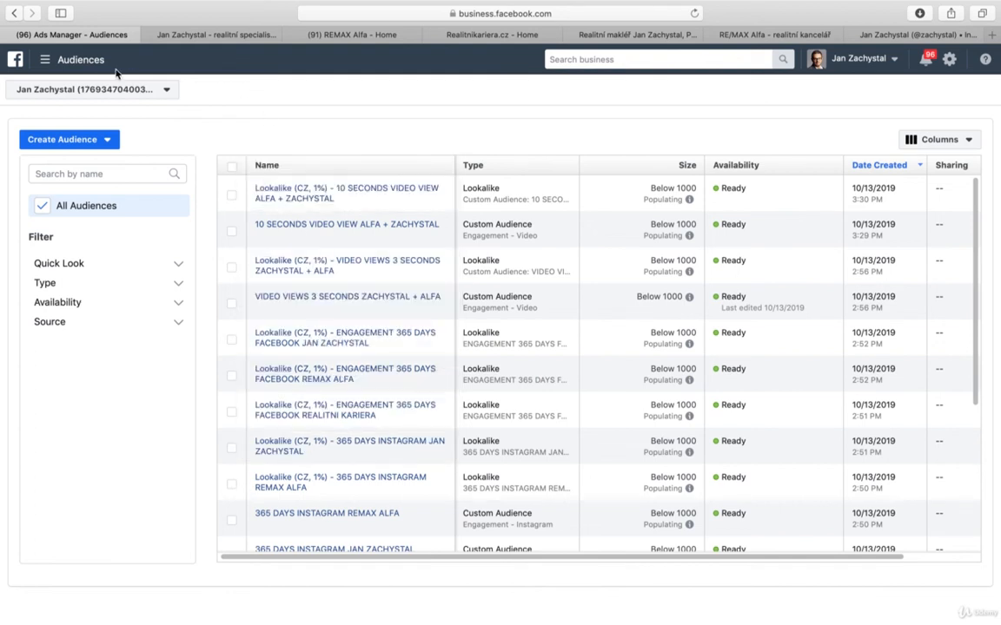
Review the Create Audience type choices without selecting one, then scroll the list
click(69, 139)
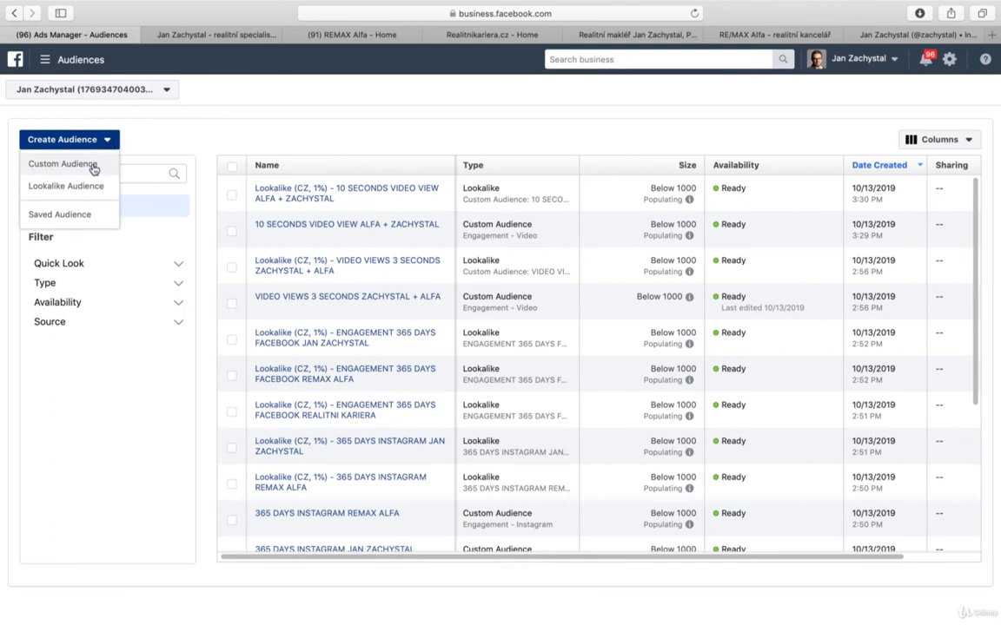
click(62, 164)
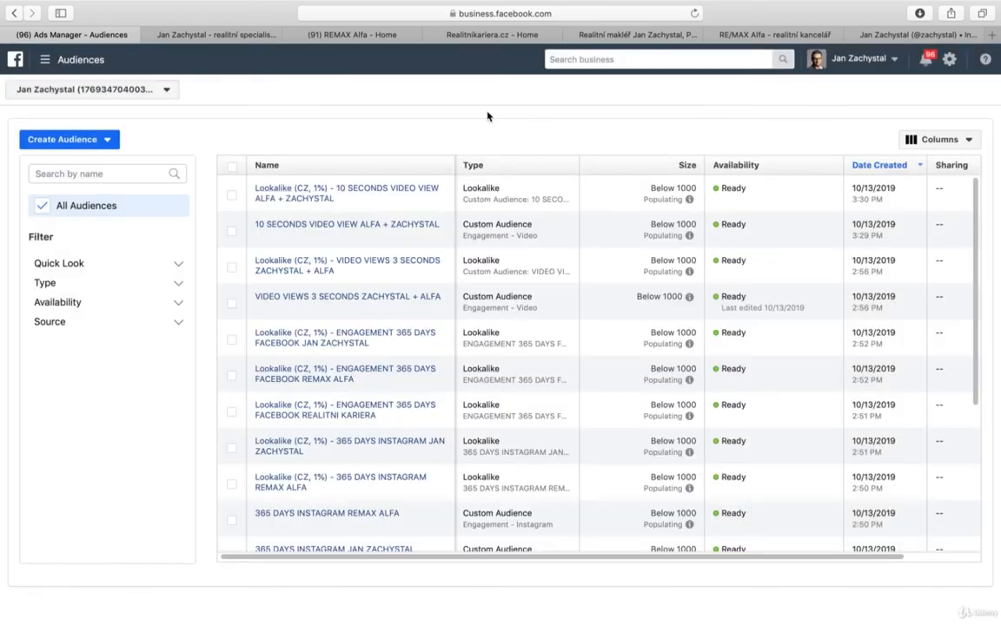
scroll(down, 3)
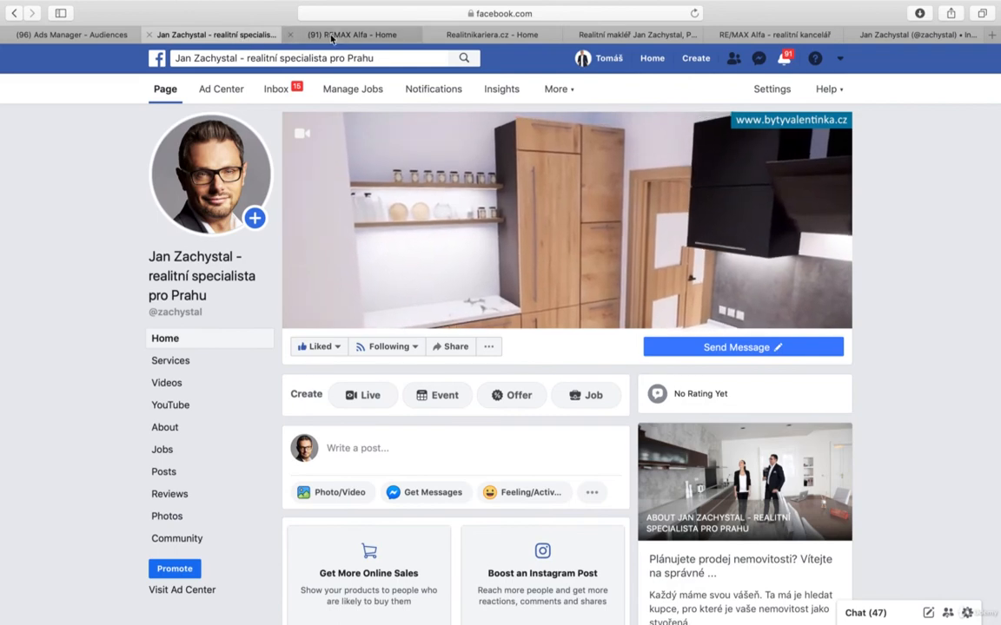
Cycle through the REMAX Alfa Facebook page, realtor website and RE/MAX Alfa site to the Instagram profile
click(490, 35)
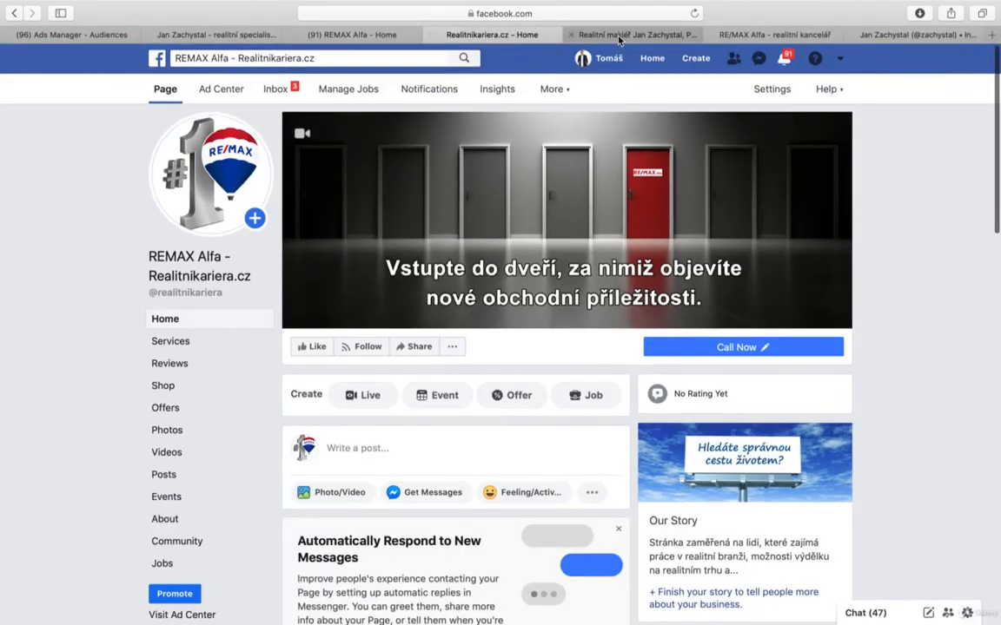
click(634, 34)
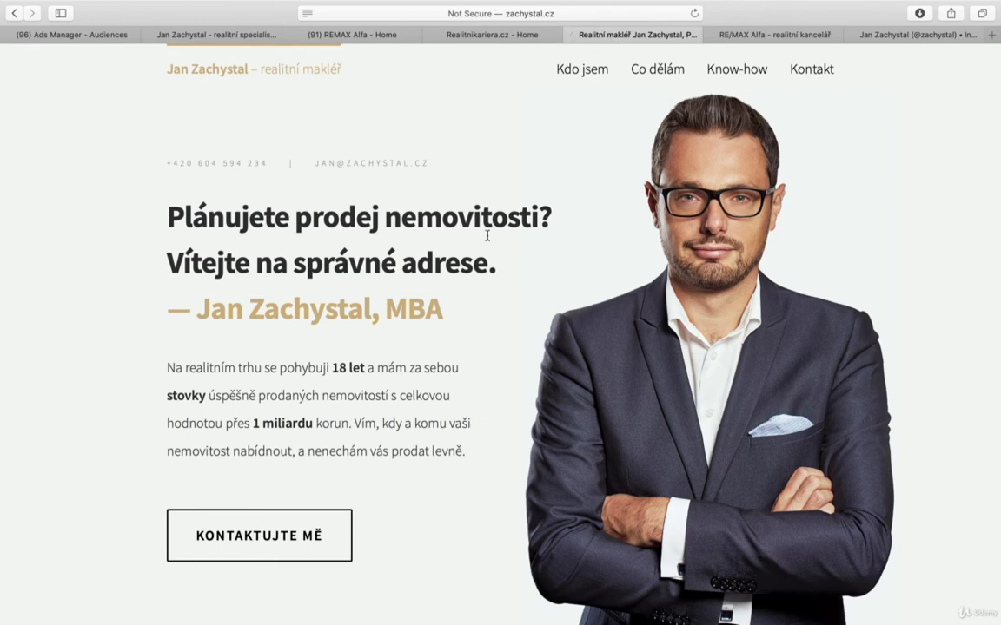
click(774, 35)
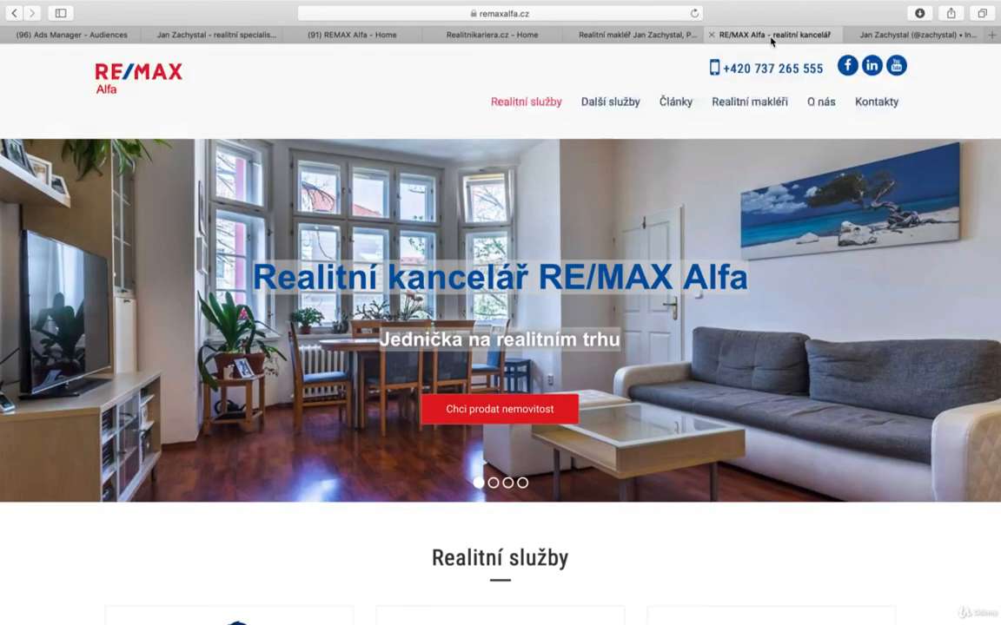
click(912, 35)
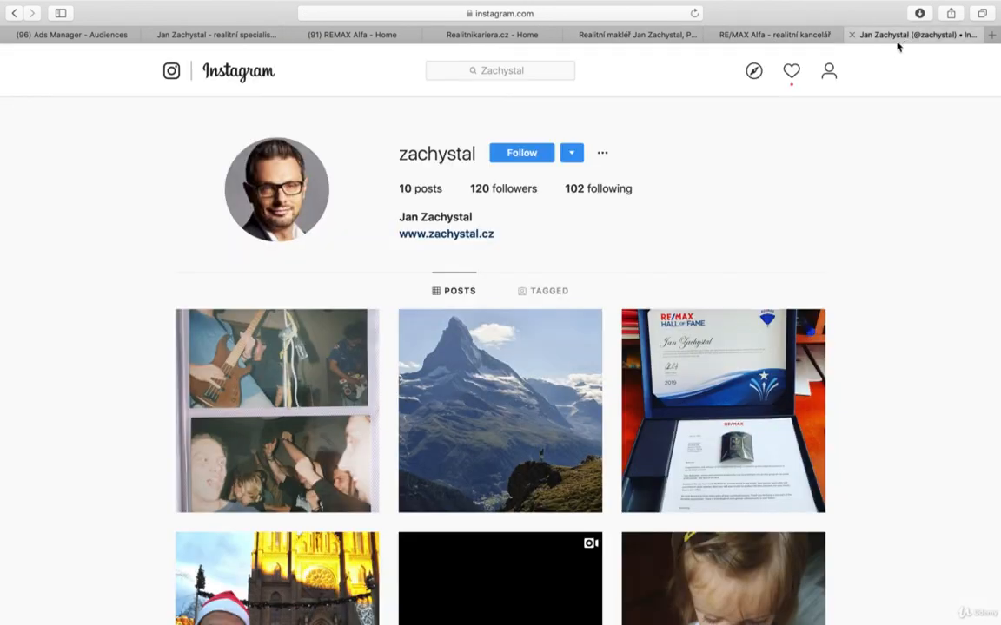
Locate and open the RE/MAX Hall of Fame post in the profile's grid
scroll(down, 3)
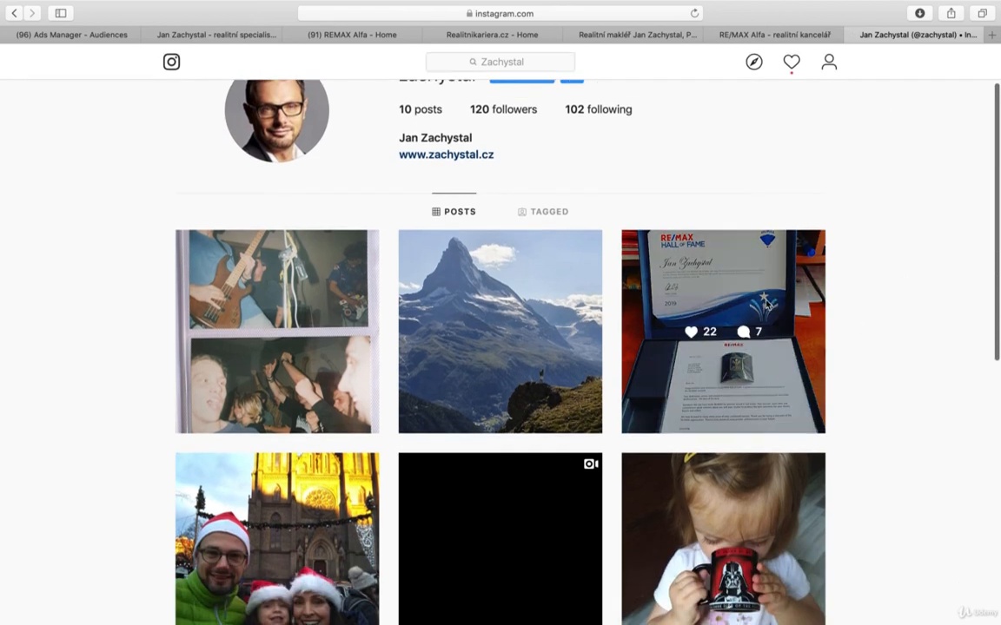
click(723, 330)
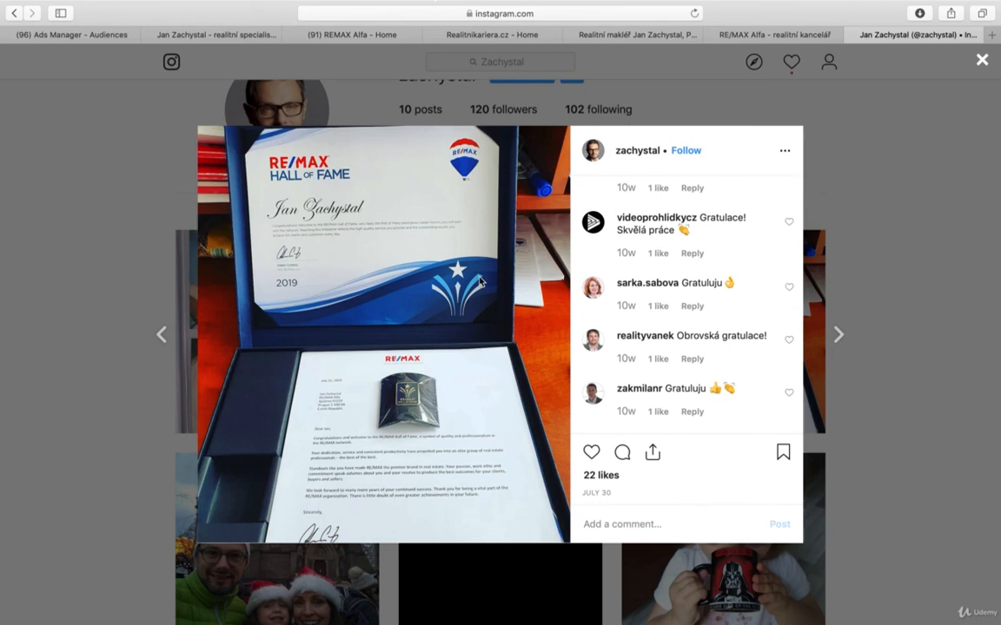
mouse_move(401, 223)
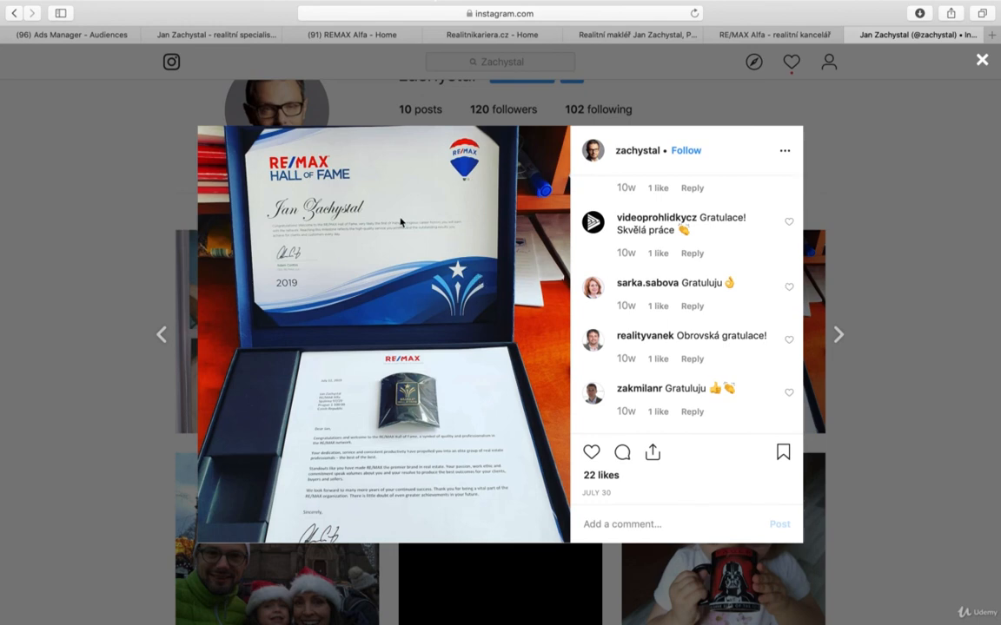